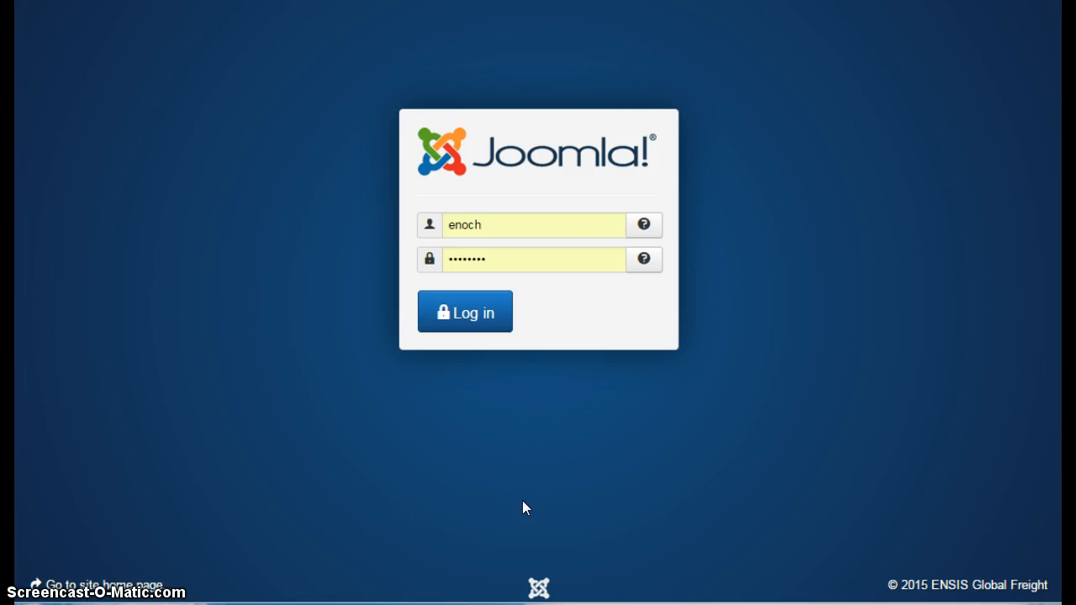
{"action": "mouse_move", "coordinate": [805, 264]}
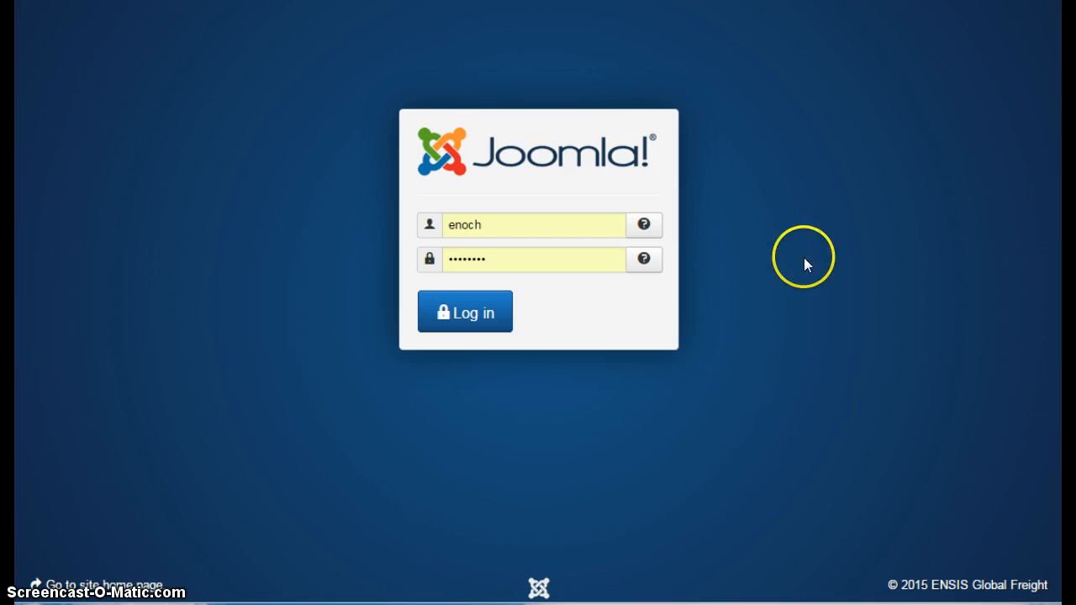
{"action": "mouse_move", "coordinate": [217, 107]}
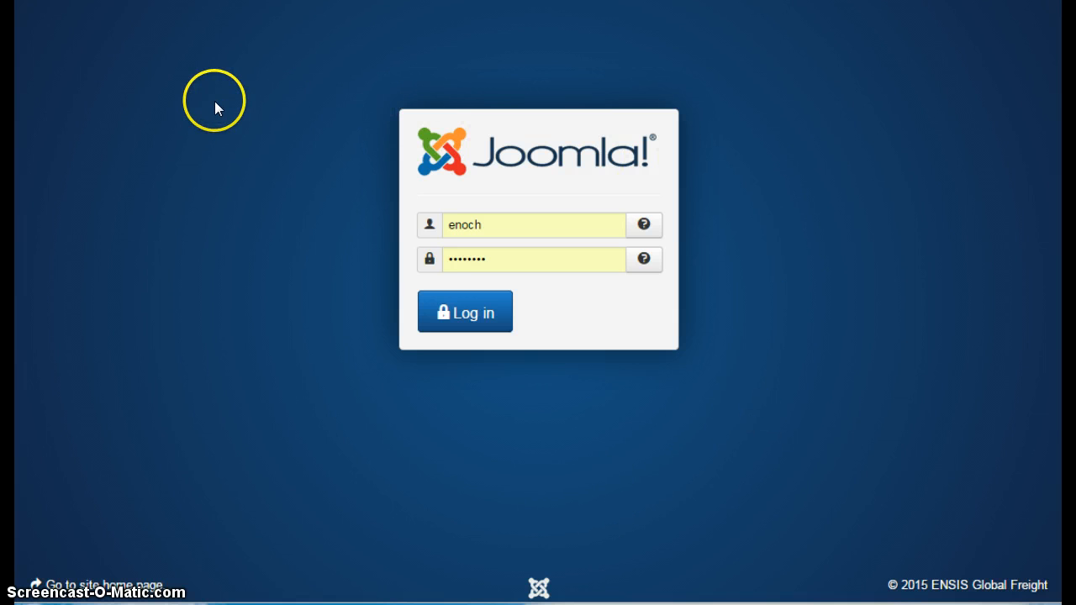
{"action": "mouse_move", "coordinate": [464, 311]}
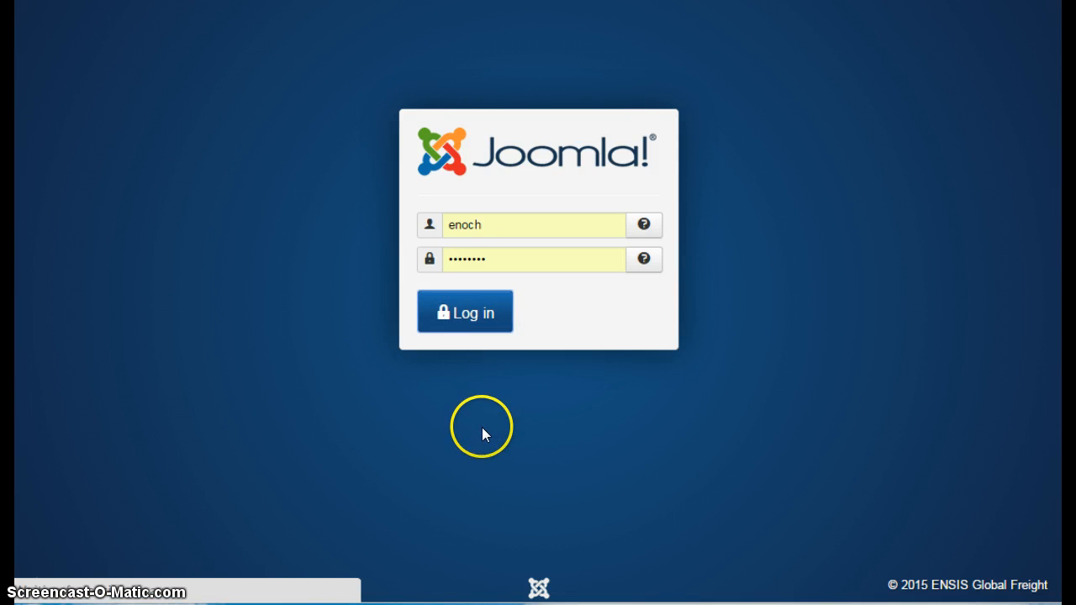
{"action": "mouse_move", "coordinate": [485, 433]}
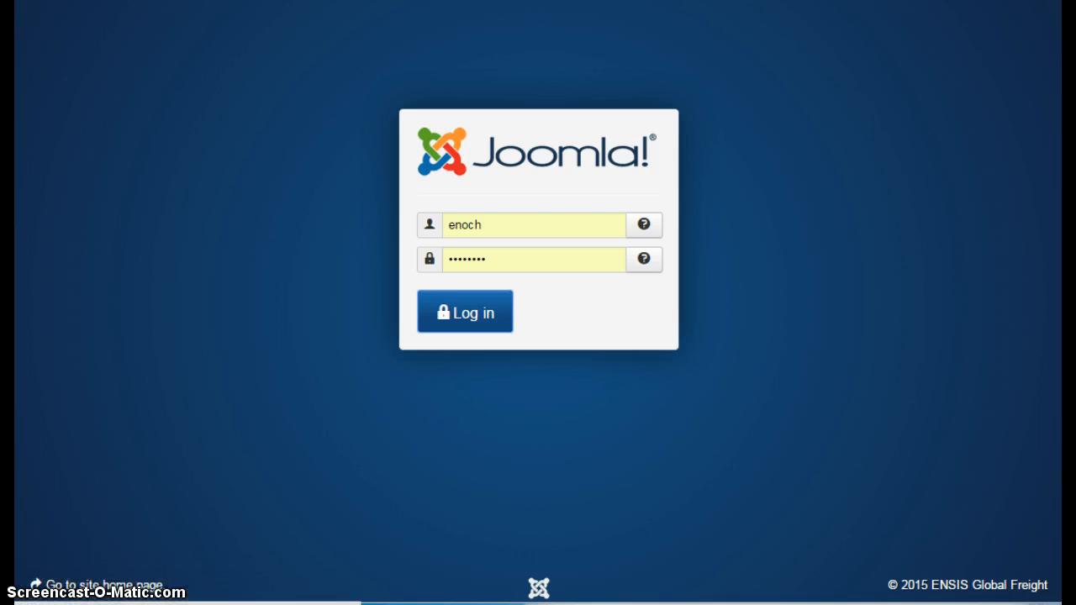
- Log in to the administrator and open the Components menu for Event Booking
{"action": "left_click", "coordinate": [464, 311]}
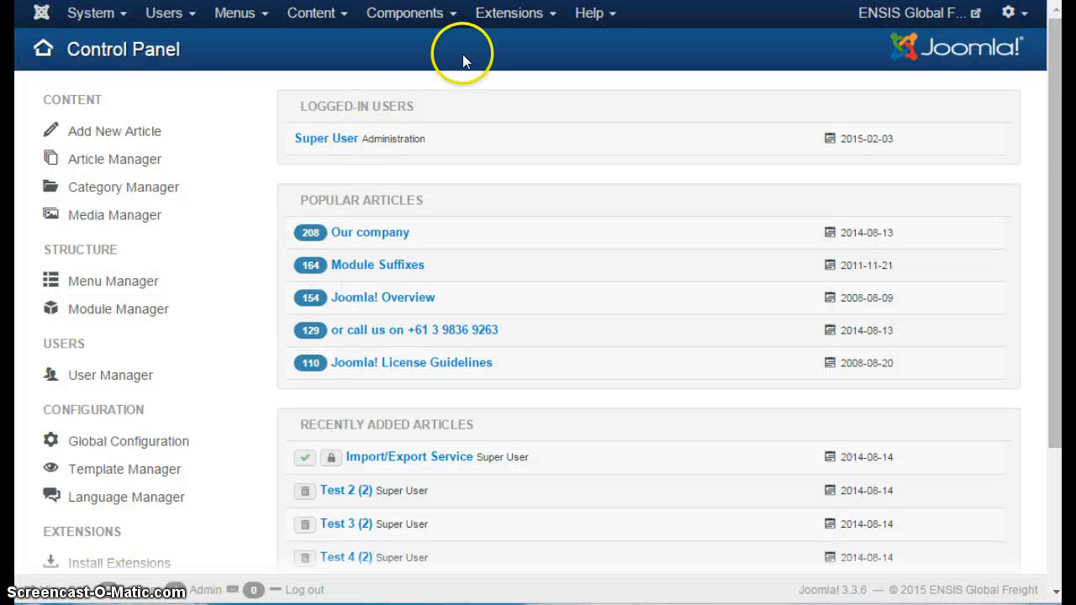
{"action": "mouse_move", "coordinate": [417, 64]}
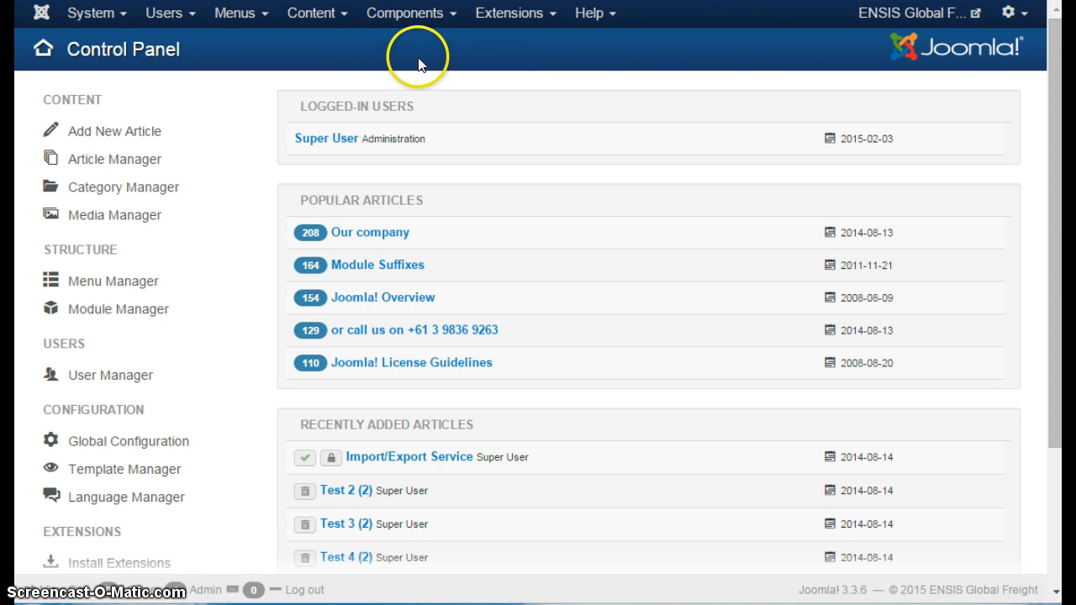
{"action": "left_click", "coordinate": [407, 13]}
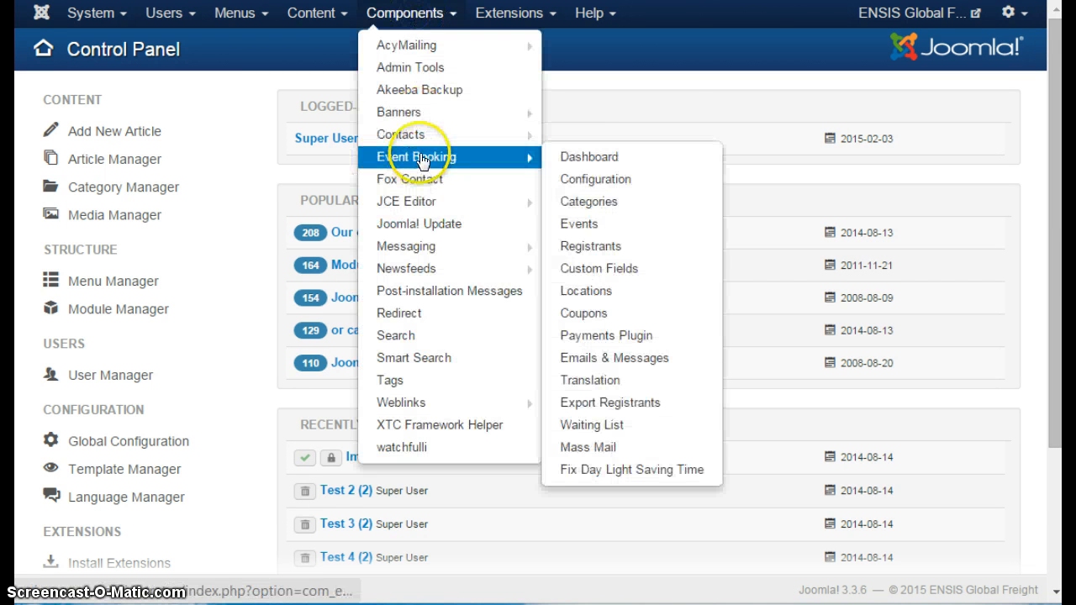
{"action": "mouse_move", "coordinate": [481, 165]}
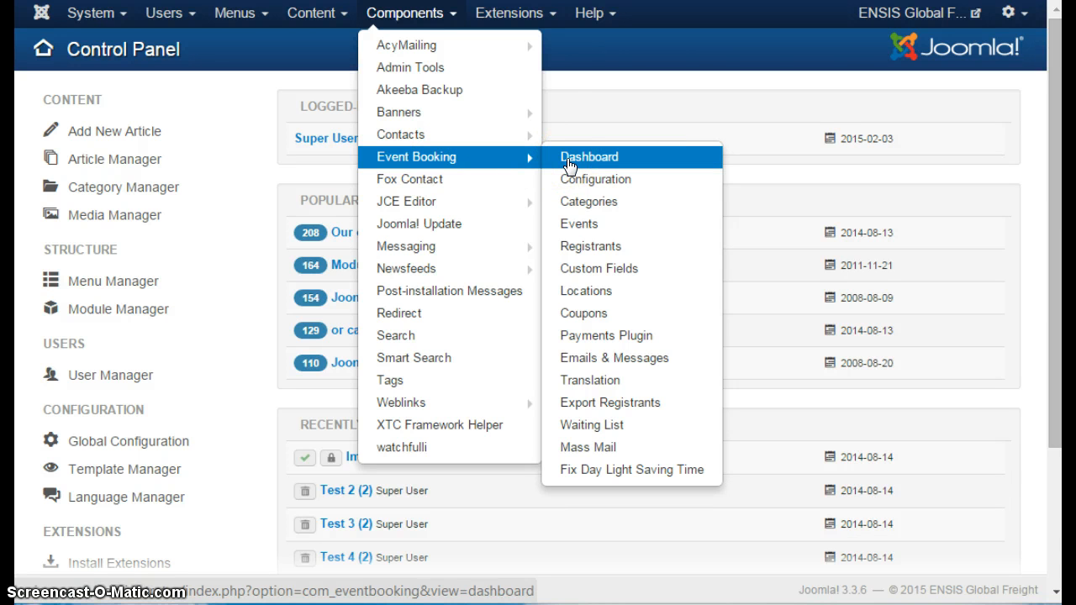
{"action": "mouse_move", "coordinate": [595, 178]}
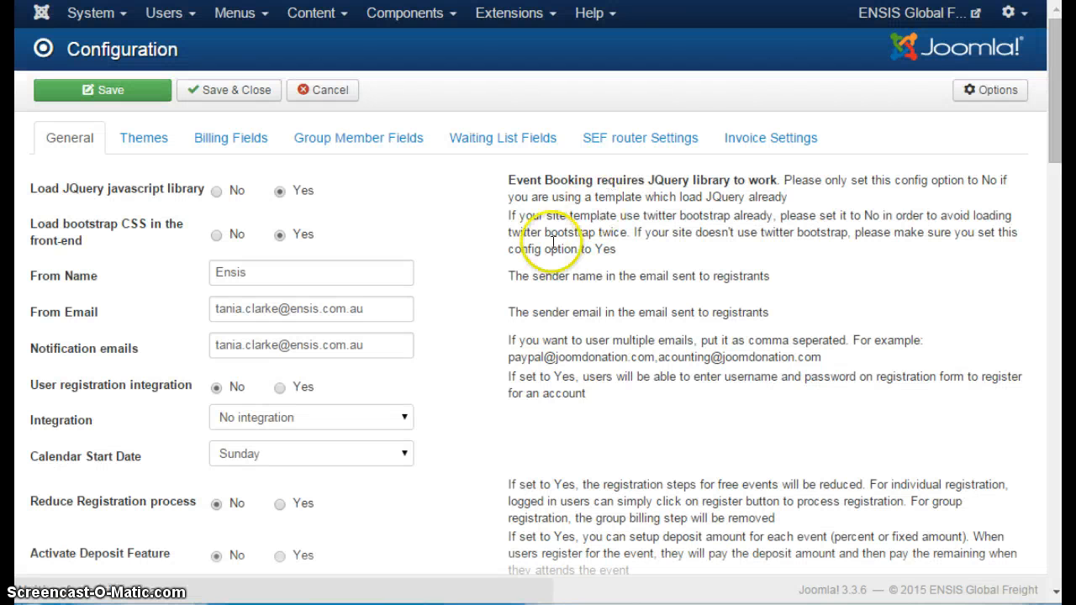
{"action": "mouse_move", "coordinate": [114, 268]}
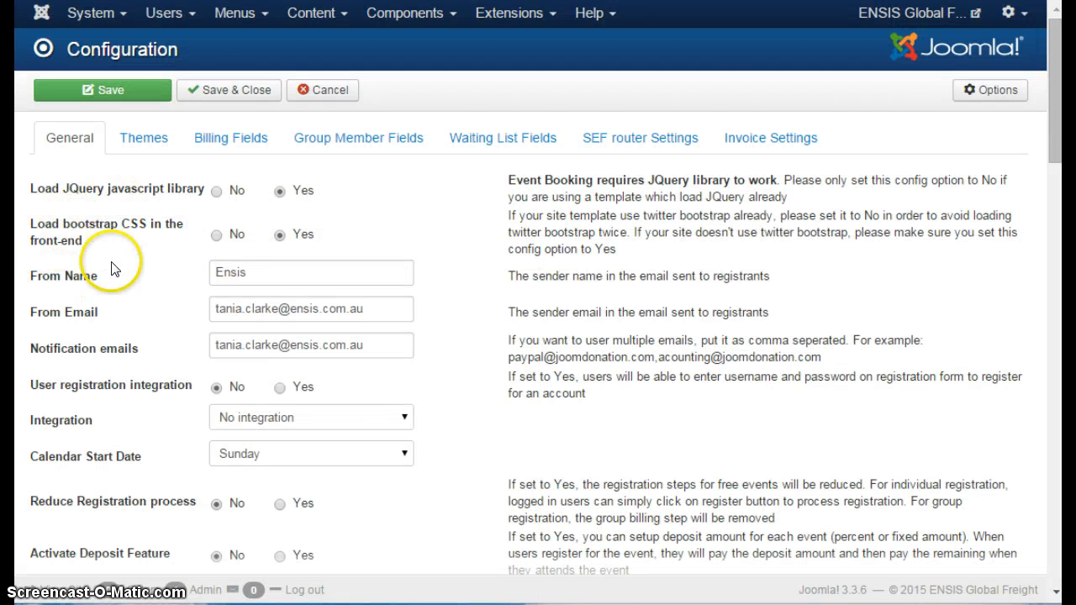
{"action": "mouse_move", "coordinate": [447, 438]}
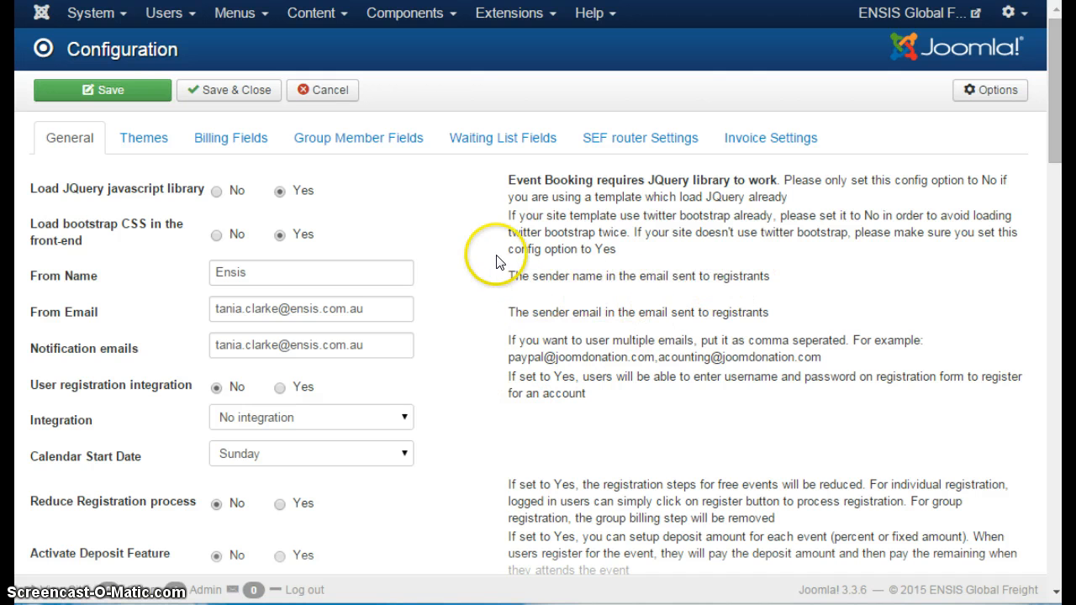
{"action": "mouse_move", "coordinate": [91, 365]}
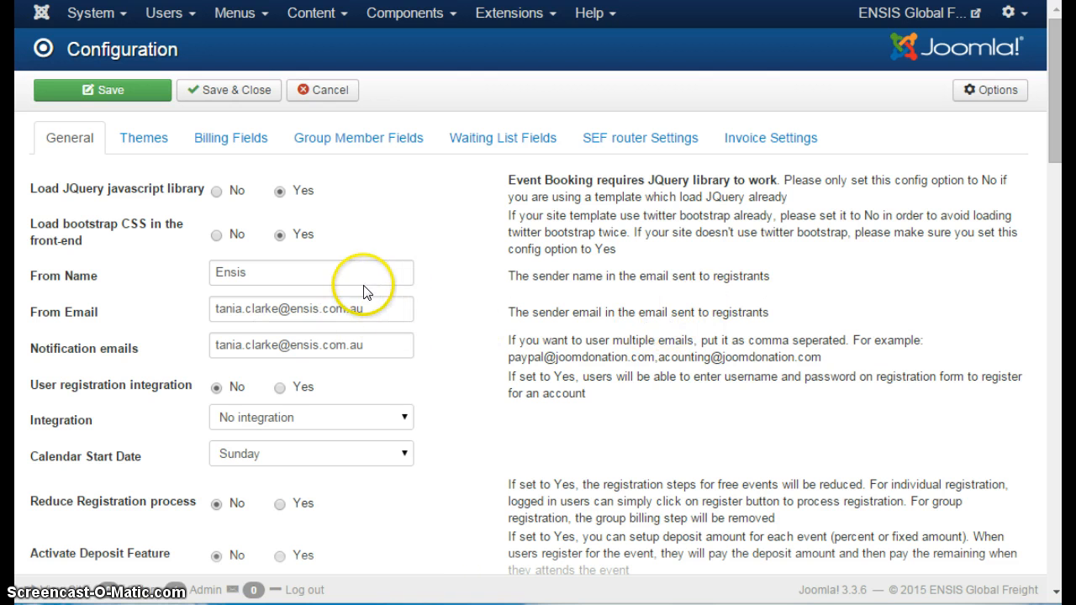
{"action": "mouse_move", "coordinate": [227, 363]}
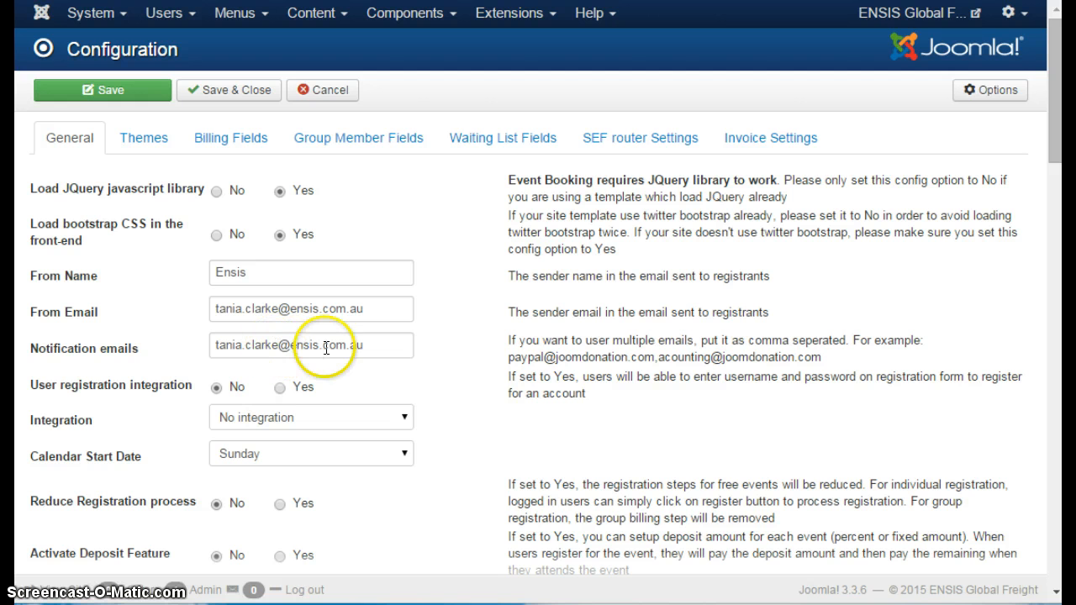
{"action": "mouse_move", "coordinate": [399, 348]}
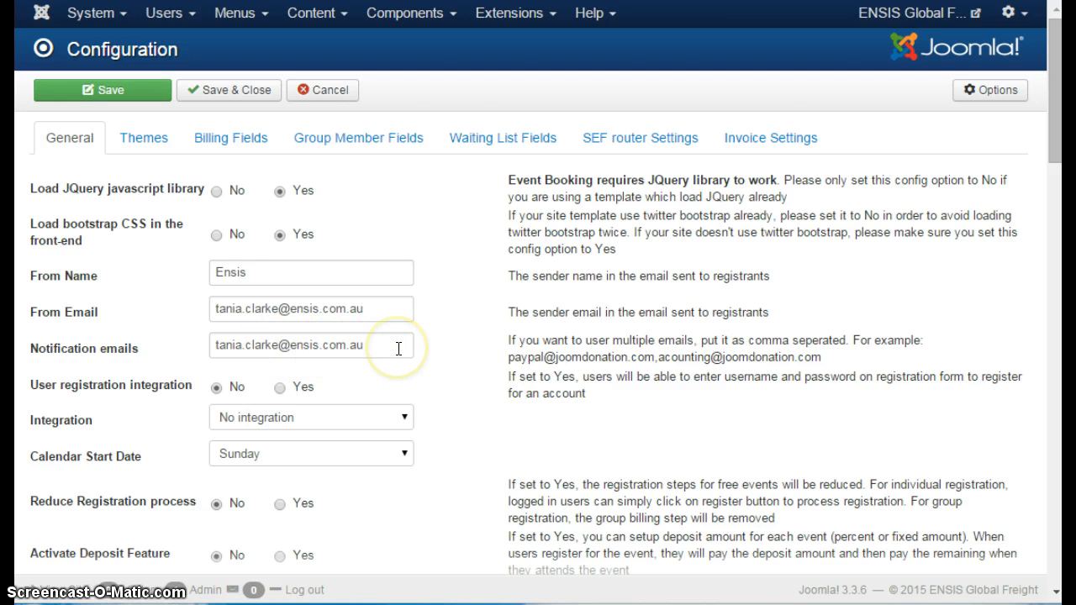
{"action": "mouse_move", "coordinate": [131, 268]}
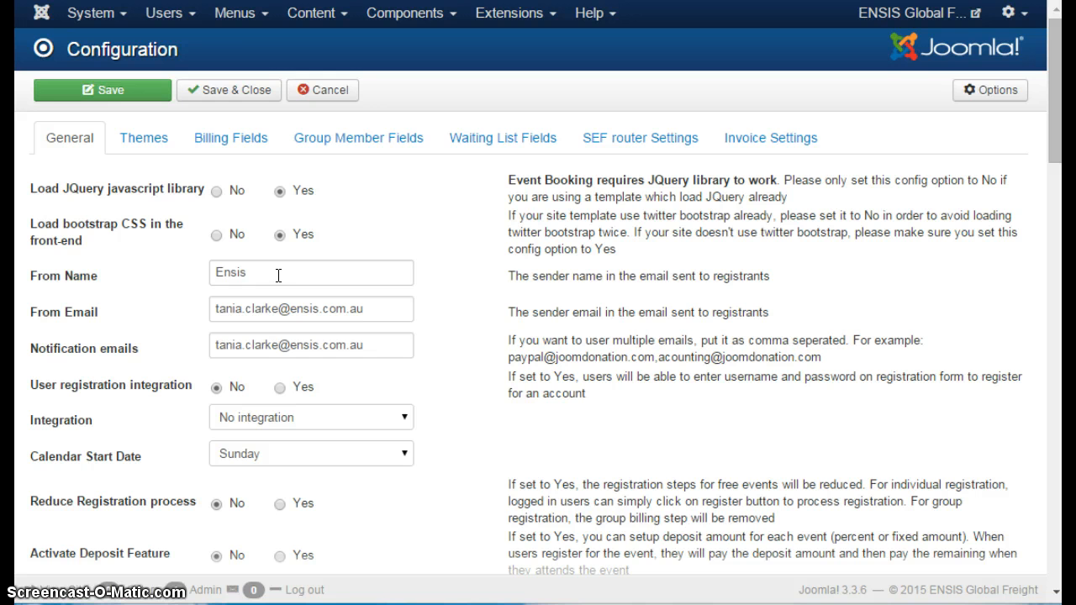
{"action": "mouse_move", "coordinate": [554, 316]}
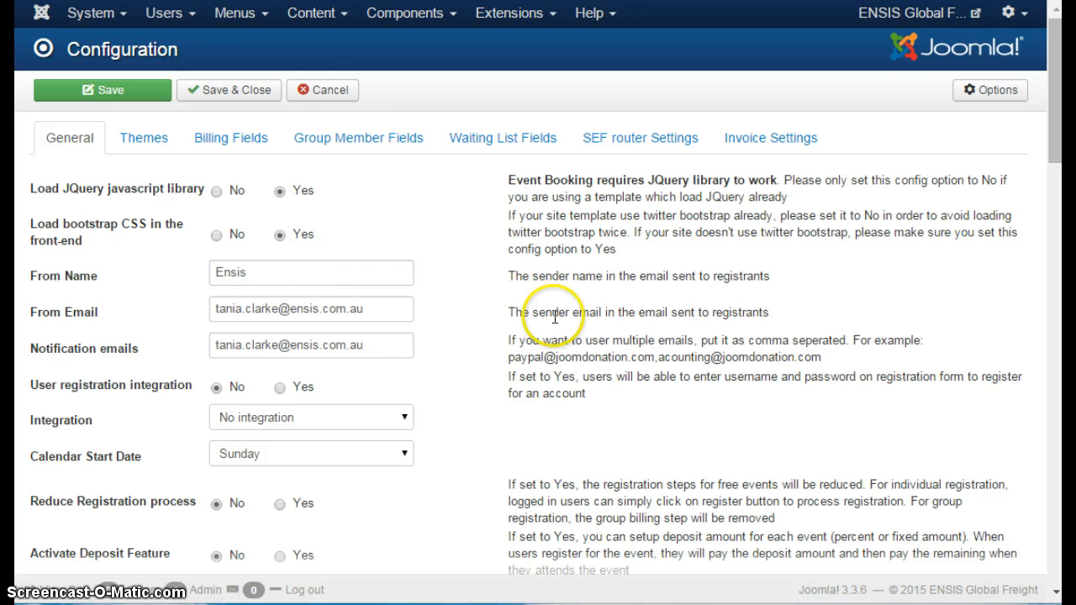
{"action": "scroll", "scroll_direction": "down", "scroll_amount": 3}
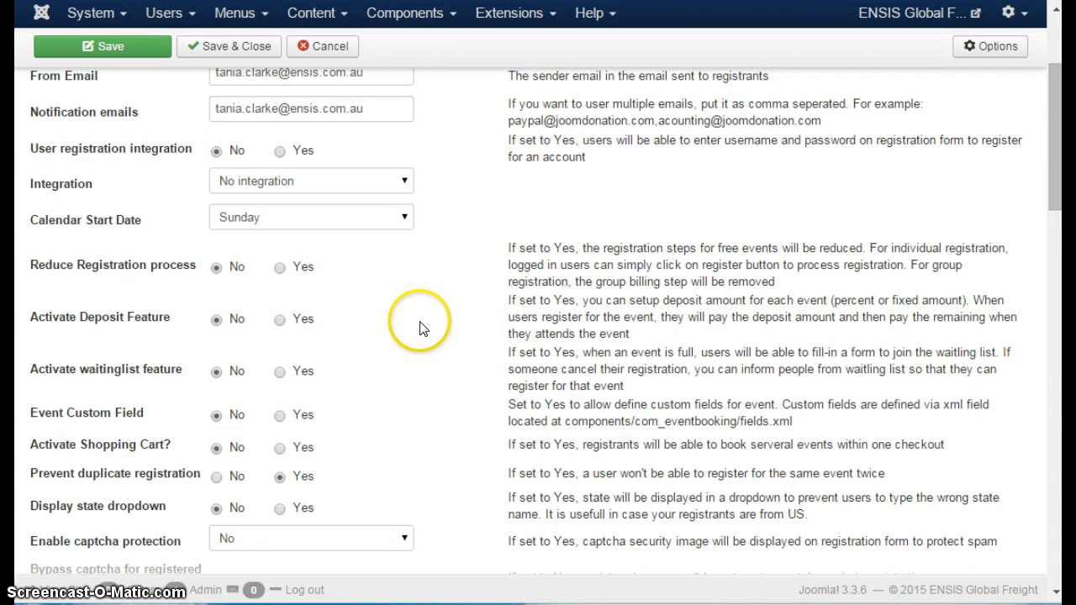
{"action": "scroll", "scroll_direction": "down", "scroll_amount": 3}
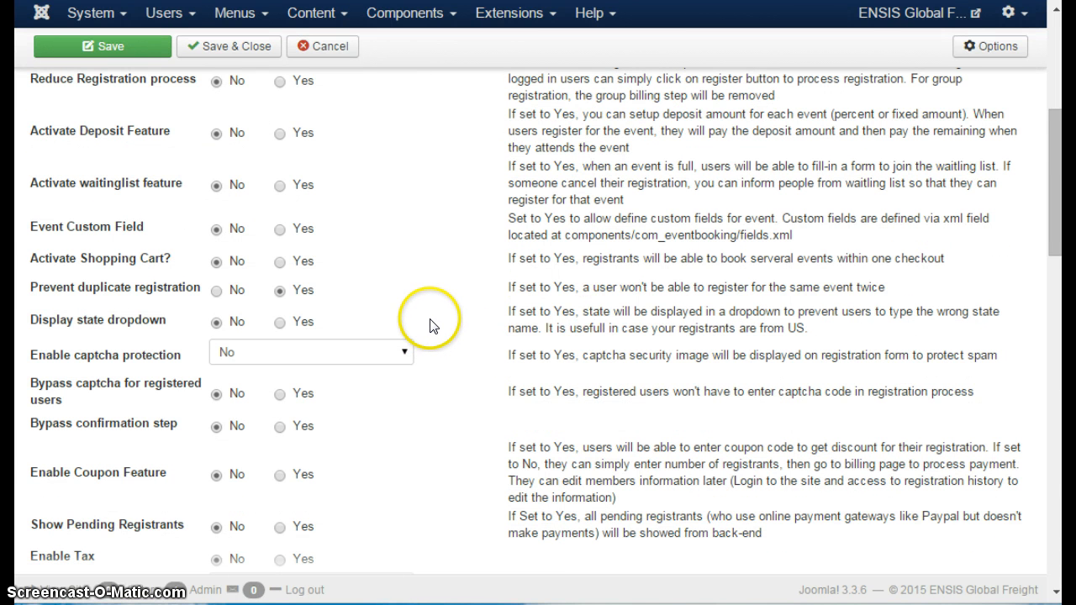
{"action": "scroll", "scroll_direction": "down", "scroll_amount": 3}
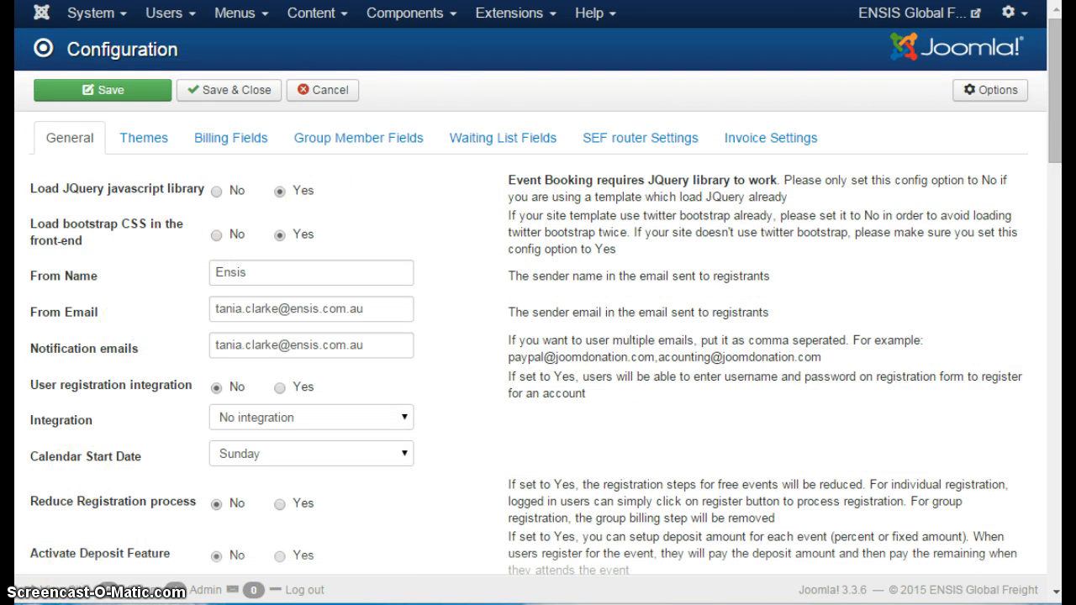
{"action": "mouse_move", "coordinate": [535, 291]}
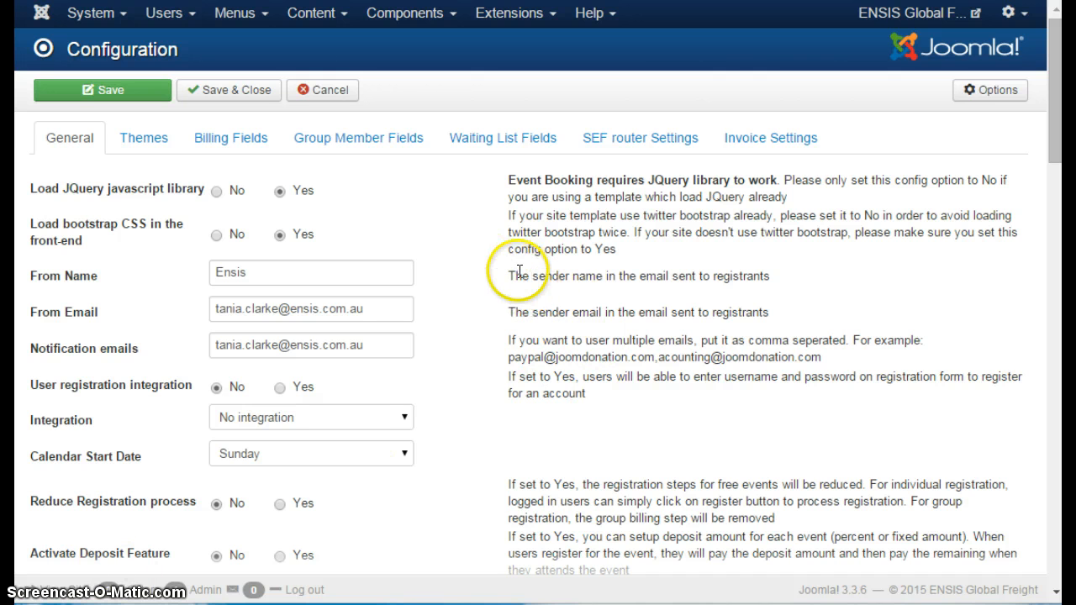
{"action": "mouse_move", "coordinate": [992, 91]}
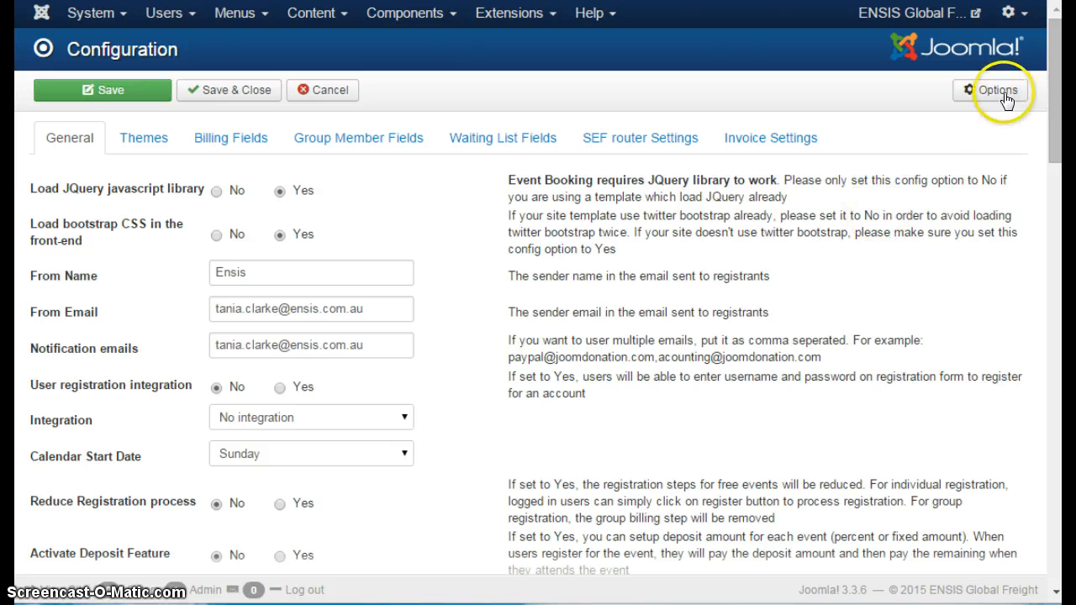
- View the Themes settings, then the Billing Fields show/require settings in Configuration
{"action": "left_click", "coordinate": [143, 138]}
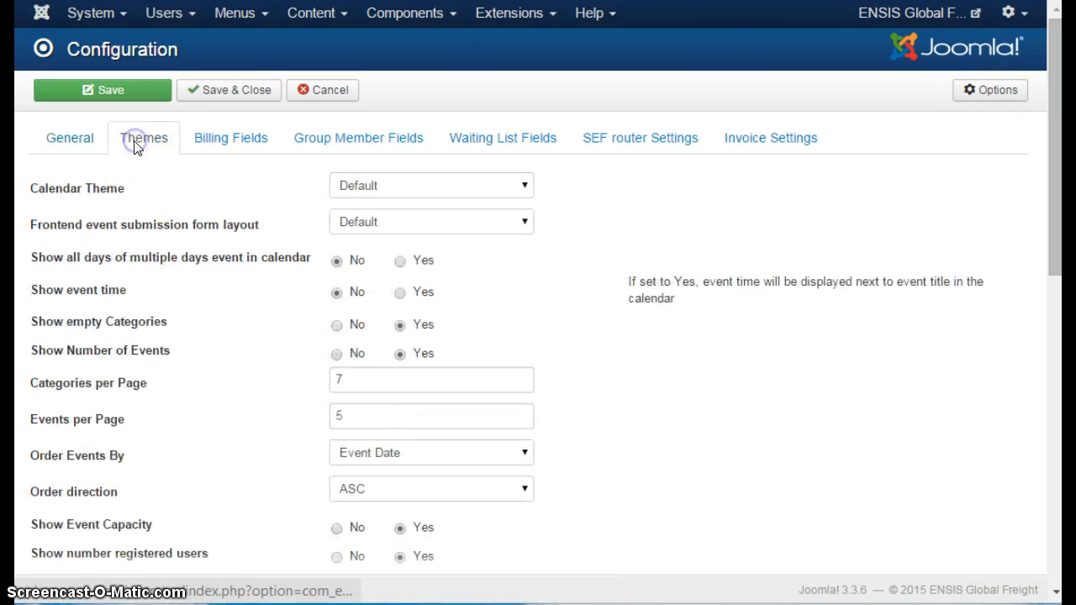
{"action": "scroll", "scroll_direction": "down", "scroll_amount": 3}
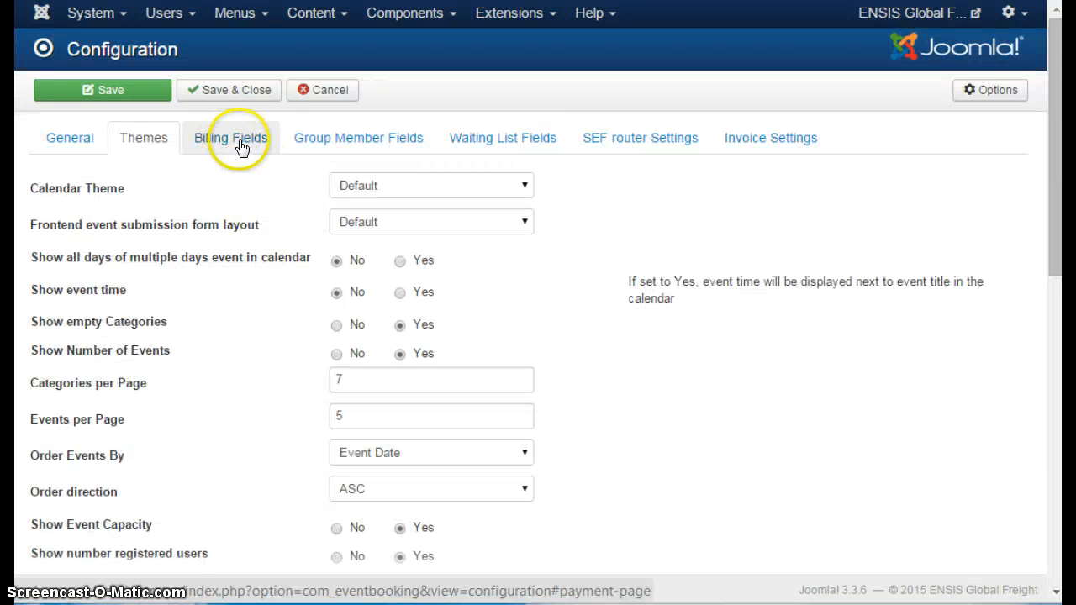
{"action": "left_click", "coordinate": [230, 138]}
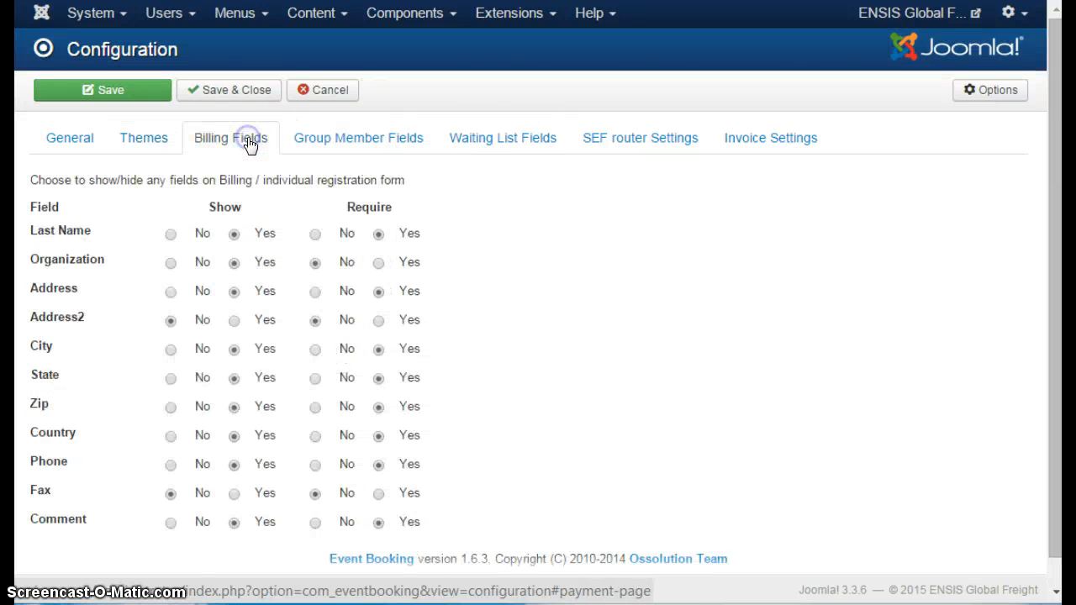
{"action": "mouse_move", "coordinate": [343, 91]}
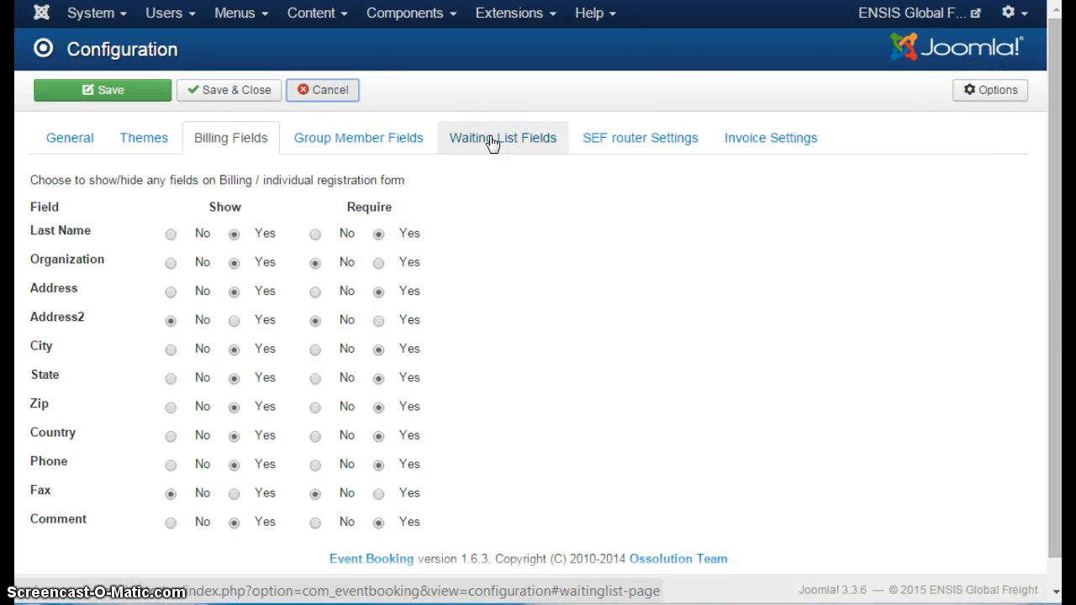
{"action": "left_click", "coordinate": [323, 91]}
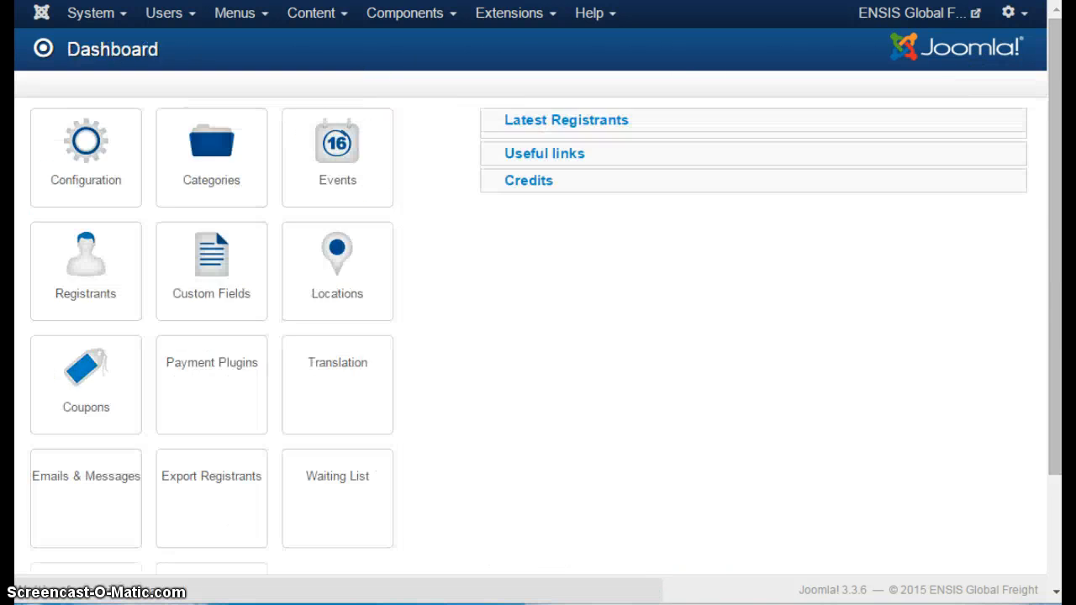
{"action": "left_click", "coordinate": [565, 119]}
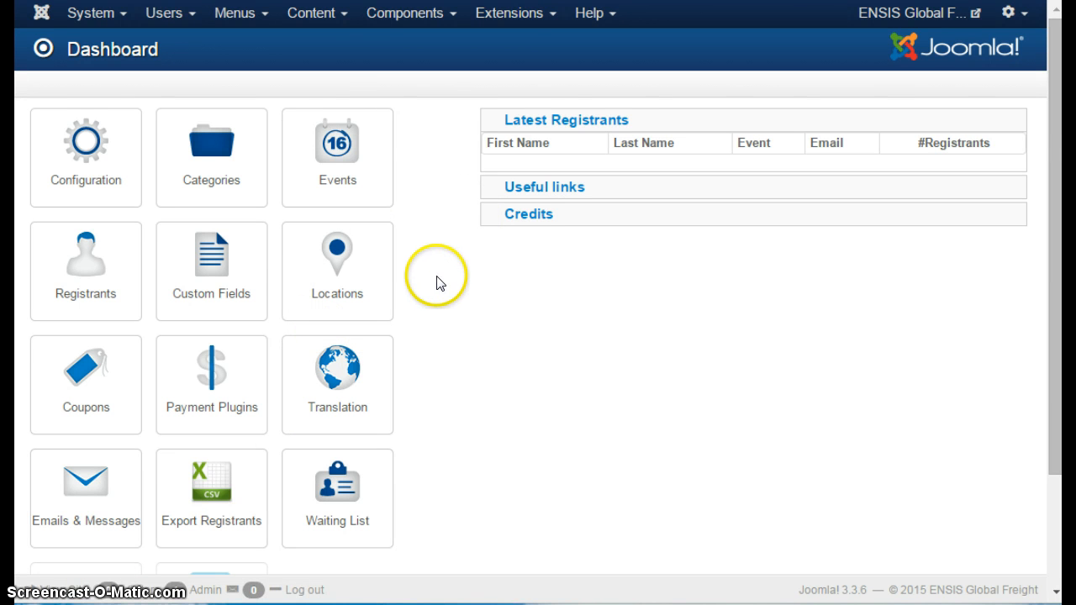
{"action": "left_click", "coordinate": [407, 13]}
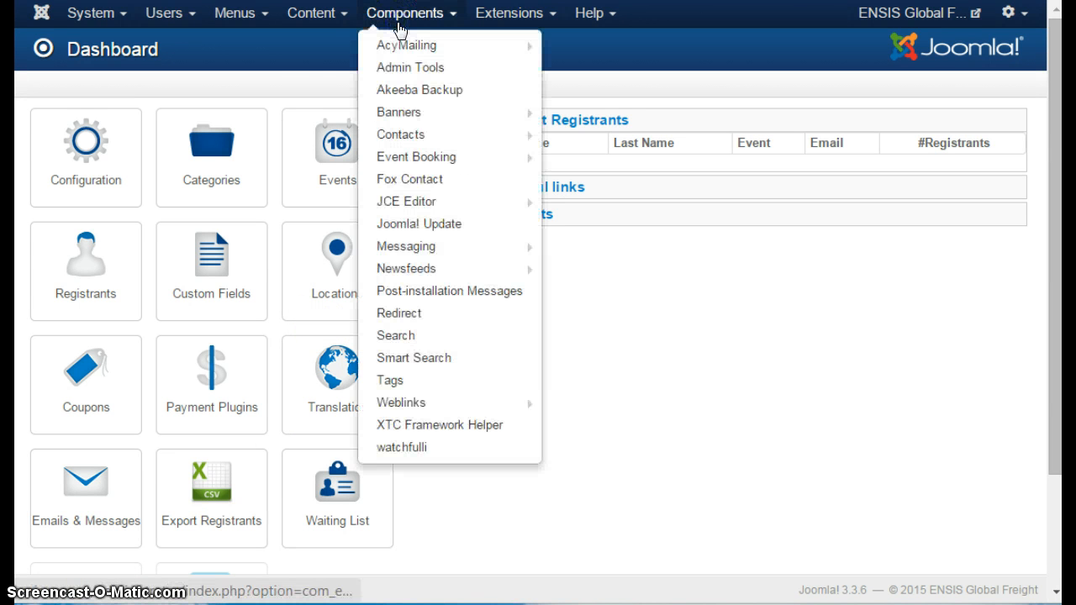
{"action": "mouse_move", "coordinate": [417, 158]}
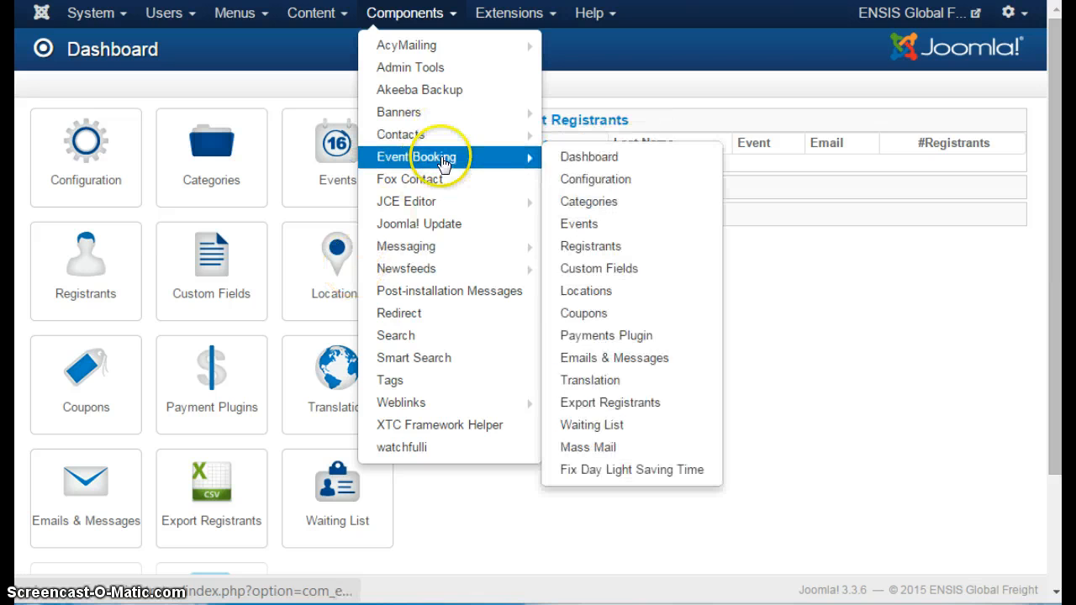
{"action": "mouse_move", "coordinate": [596, 178]}
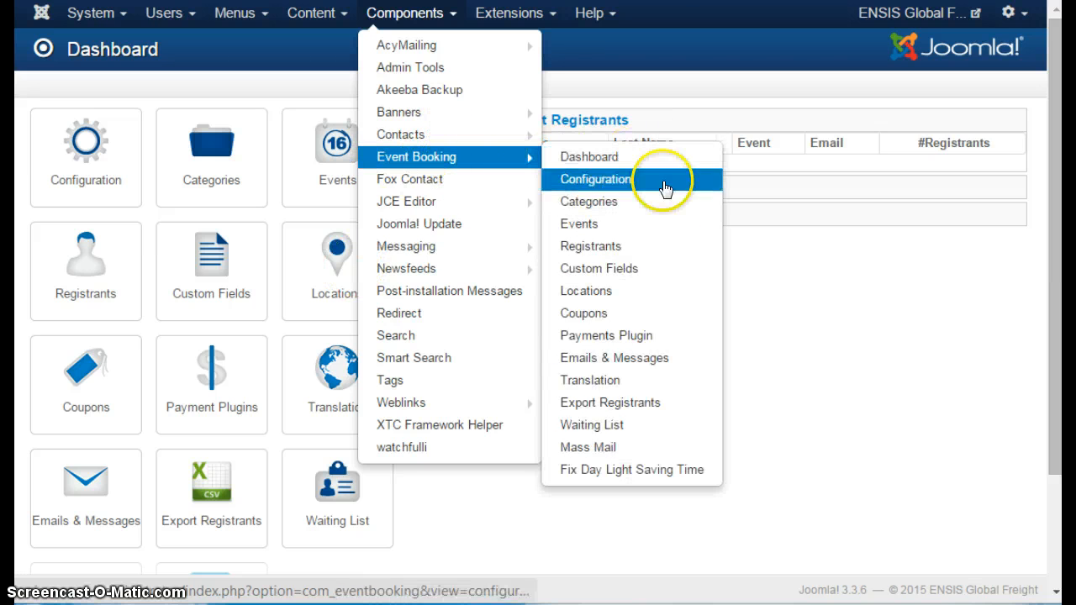
{"action": "mouse_move", "coordinate": [615, 356]}
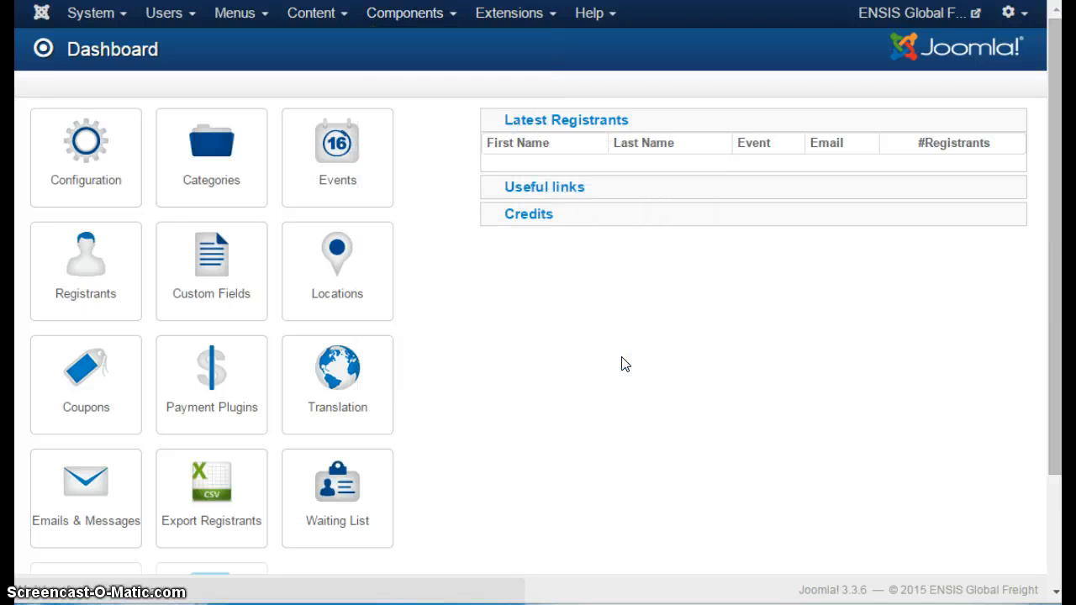
- Open Emails & Messages and review the user email sign-off and REGISTRATION_DETAIL tag
{"action": "left_click", "coordinate": [84, 498]}
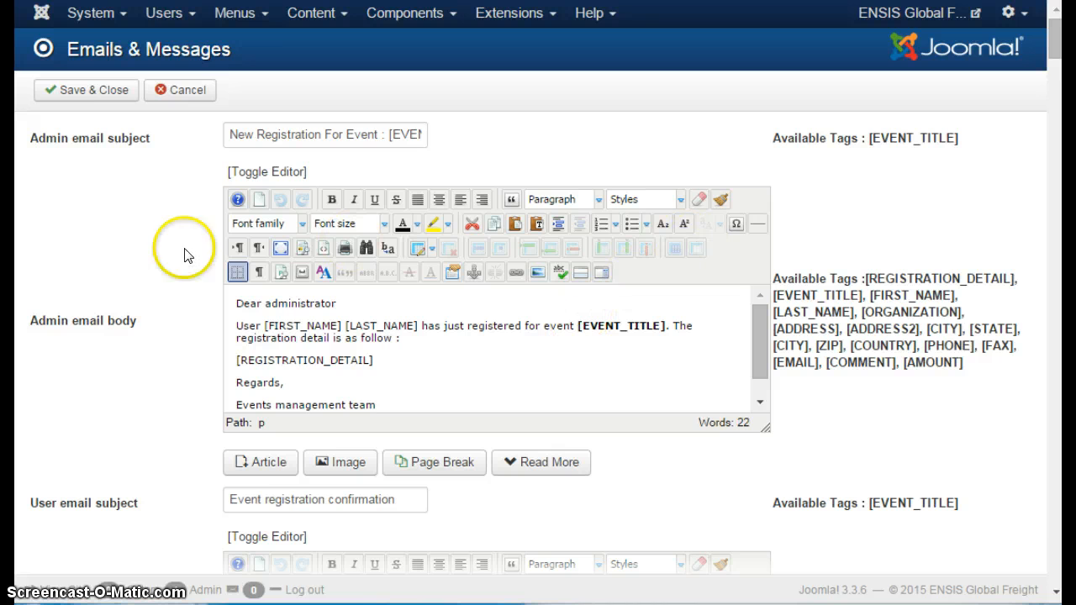
{"action": "mouse_move", "coordinate": [114, 172]}
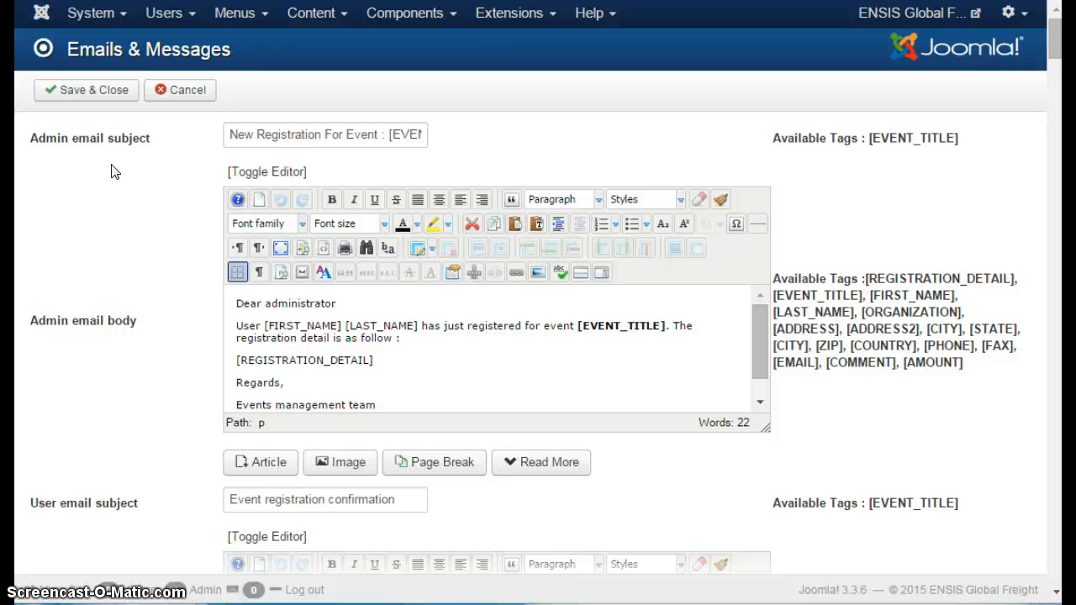
{"action": "mouse_move", "coordinate": [189, 254]}
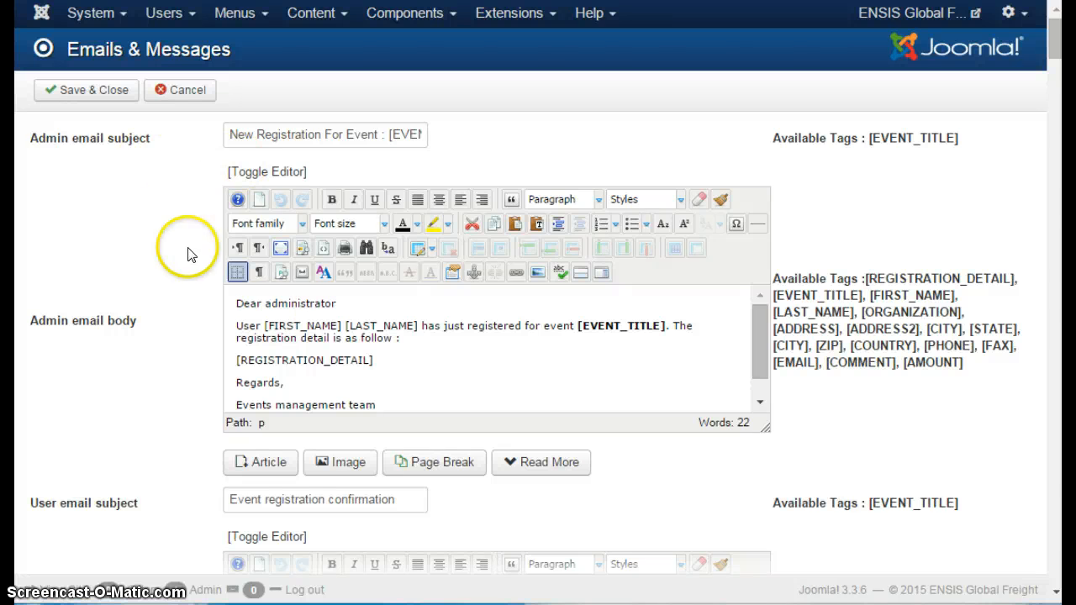
{"action": "mouse_move", "coordinate": [328, 323]}
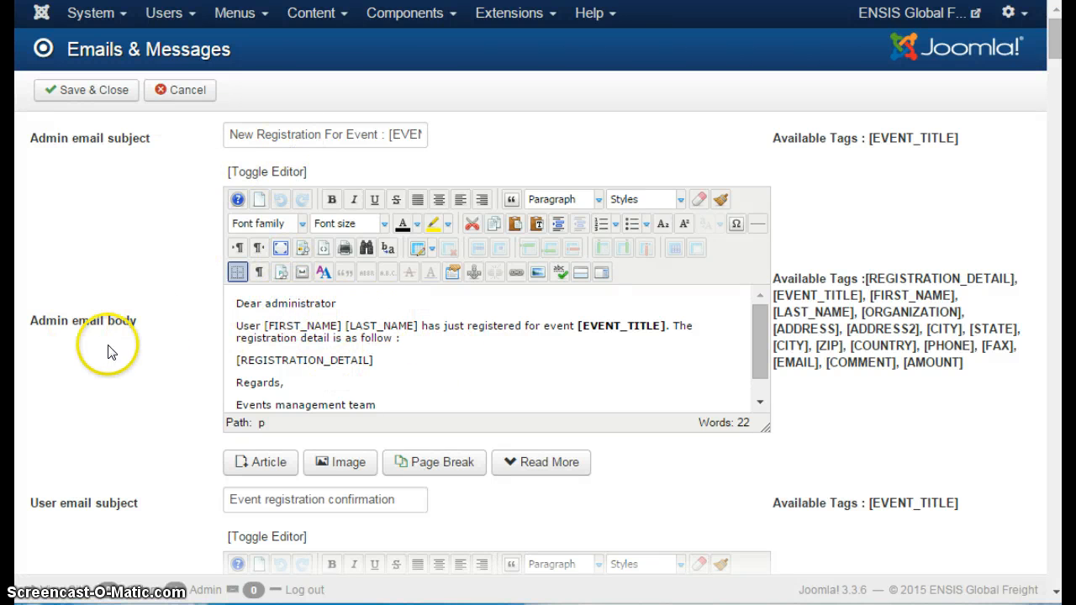
{"action": "mouse_move", "coordinate": [114, 353]}
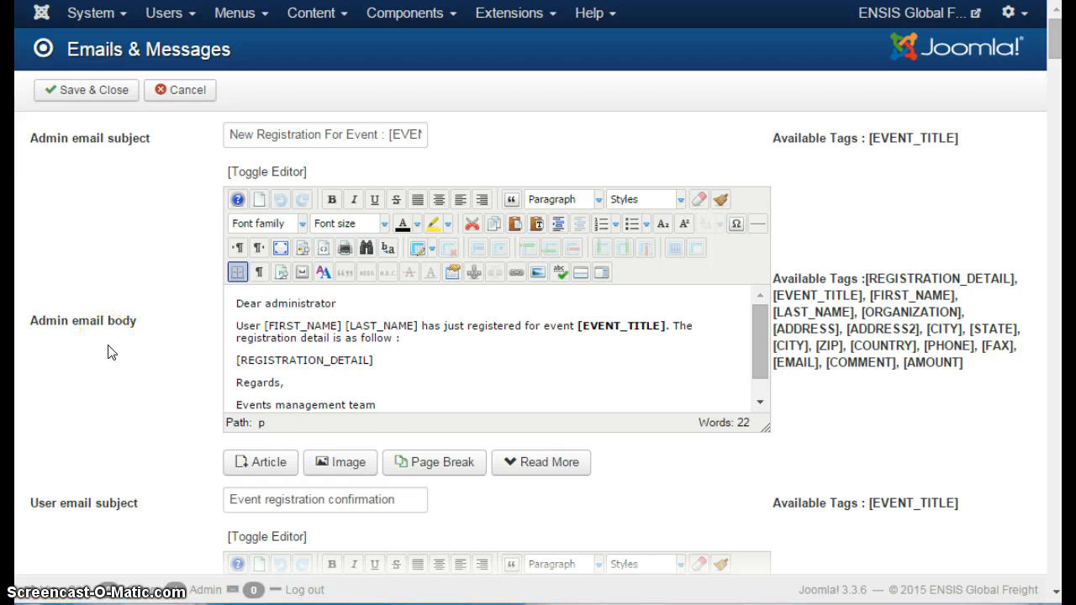
{"action": "scroll", "scroll_direction": "down", "scroll_amount": 3}
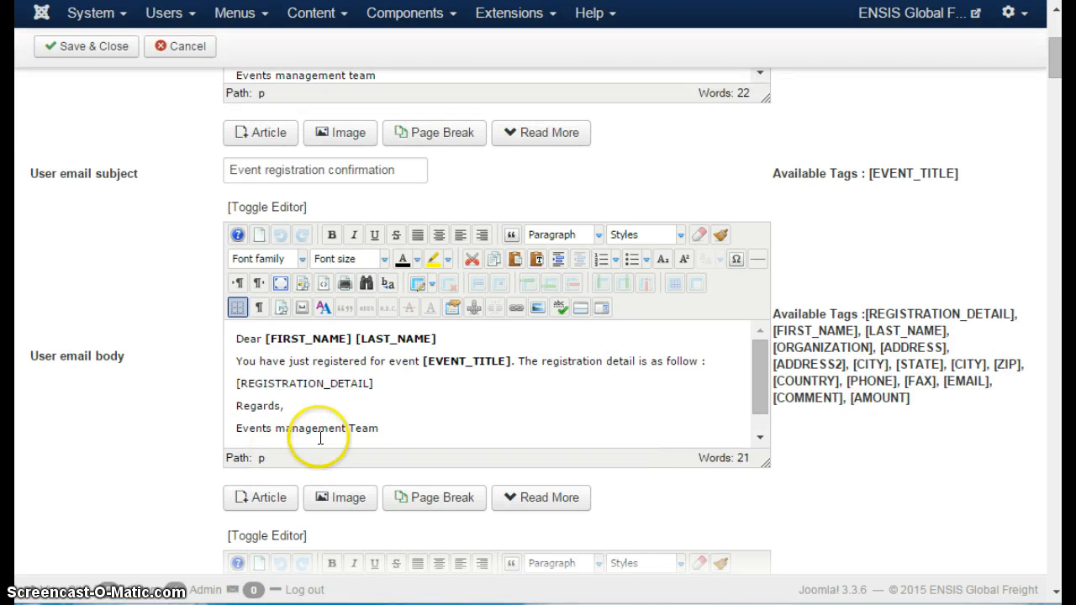
{"action": "triple_click", "coordinate": [306, 428]}
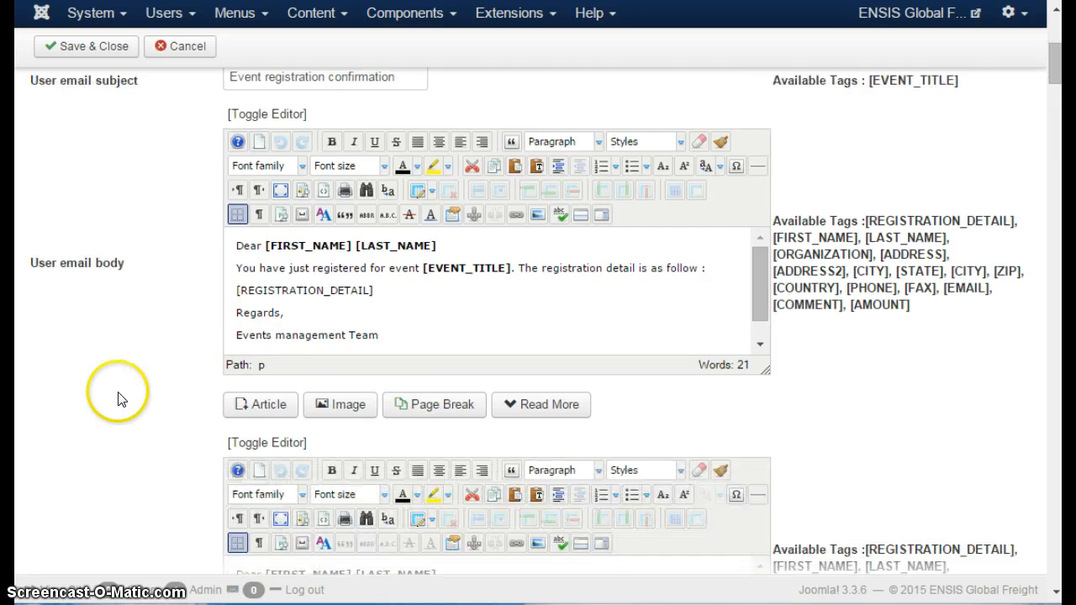
{"action": "scroll", "scroll_direction": "down", "scroll_amount": 3}
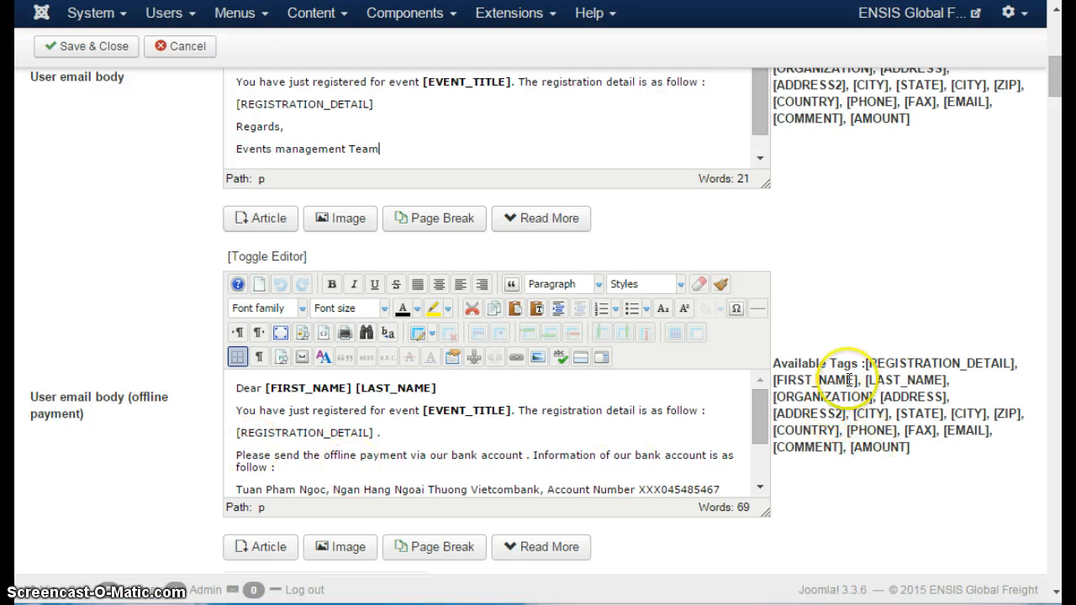
{"action": "double_click", "coordinate": [938, 363]}
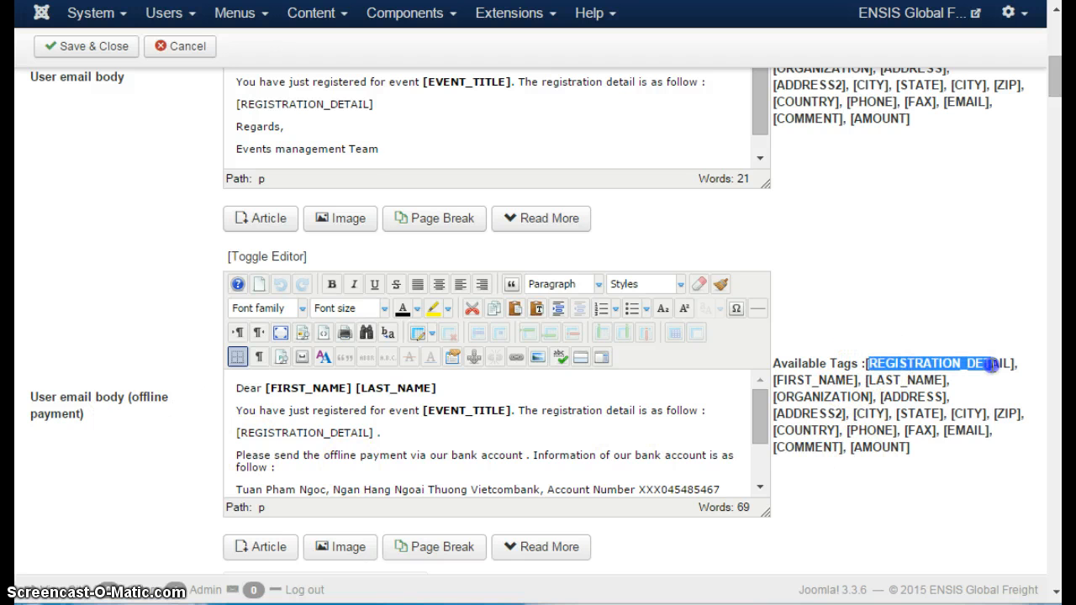
{"action": "mouse_move", "coordinate": [837, 370]}
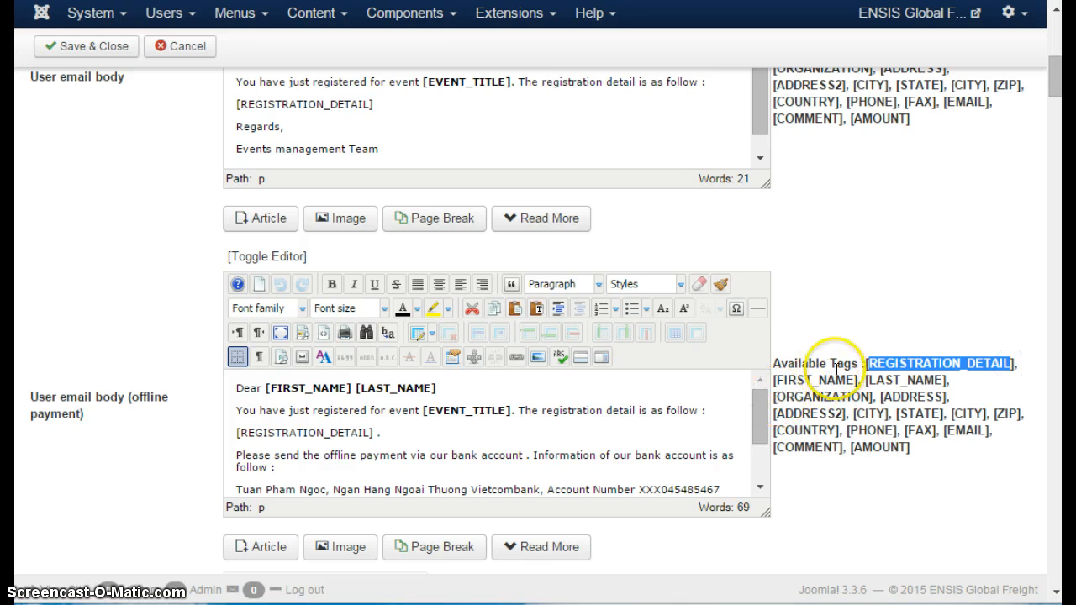
{"action": "mouse_move", "coordinate": [934, 404]}
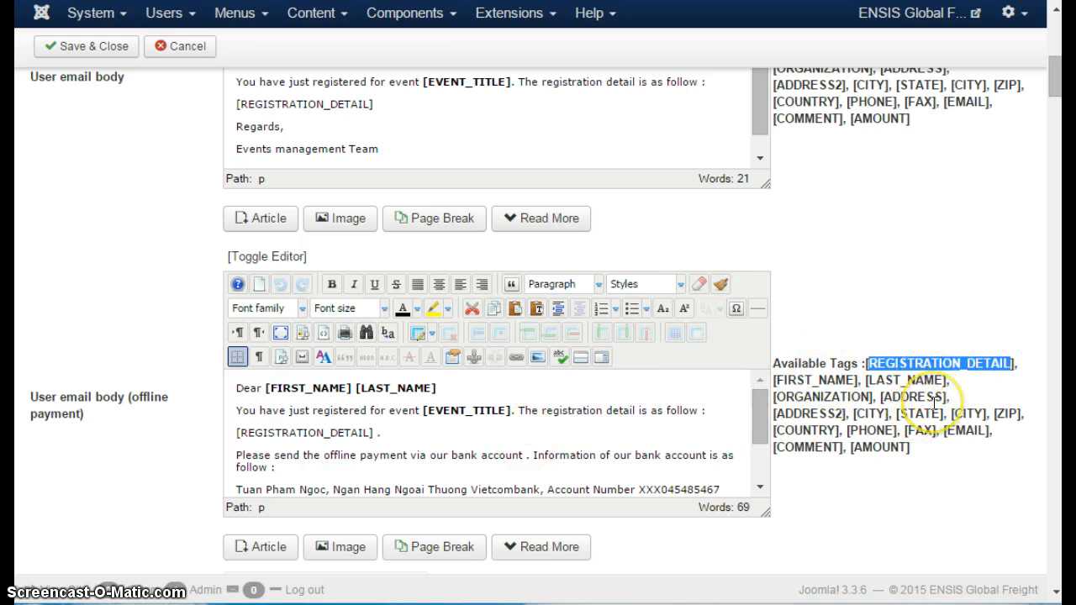
{"action": "mouse_move", "coordinate": [933, 403]}
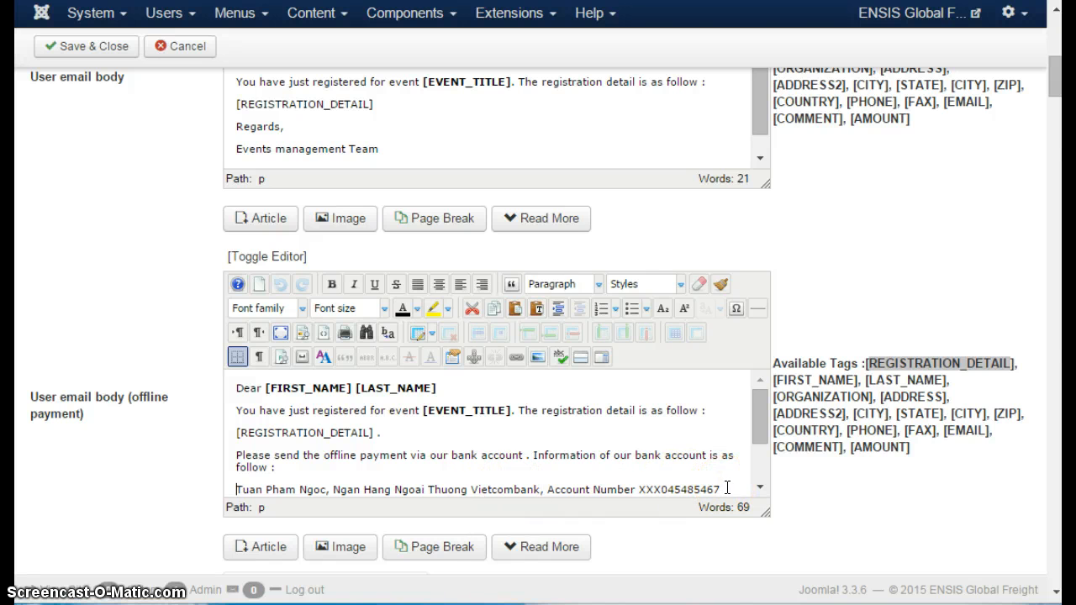
- Select the bank account details line in the offline-payment user email body for removal
{"action": "triple_click", "coordinate": [463, 489]}
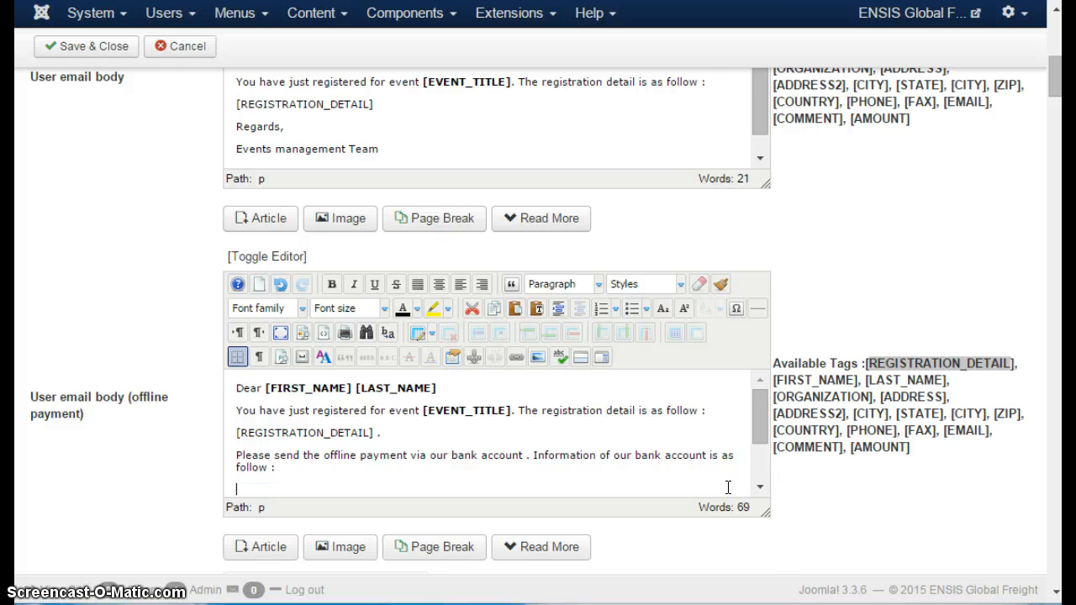
{"action": "scroll", "scroll_direction": "down", "scroll_amount": 3}
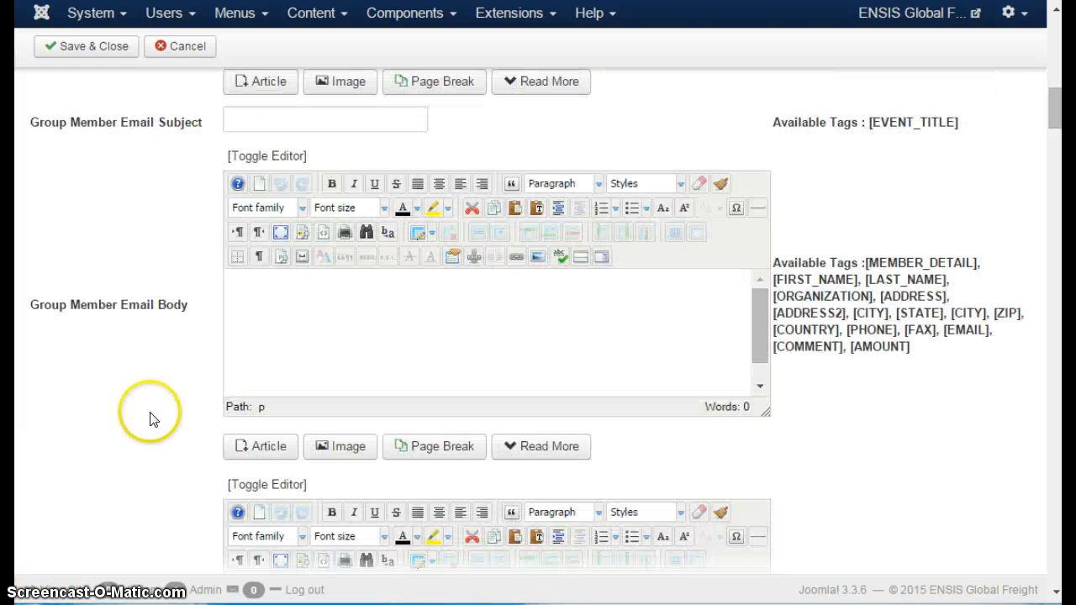
{"action": "mouse_move", "coordinate": [189, 204]}
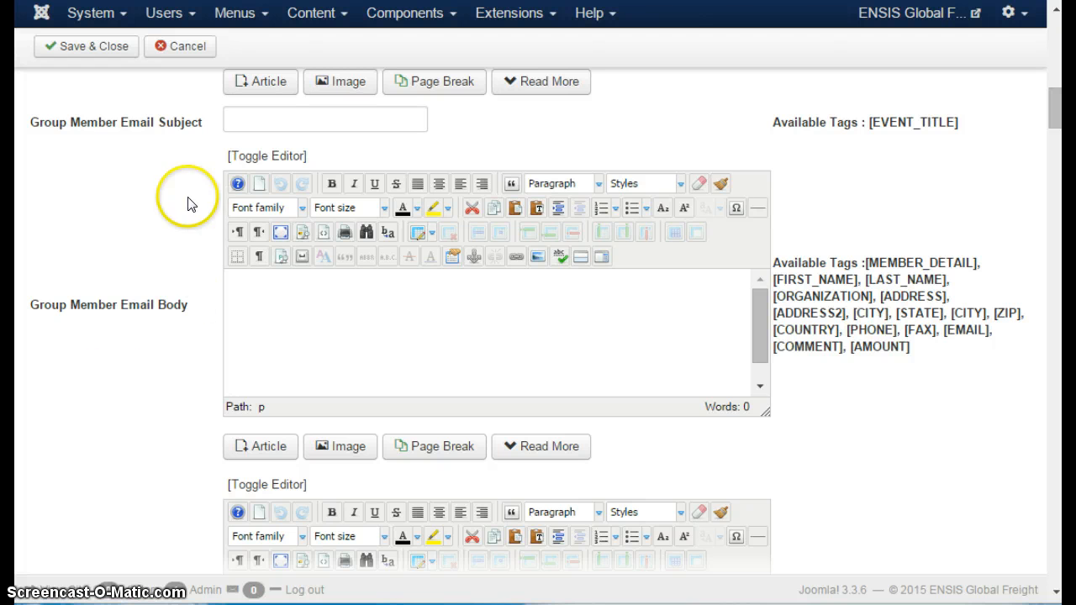
{"action": "mouse_move", "coordinate": [179, 310]}
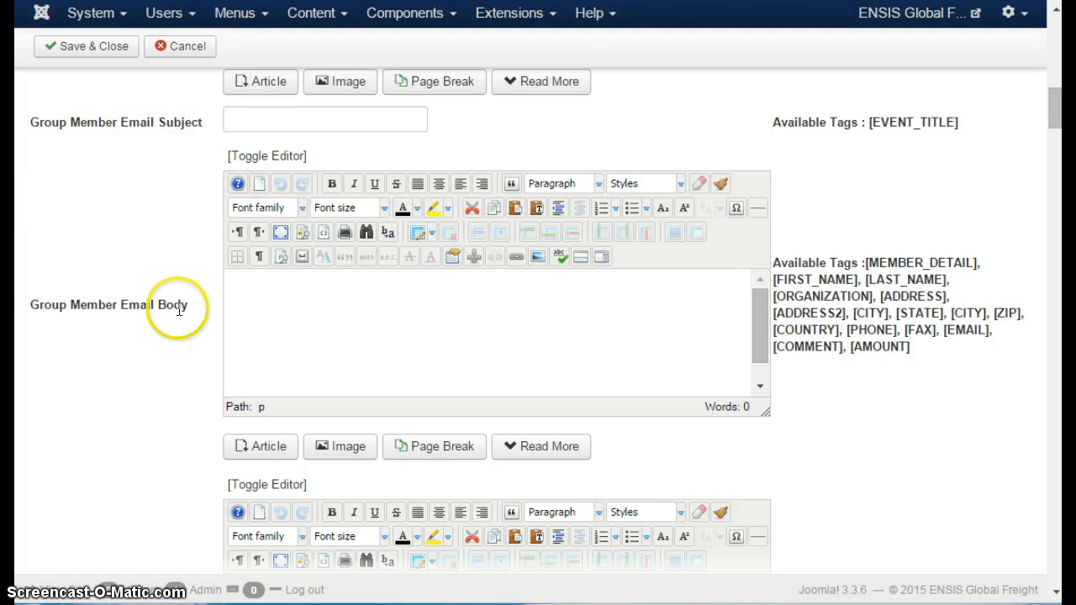
{"action": "mouse_move", "coordinate": [178, 311]}
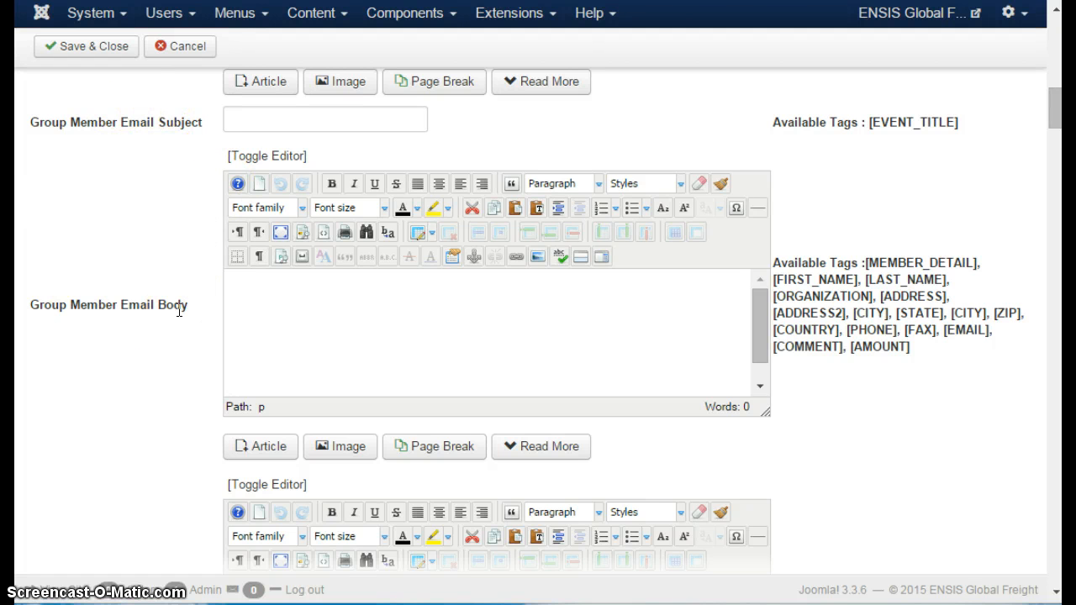
{"action": "scroll", "scroll_direction": "down", "scroll_amount": 3}
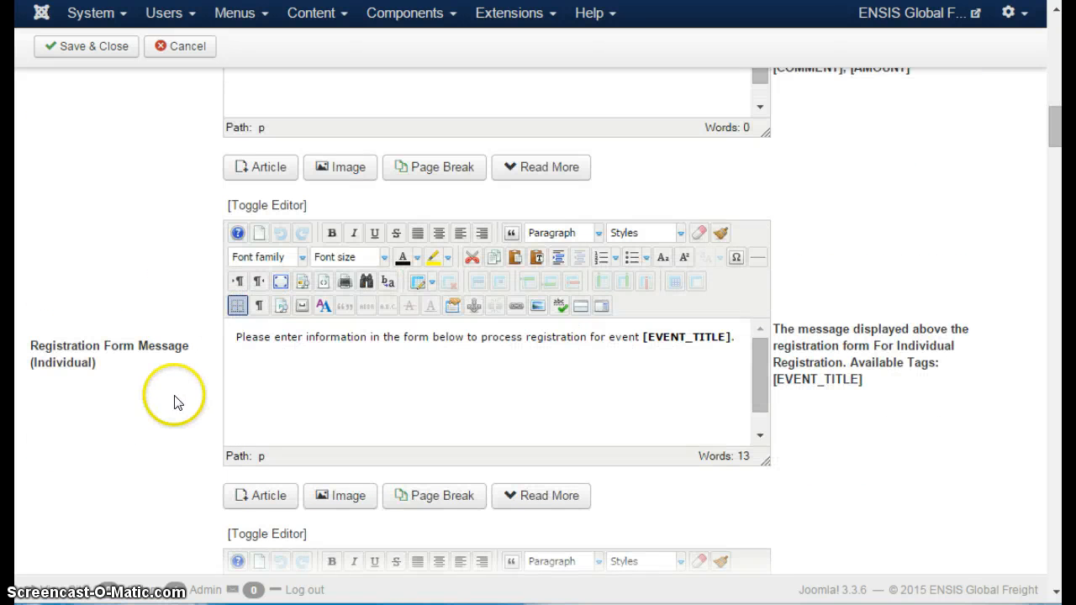
{"action": "scroll", "scroll_direction": "down", "scroll_amount": 3}
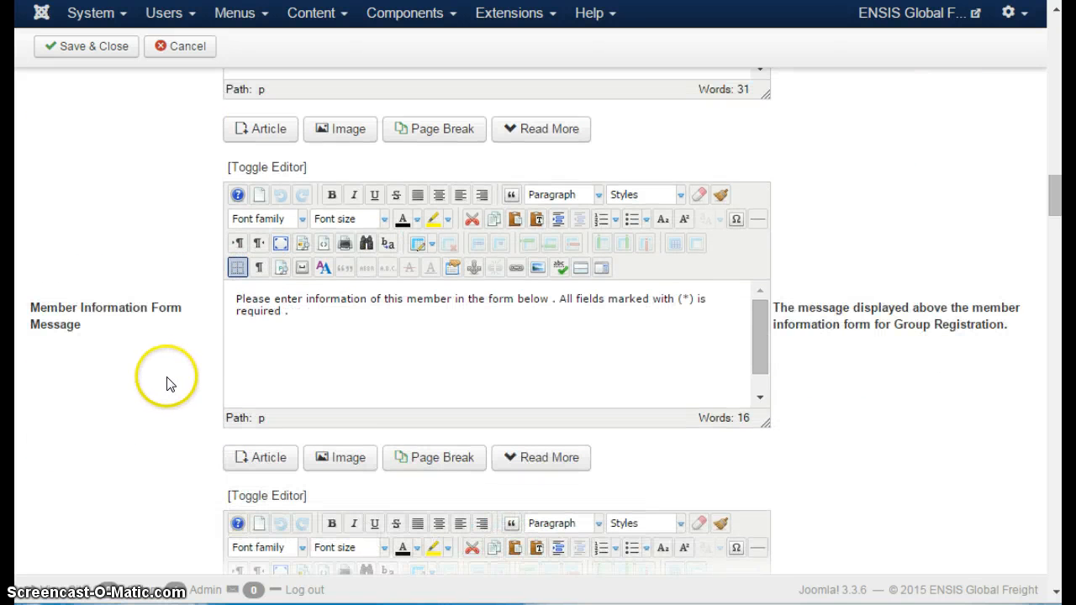
{"action": "scroll", "scroll_direction": "down", "scroll_amount": 3}
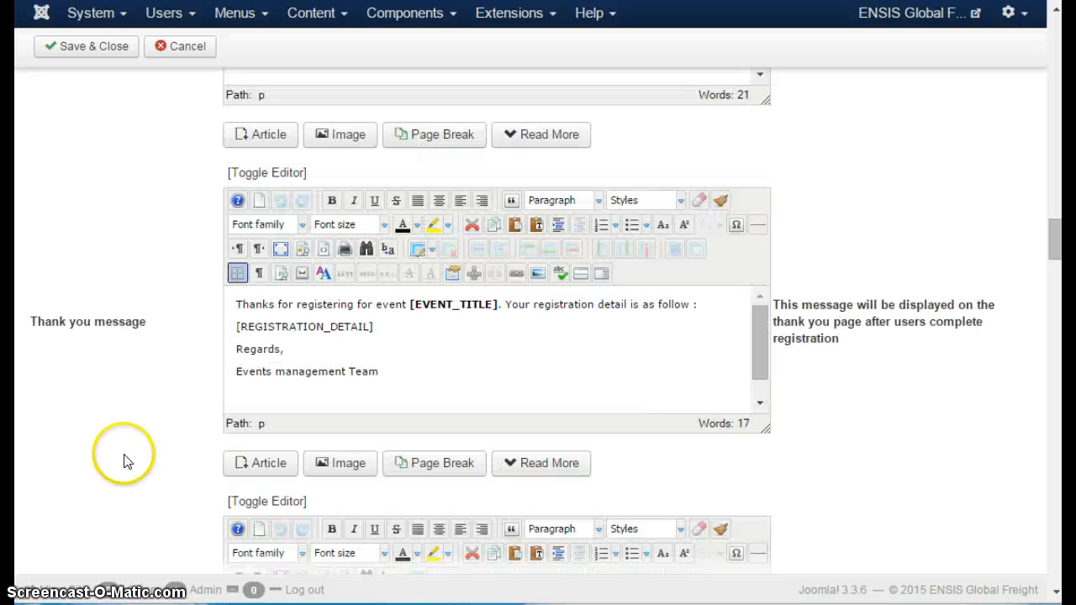
{"action": "mouse_move", "coordinate": [181, 494]}
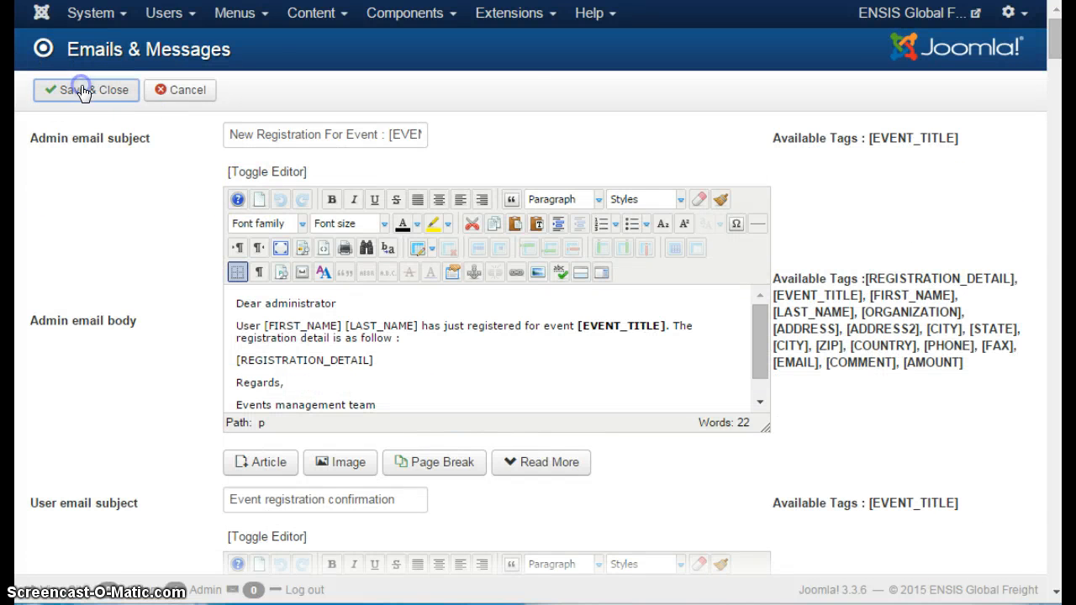
{"action": "mouse_move", "coordinate": [541, 111]}
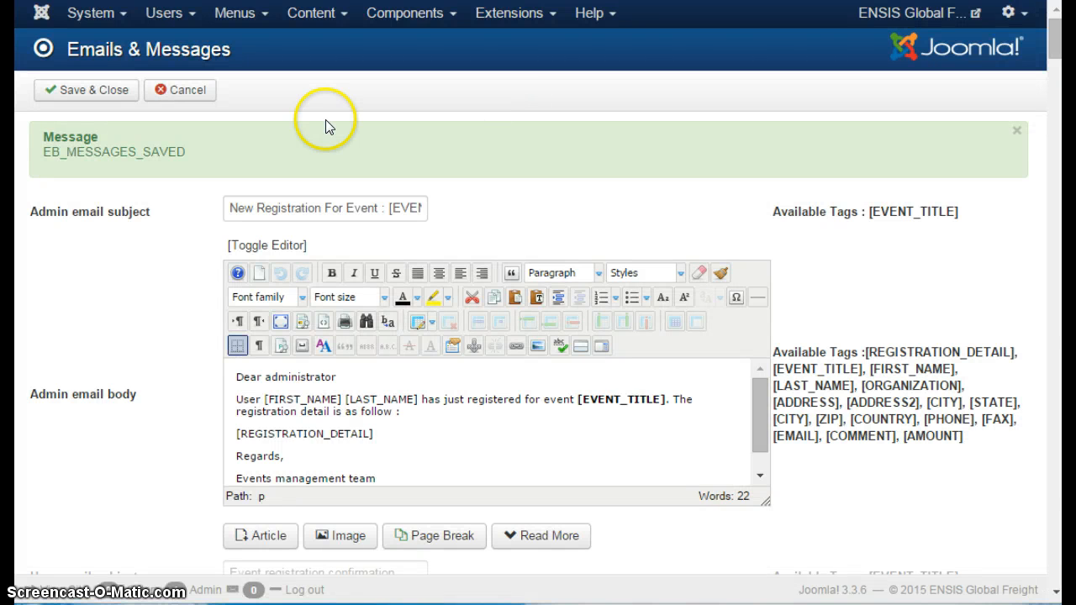
{"action": "mouse_move", "coordinate": [395, 131]}
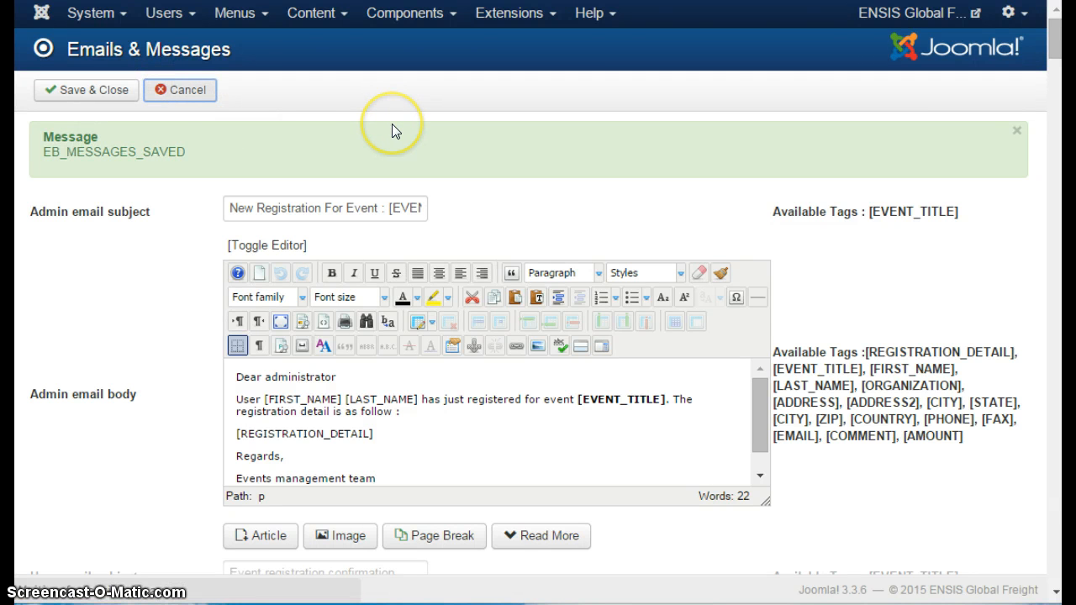
{"action": "mouse_move", "coordinate": [289, 172]}
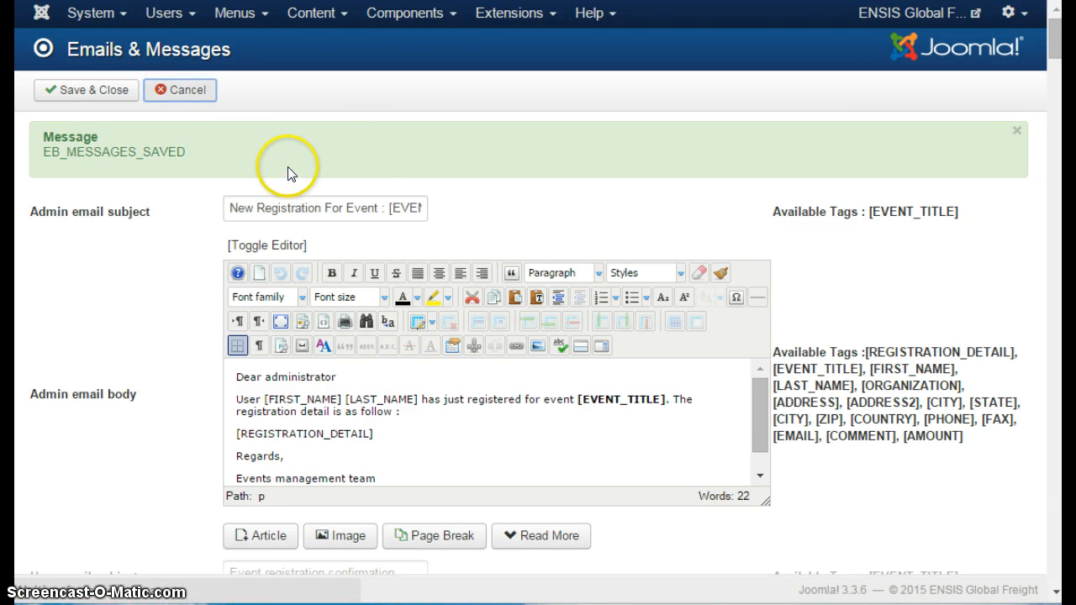
- Leave the saved email templates and return to the Event Booking dashboard
{"action": "left_click", "coordinate": [86, 90]}
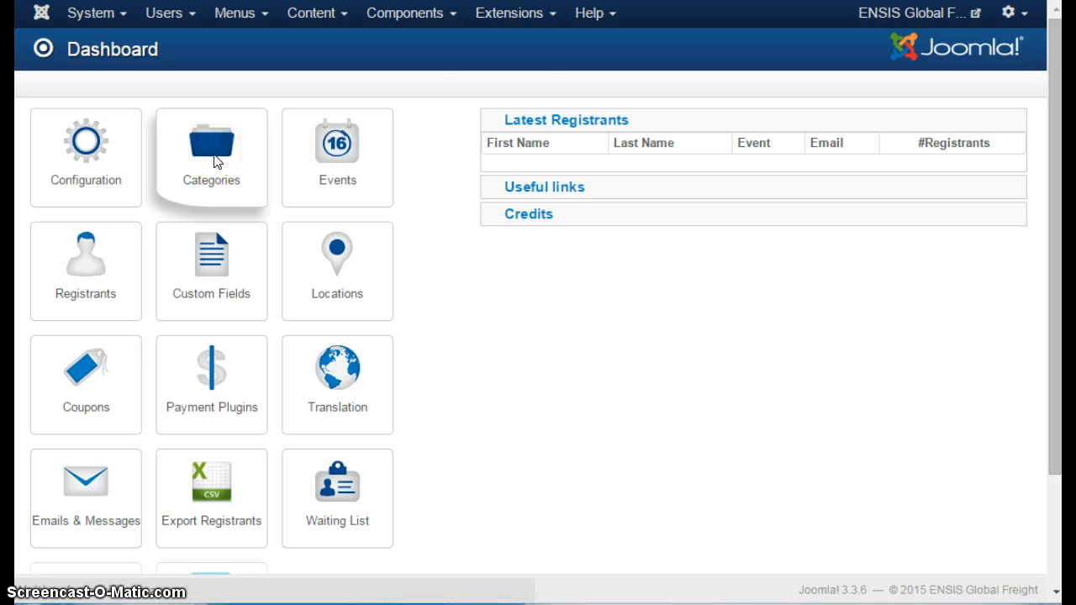
- Open Category Management listing the published Workshops category
{"action": "left_click", "coordinate": [212, 158]}
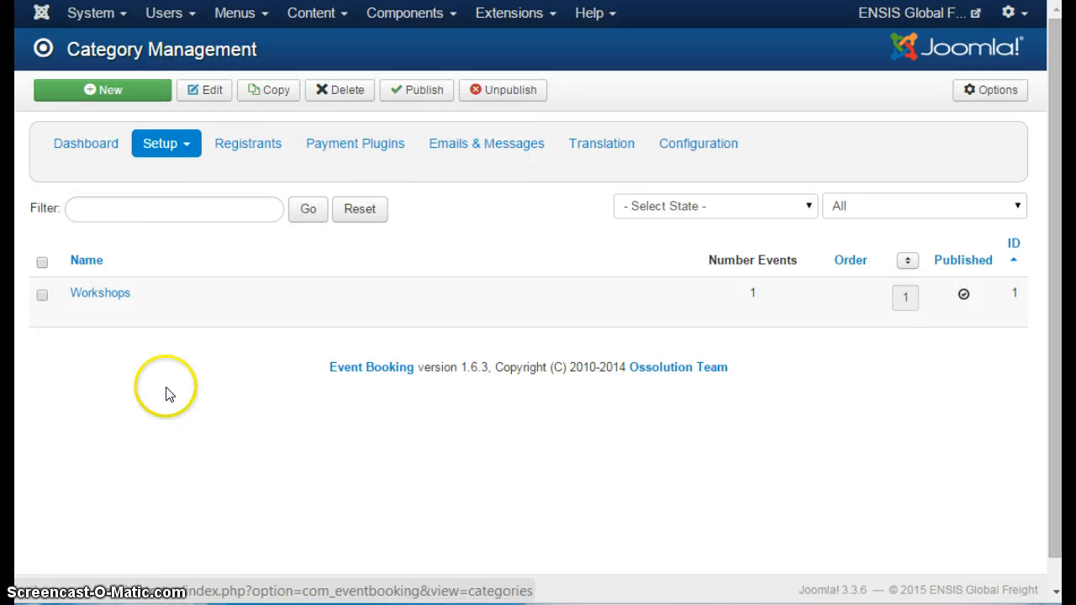
{"action": "mouse_move", "coordinate": [730, 289]}
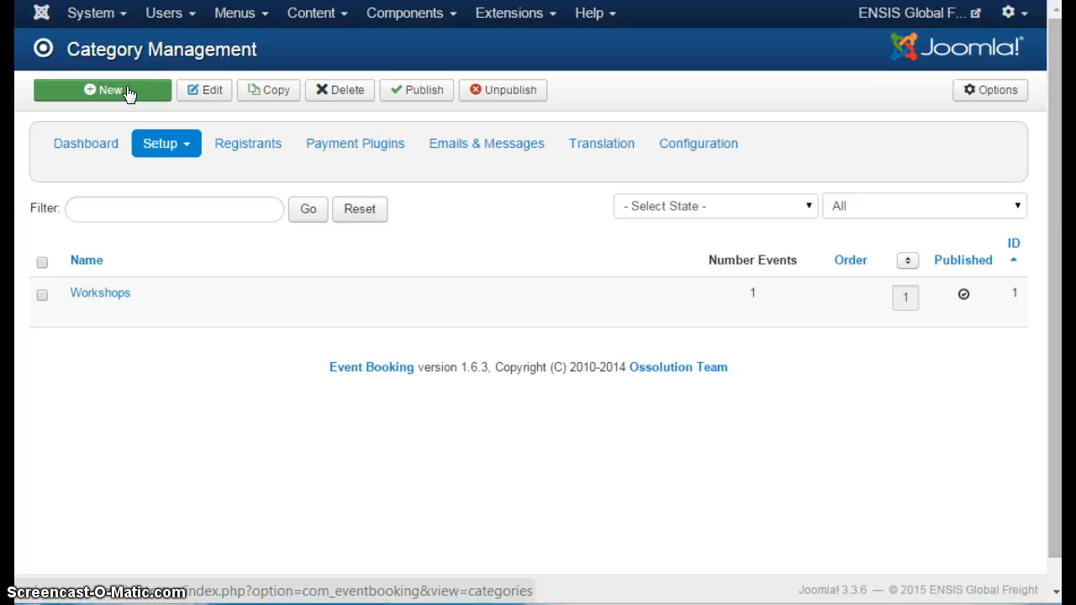
{"action": "mouse_move", "coordinate": [188, 225]}
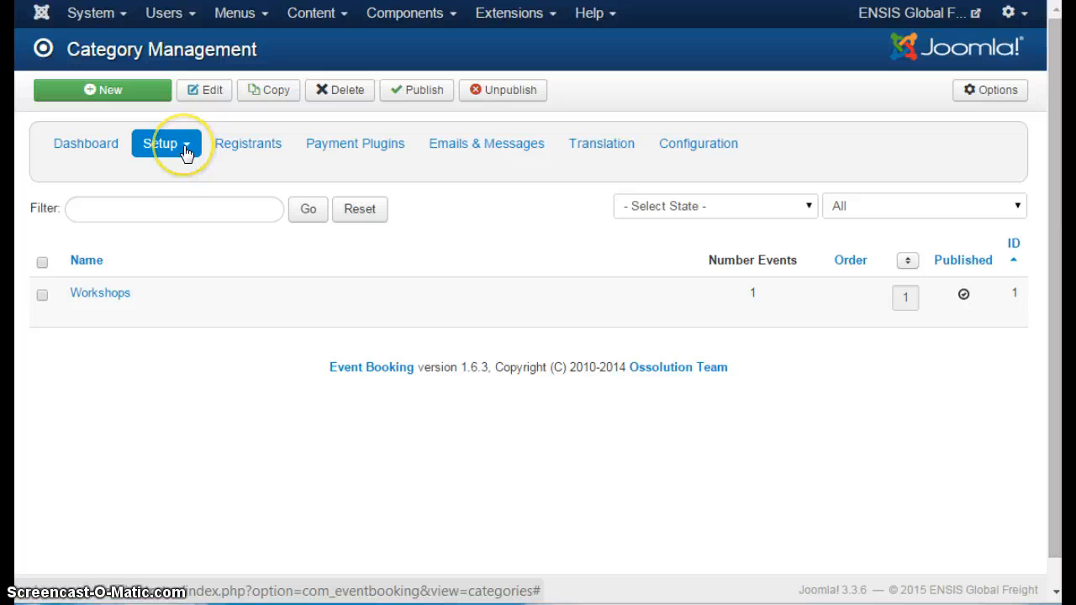
{"action": "mouse_move", "coordinate": [165, 143]}
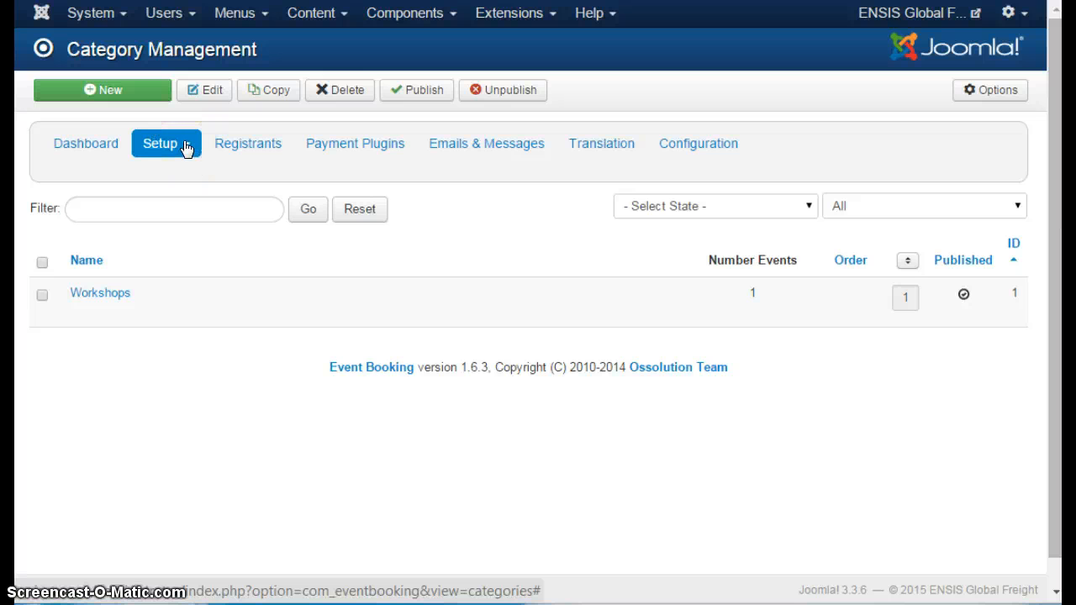
- Go to Setup > Locations, showing an empty Location management list
{"action": "left_click", "coordinate": [165, 143]}
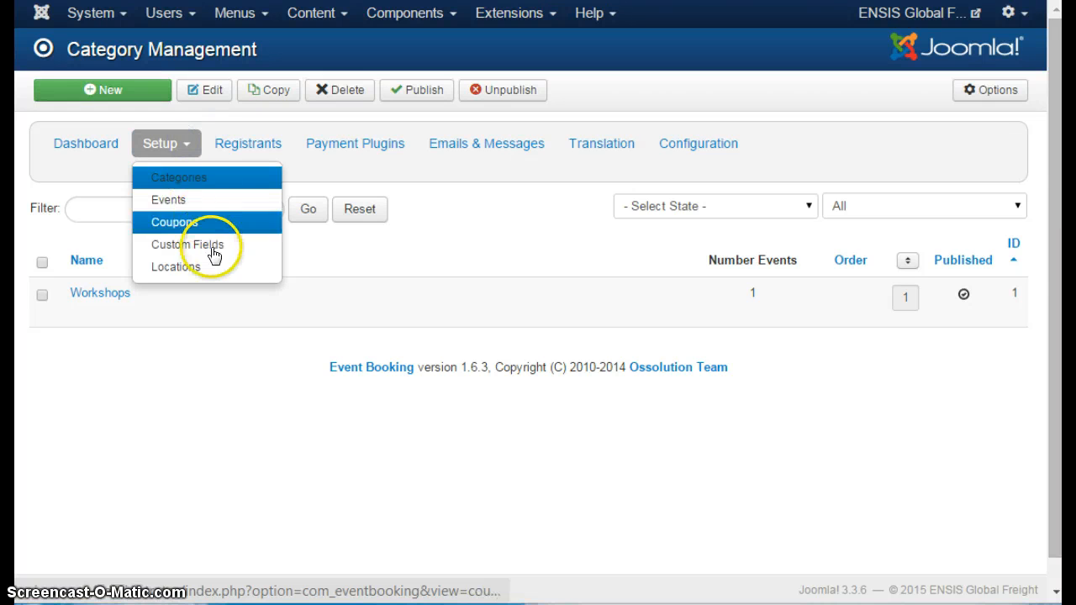
{"action": "mouse_move", "coordinate": [176, 266]}
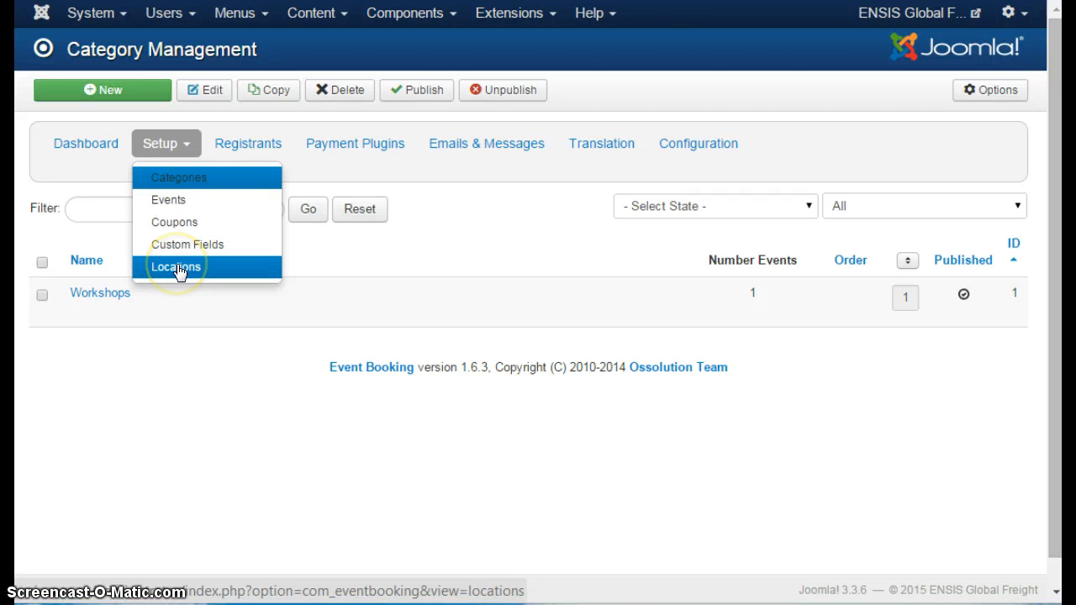
{"action": "left_click", "coordinate": [177, 265]}
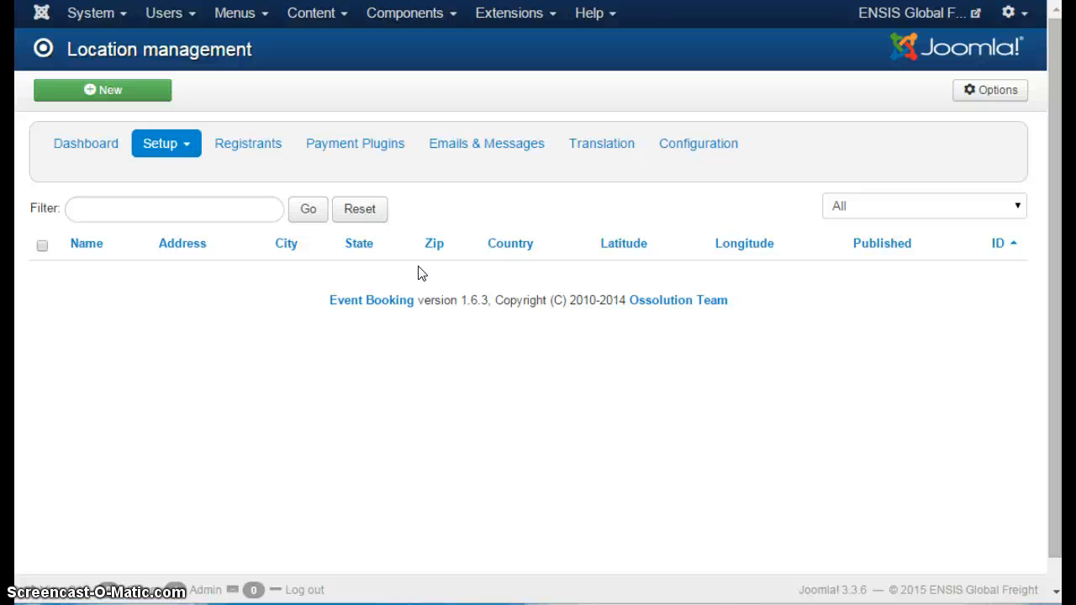
{"action": "mouse_move", "coordinate": [200, 95]}
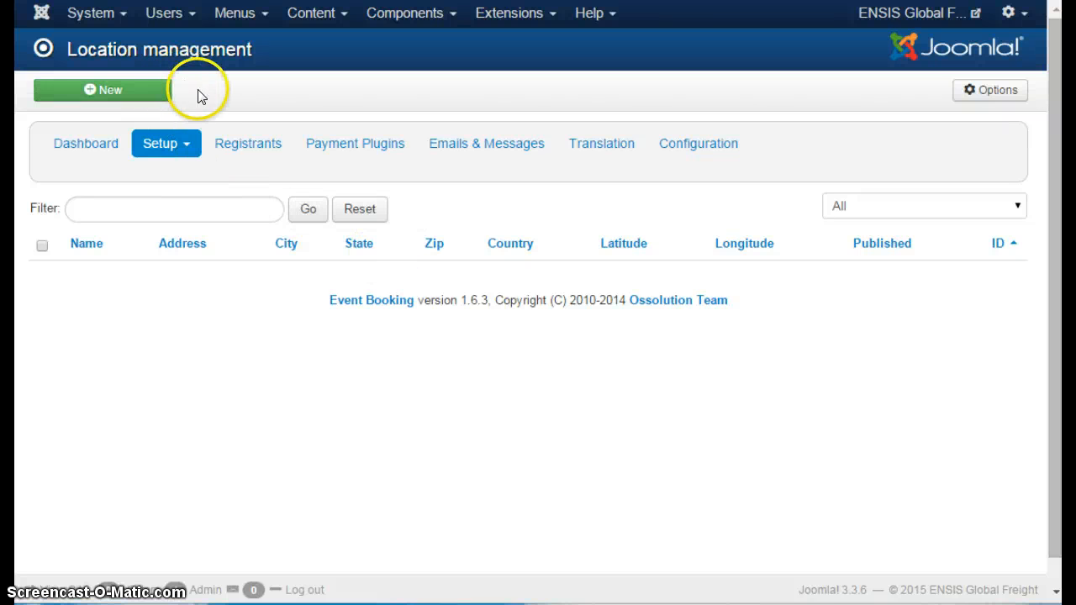
{"action": "mouse_move", "coordinate": [148, 109]}
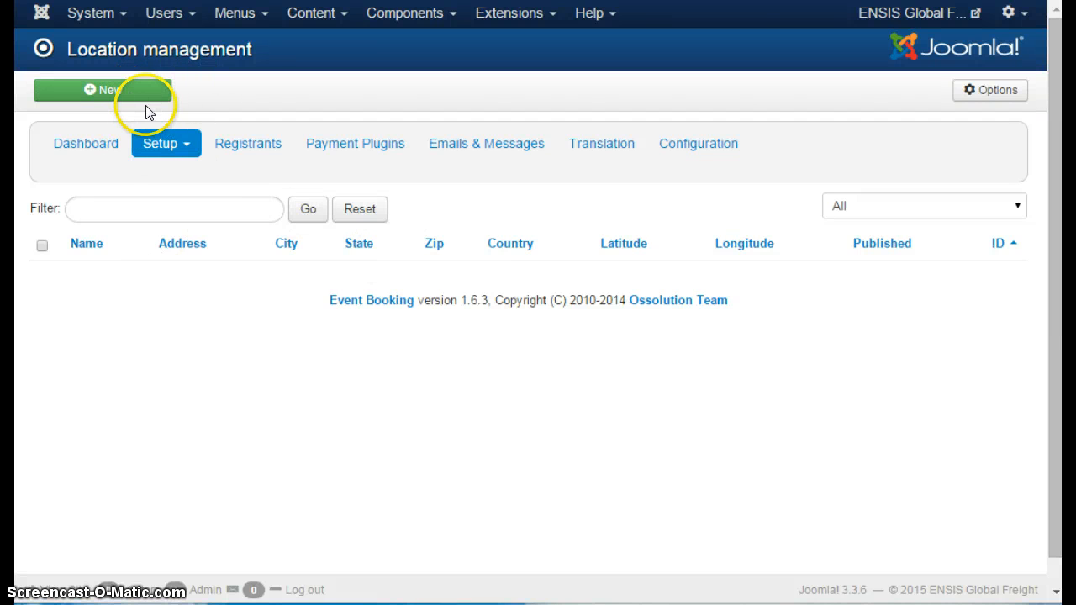
{"action": "mouse_move", "coordinate": [148, 111]}
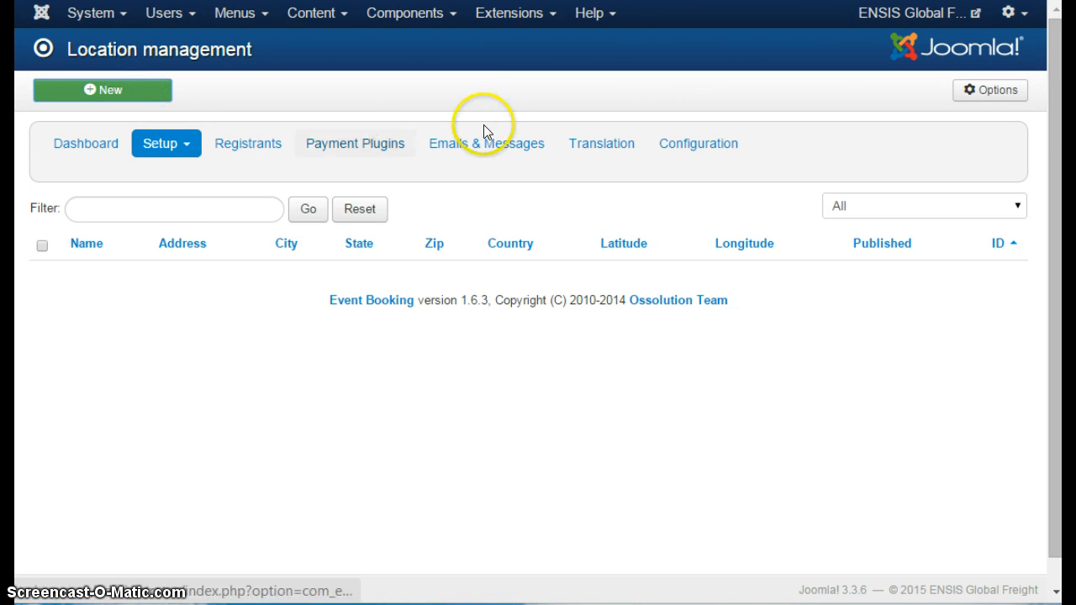
- Start a new location named Philip Island
{"action": "left_click", "coordinate": [101, 90]}
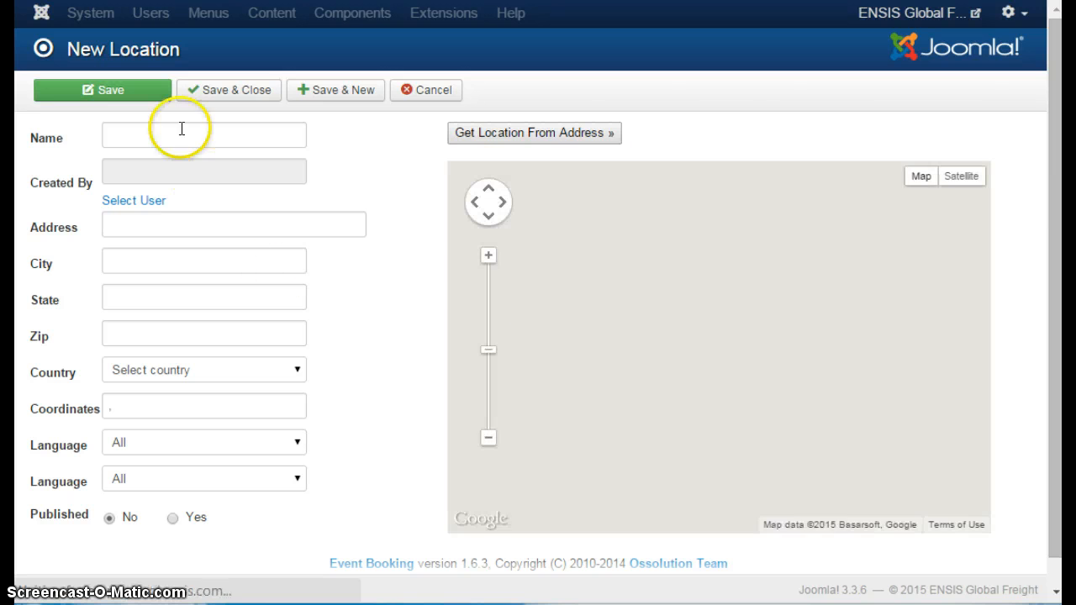
{"action": "left_click", "coordinate": [204, 134]}
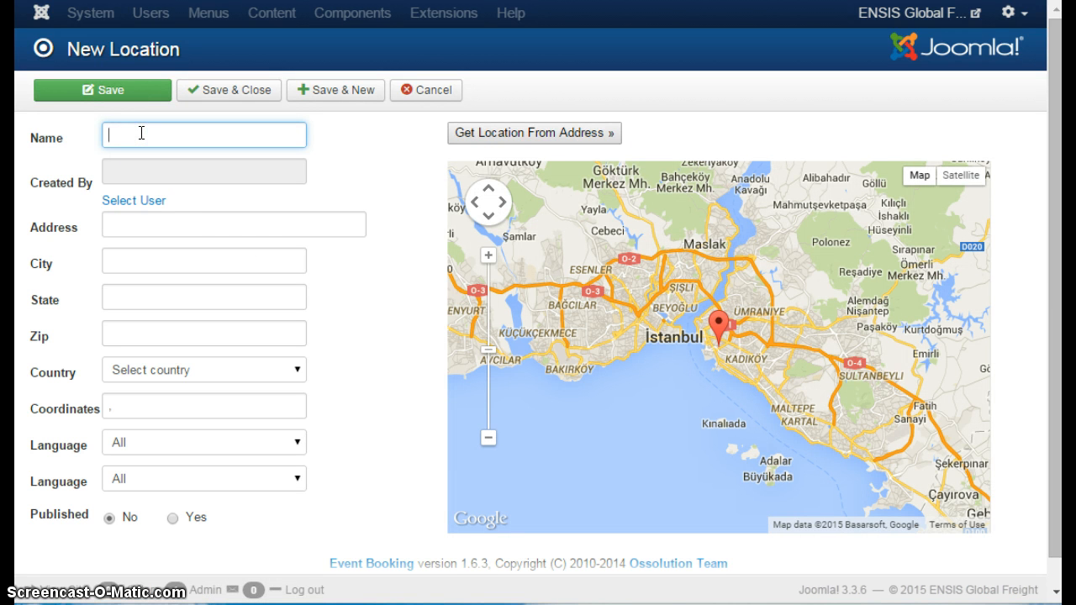
{"action": "type", "text": "Phili"}
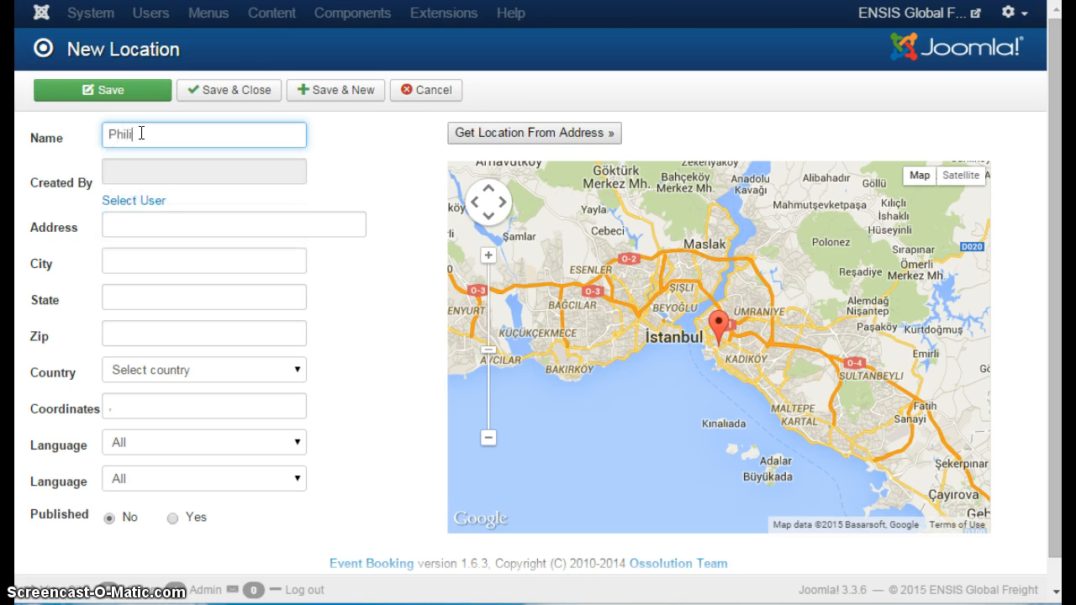
{"action": "type", "text": "p"}
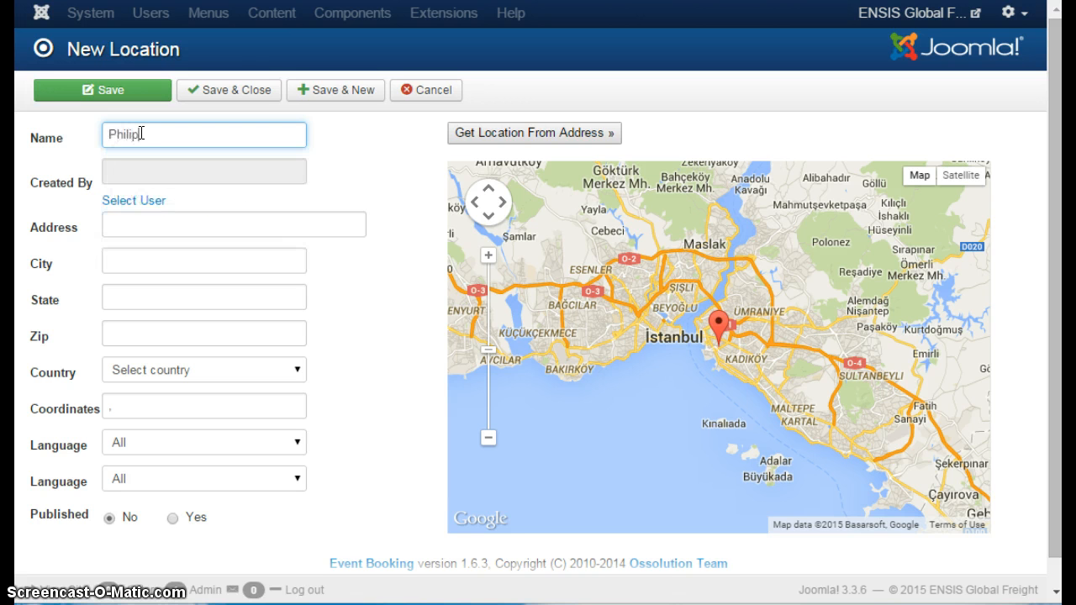
{"action": "type", "text": "Island"}
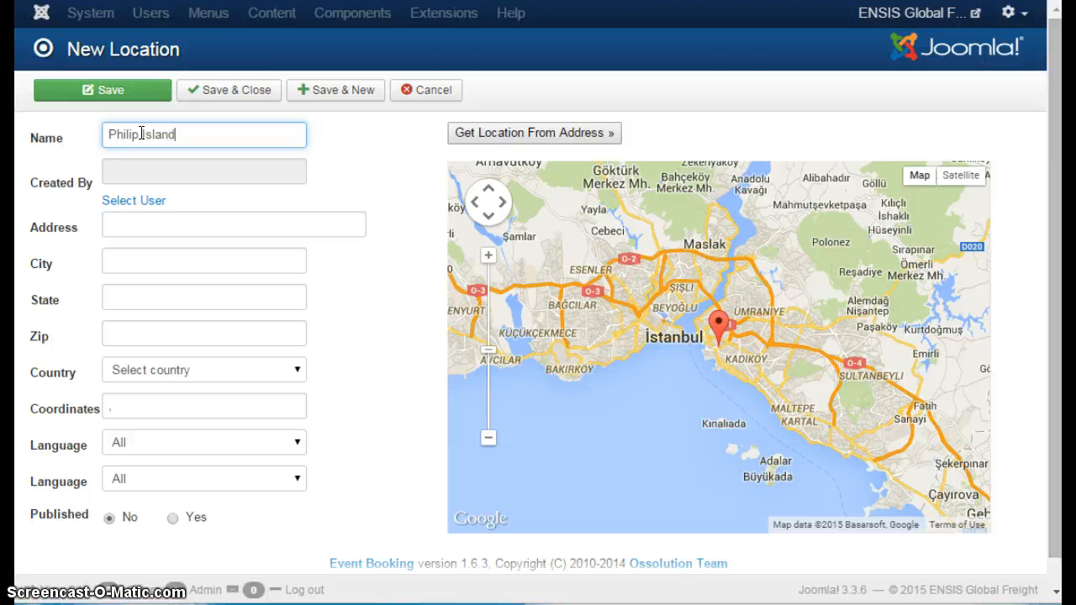
- Set the address to Phillip Island, Victoria, Australia from the suggestion and mark it Published
{"action": "left_click", "coordinate": [234, 225]}
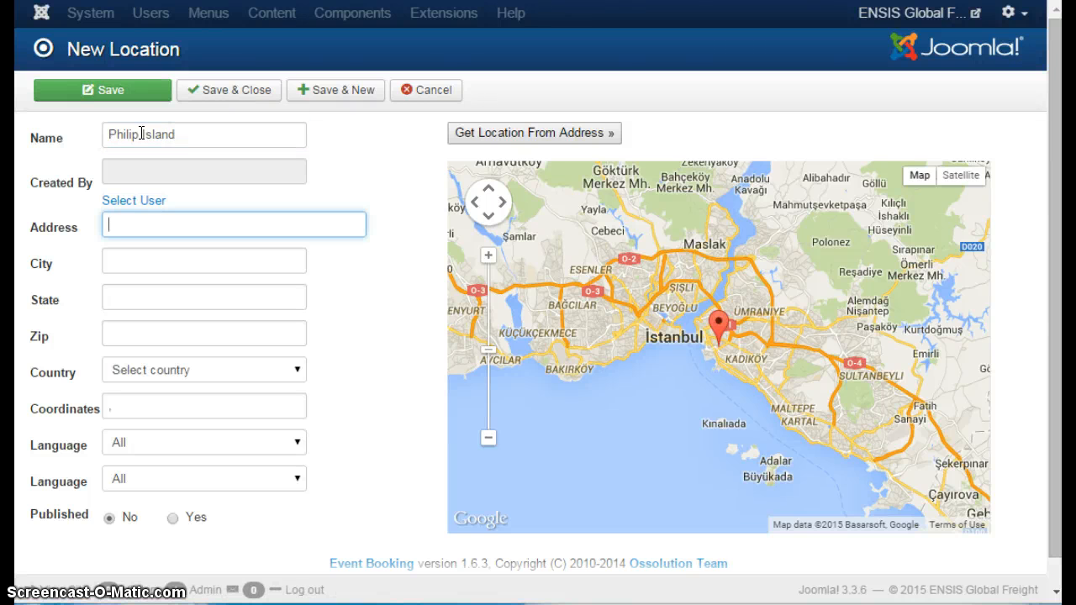
{"action": "type", "text": "Phill"}
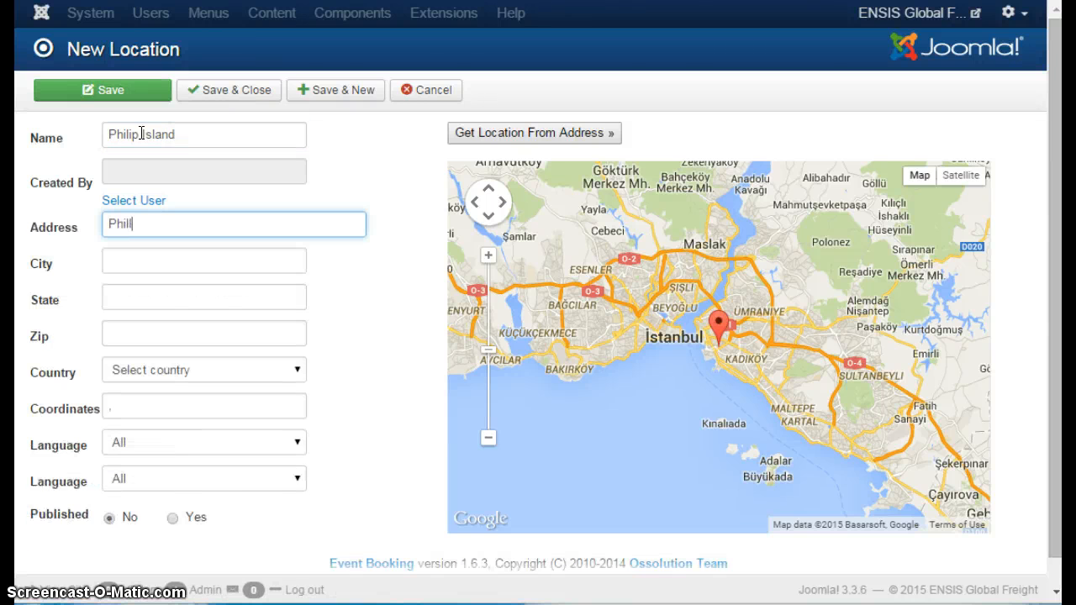
{"action": "type", "text": "ip Islan"}
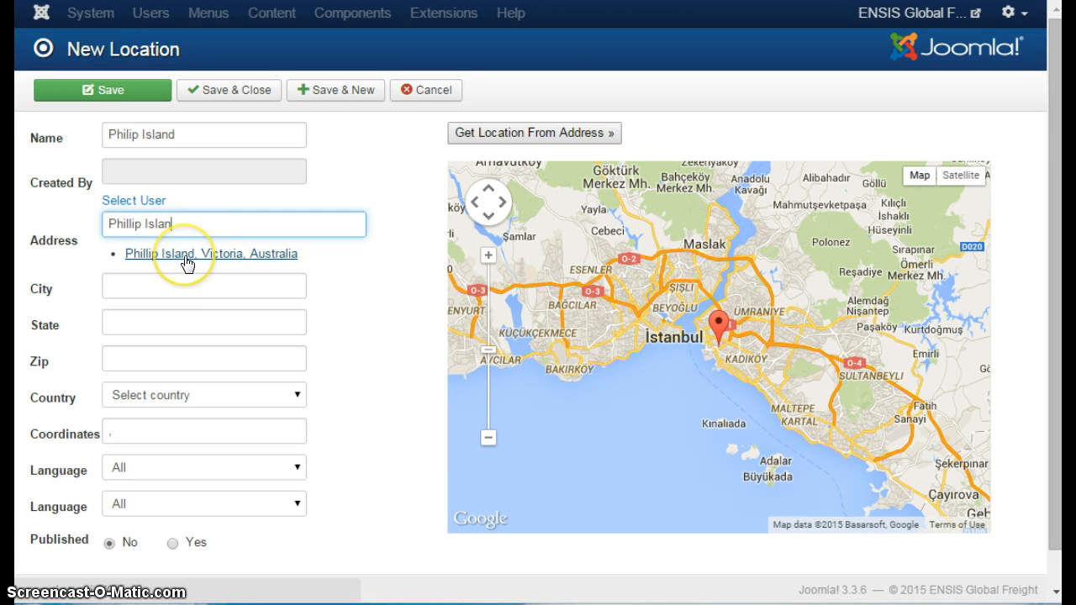
{"action": "left_click", "coordinate": [212, 253]}
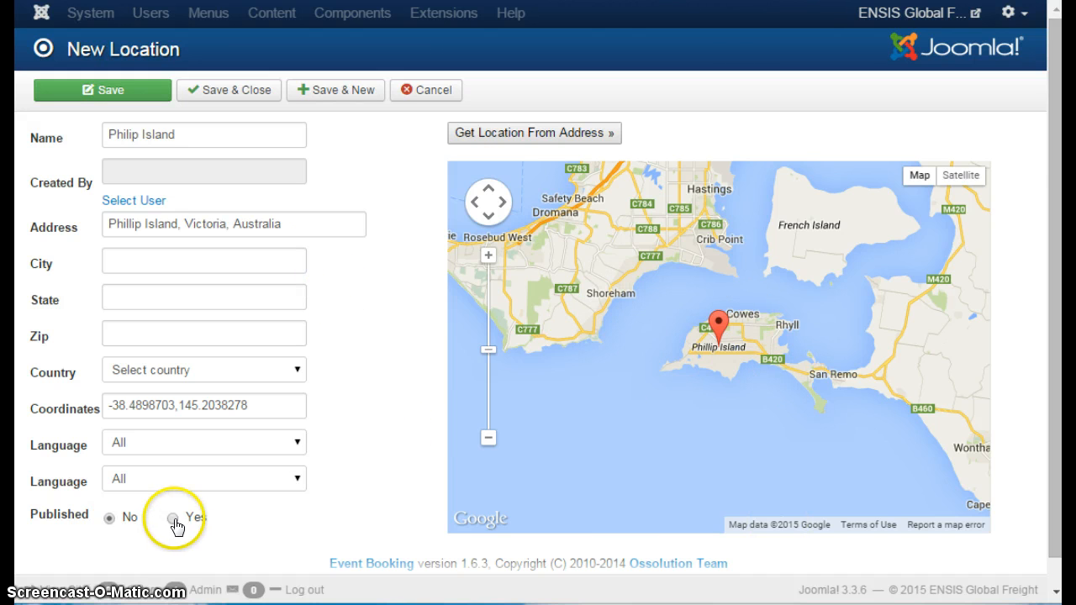
{"action": "left_click", "coordinate": [171, 517]}
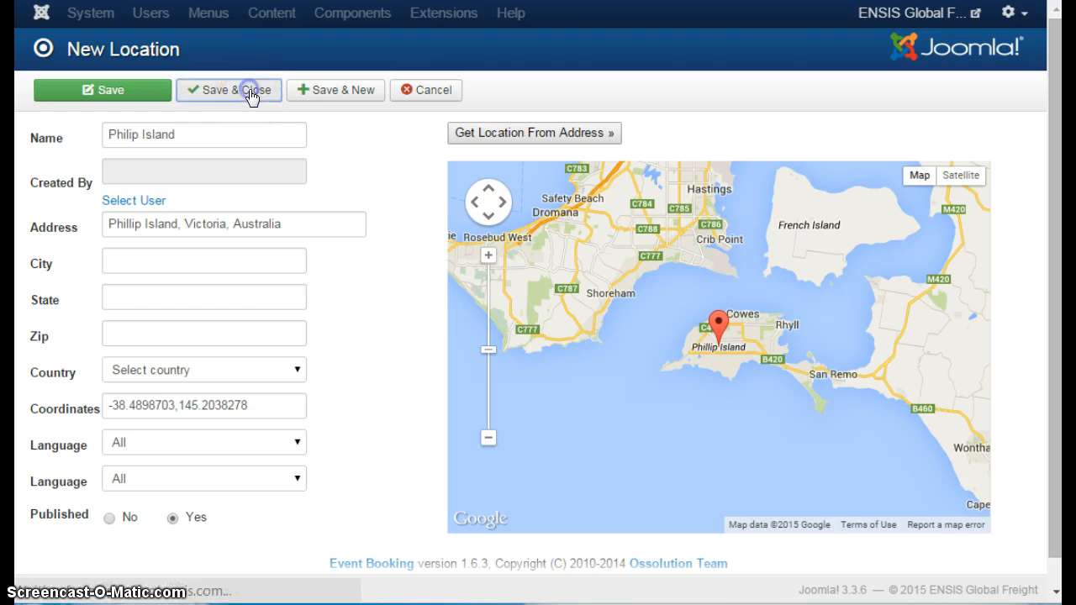
{"action": "mouse_move", "coordinate": [412, 208]}
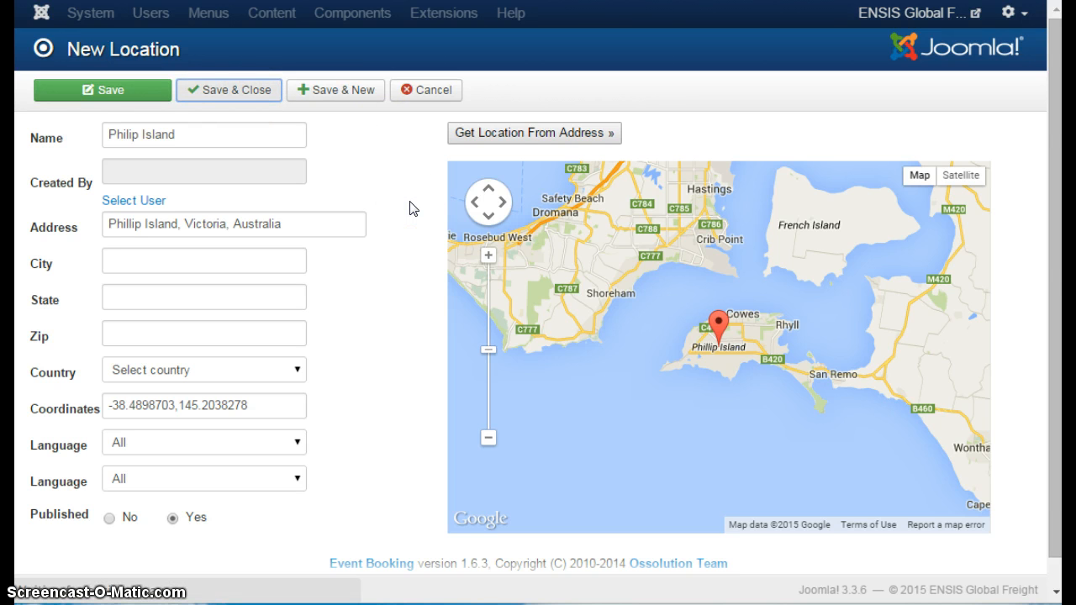
- Save the Philip Island location and return to the locations list
{"action": "left_click", "coordinate": [229, 91]}
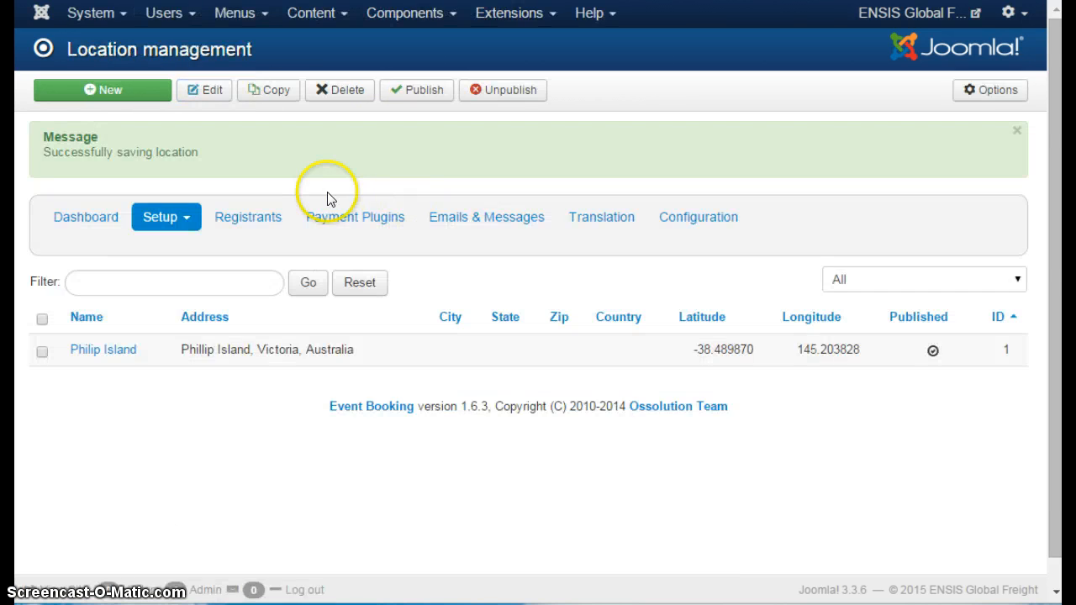
{"action": "mouse_move", "coordinate": [242, 202]}
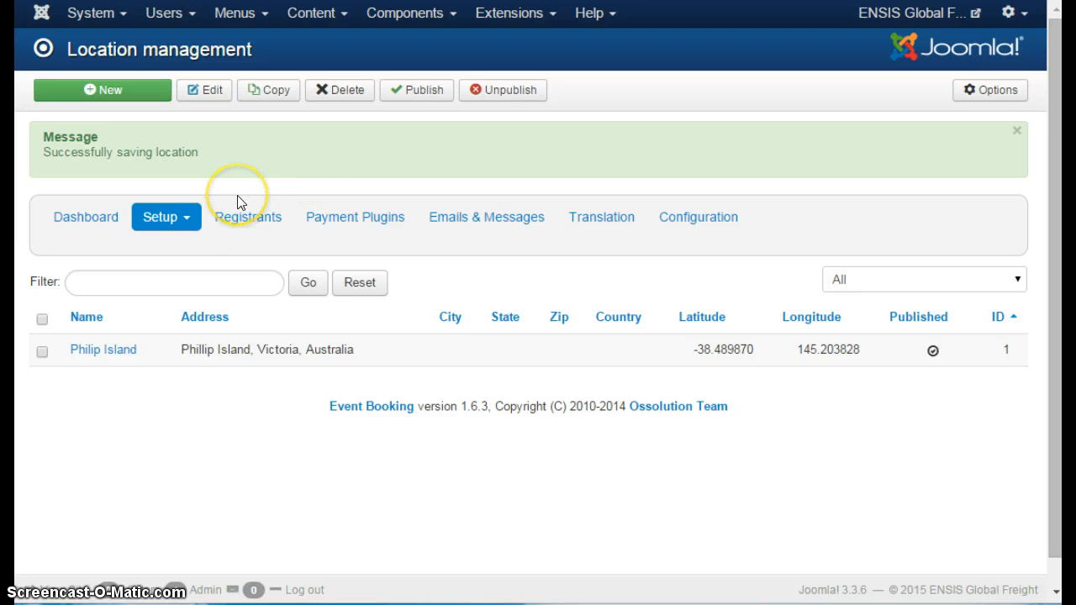
{"action": "mouse_move", "coordinate": [185, 222]}
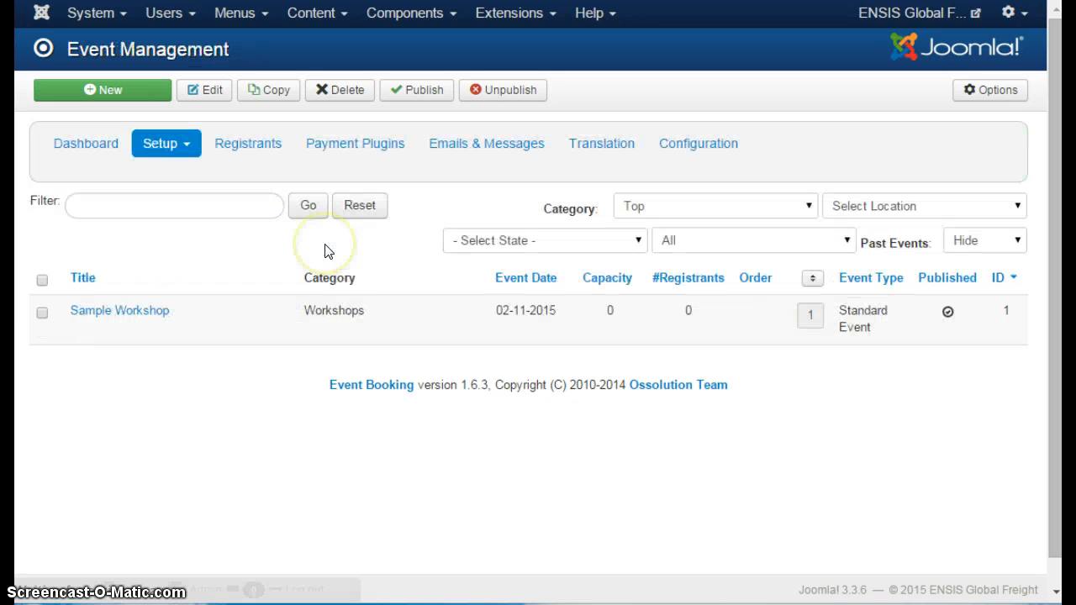
{"action": "mouse_move", "coordinate": [132, 94]}
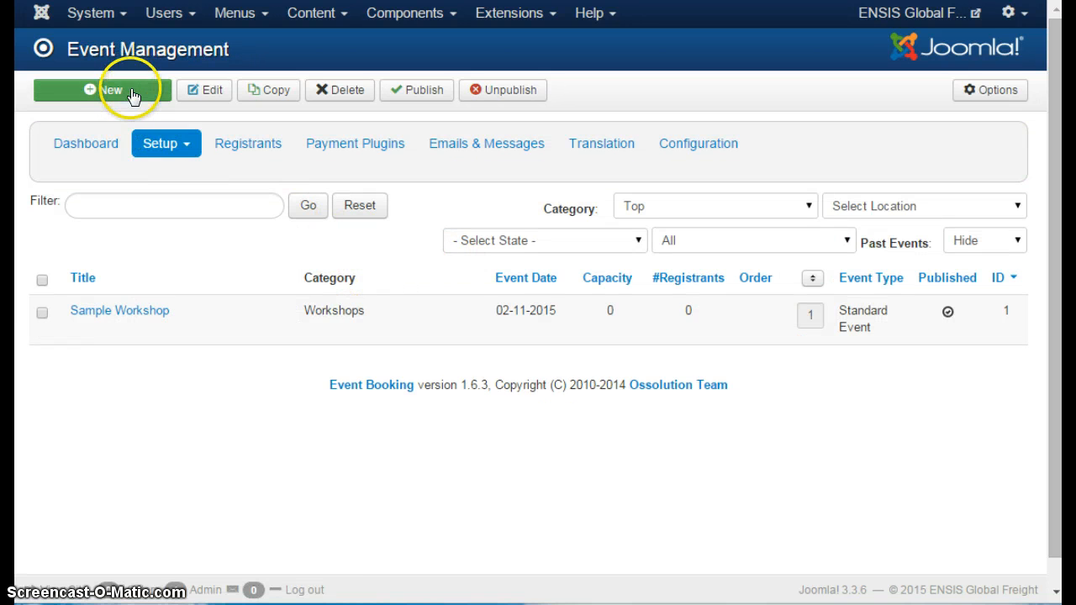
{"action": "mouse_move", "coordinate": [802, 414]}
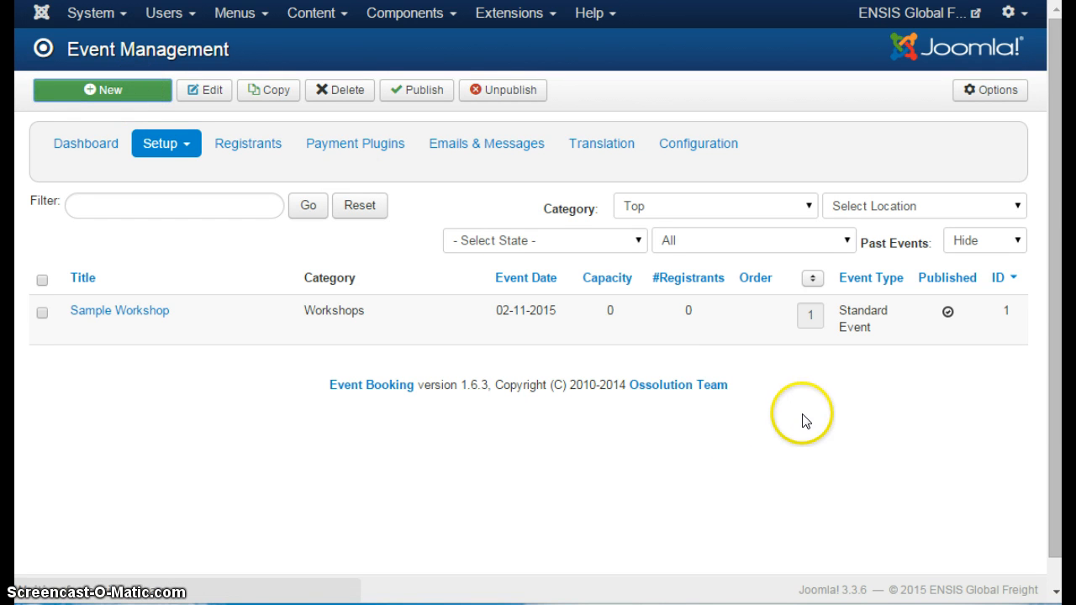
- Start a new event titled Test Event at Philip Island with its start date picked from the calendar
{"action": "left_click", "coordinate": [101, 91]}
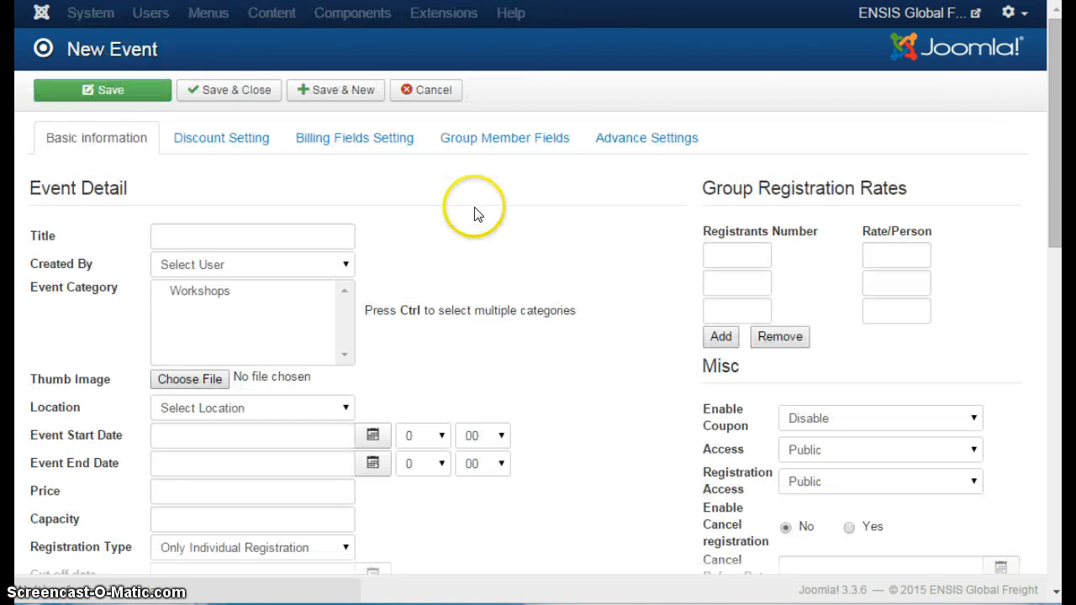
{"action": "left_click", "coordinate": [252, 235]}
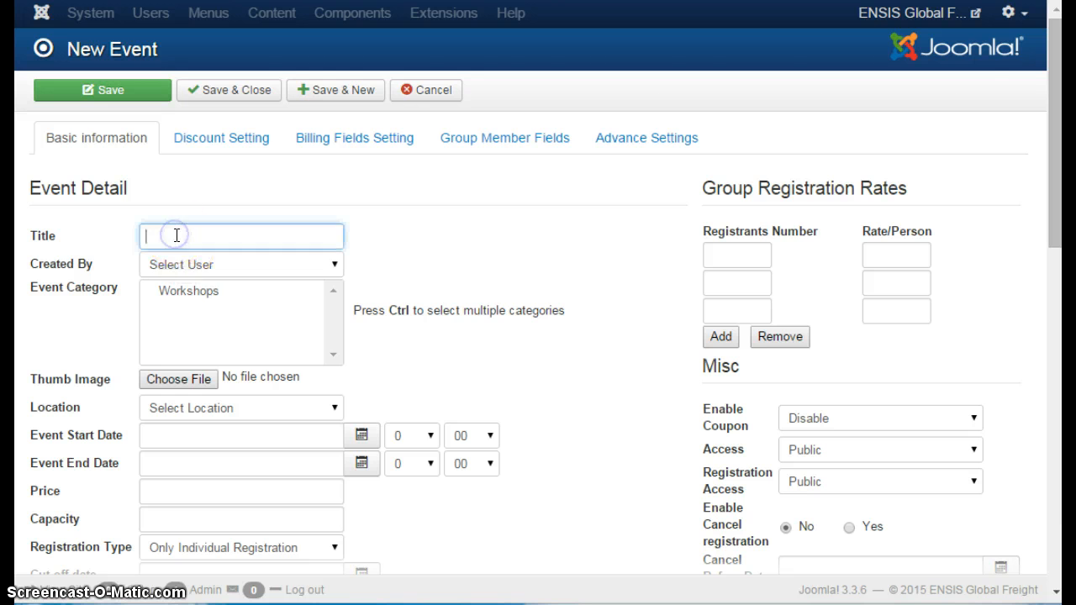
{"action": "type", "text": "Test Event"}
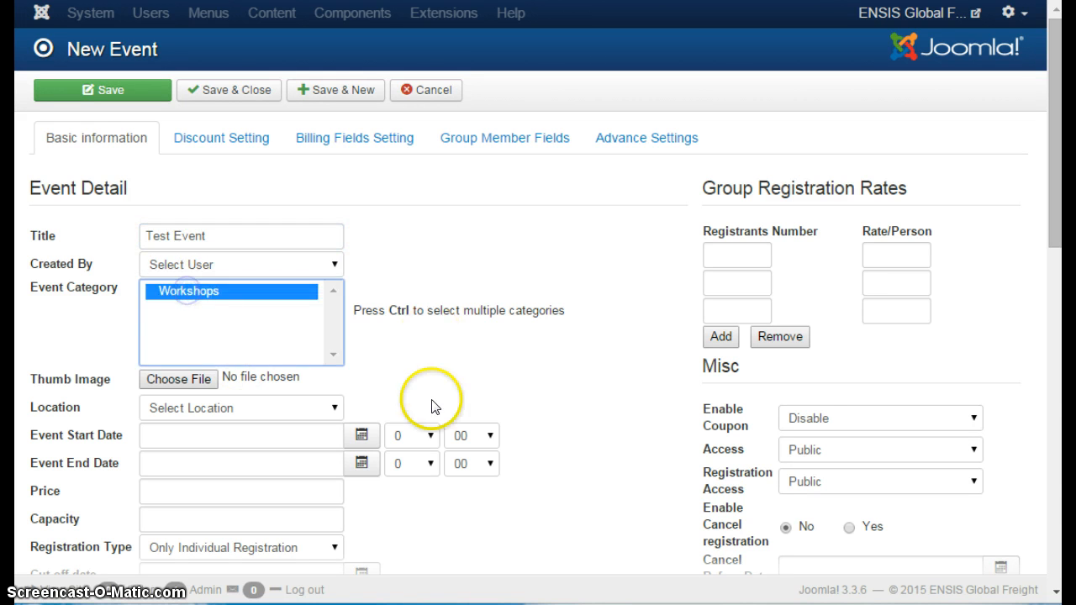
{"action": "scroll", "scroll_direction": "down", "scroll_amount": 3}
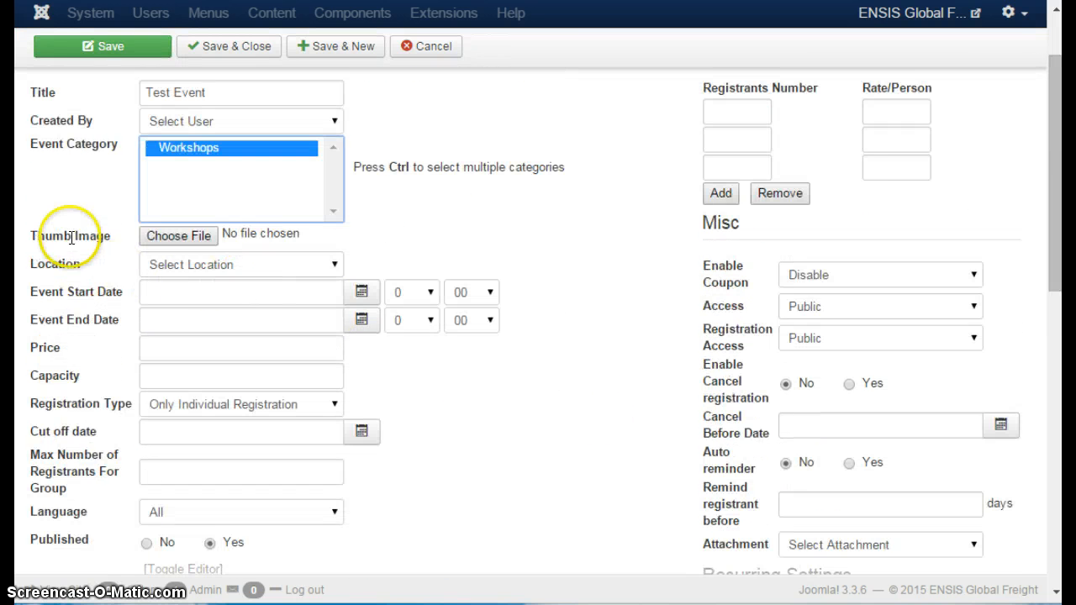
{"action": "mouse_move", "coordinate": [178, 235]}
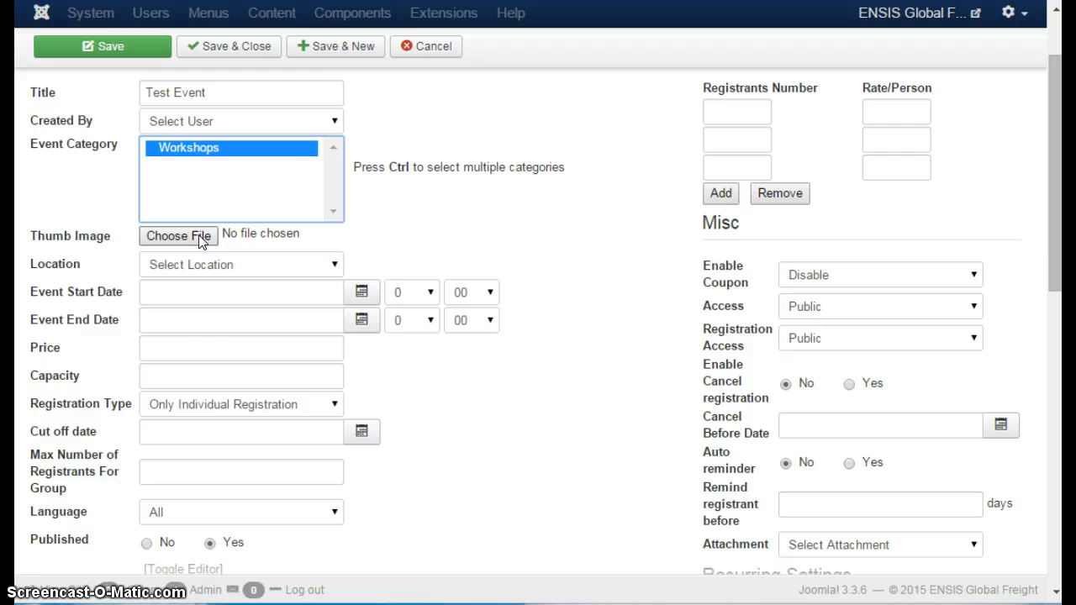
{"action": "mouse_move", "coordinate": [201, 269]}
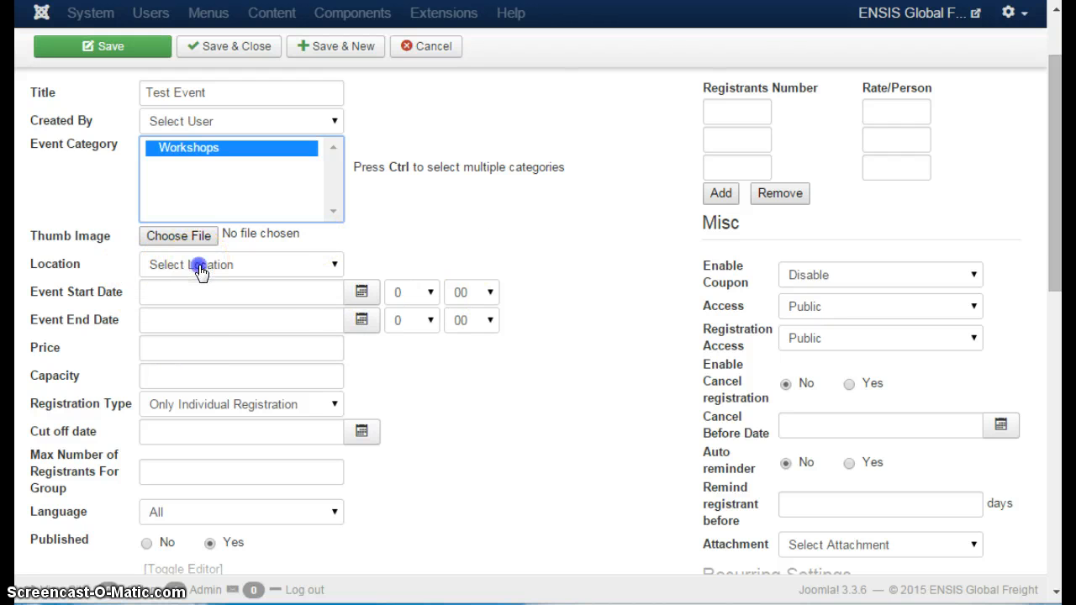
{"action": "left_click", "coordinate": [241, 264]}
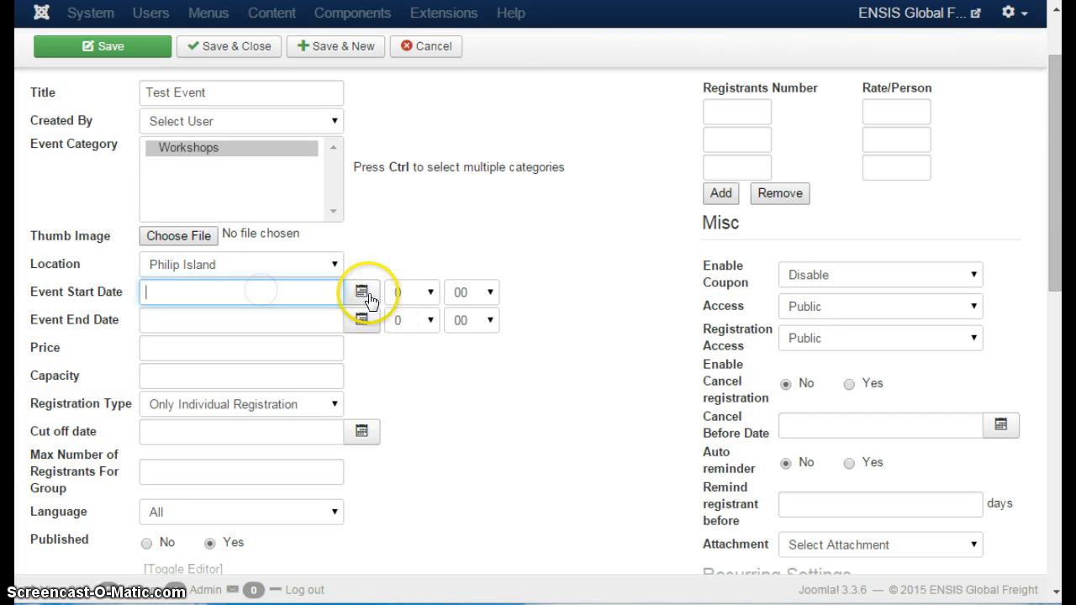
{"action": "left_click", "coordinate": [412, 293]}
{"action": "type", "text": "2015-02-11"}
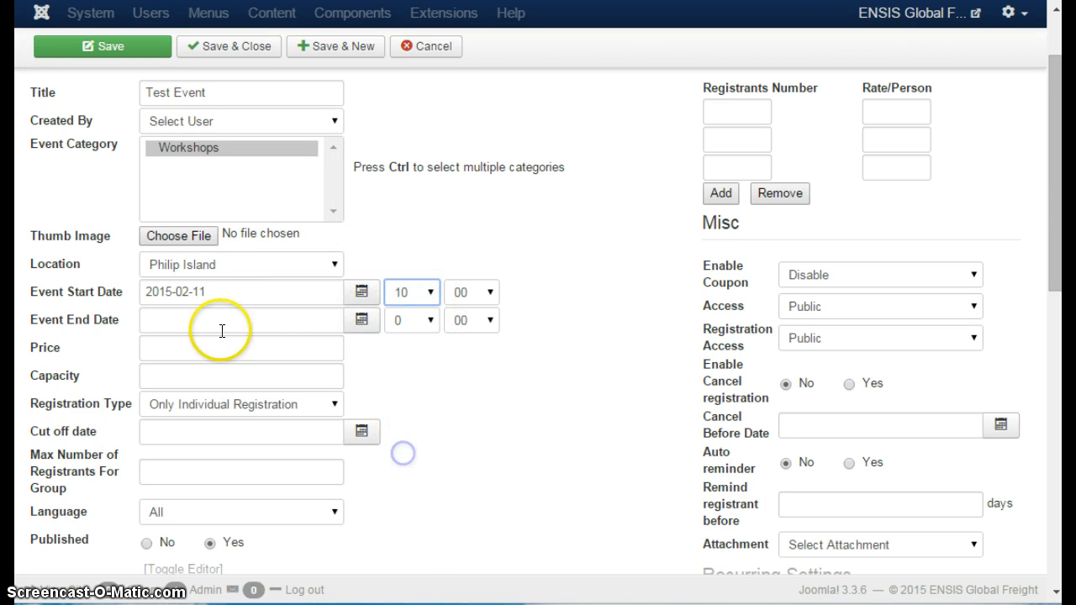
- Set the event price to 25 and capacity to 200
{"action": "left_click", "coordinate": [242, 348]}
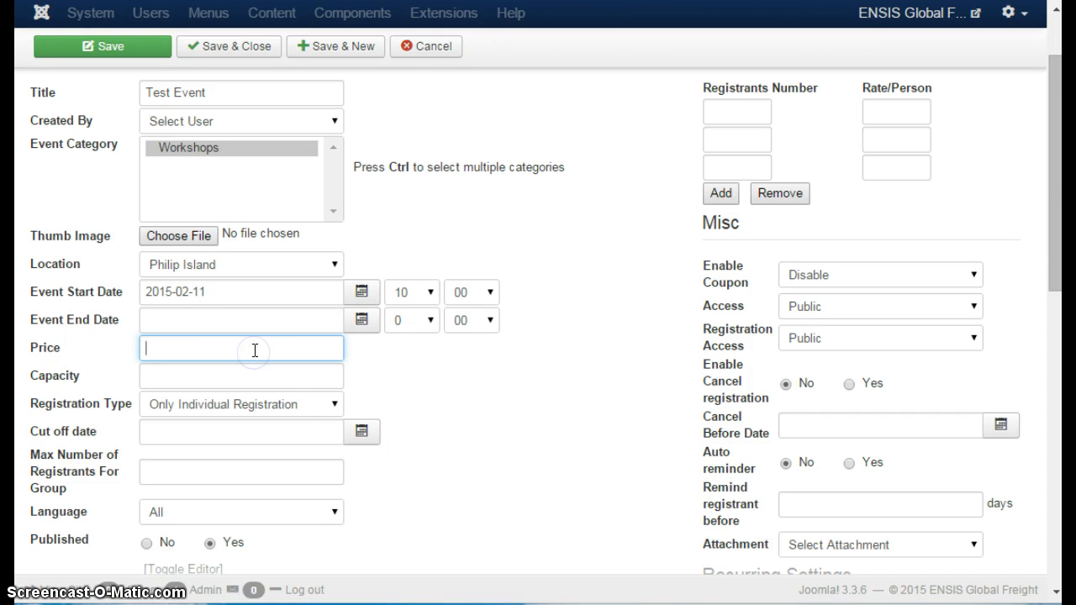
{"action": "type", "text": "25"}
{"action": "left_click", "coordinate": [240, 375]}
{"action": "type", "text": "2"}
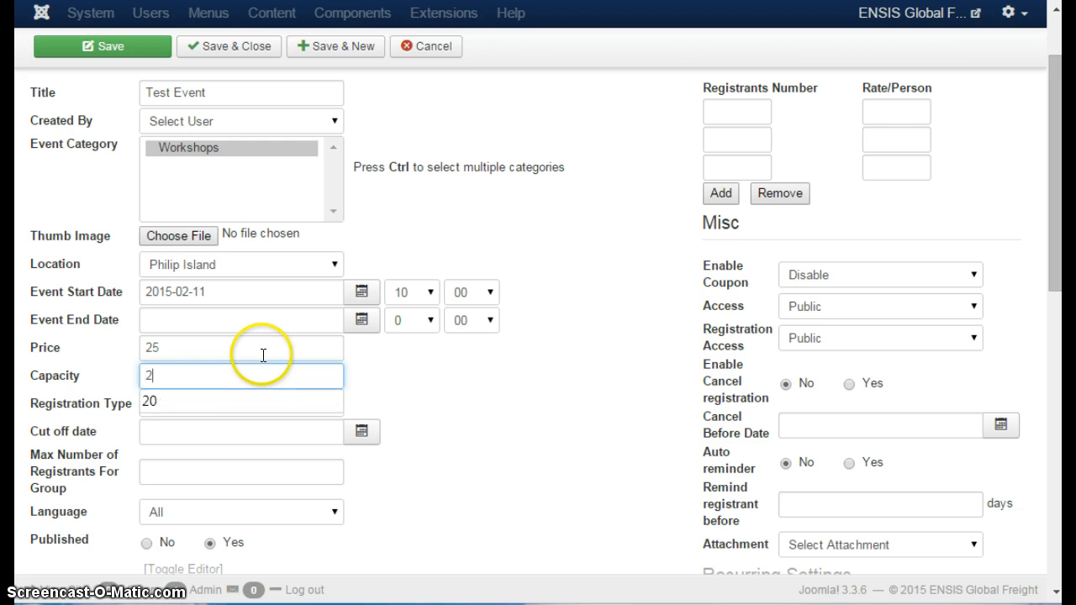
{"action": "type", "text": "00"}
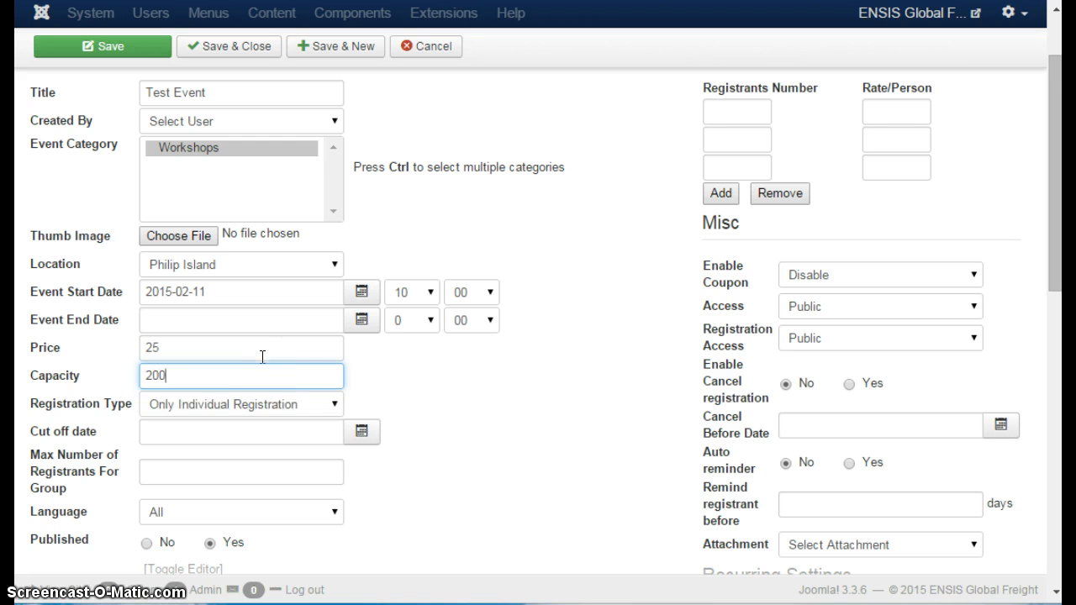
- Keep Only Individual Registration and set the cut-off date to 2015-02-10
{"action": "scroll", "scroll_direction": "down", "scroll_amount": 3}
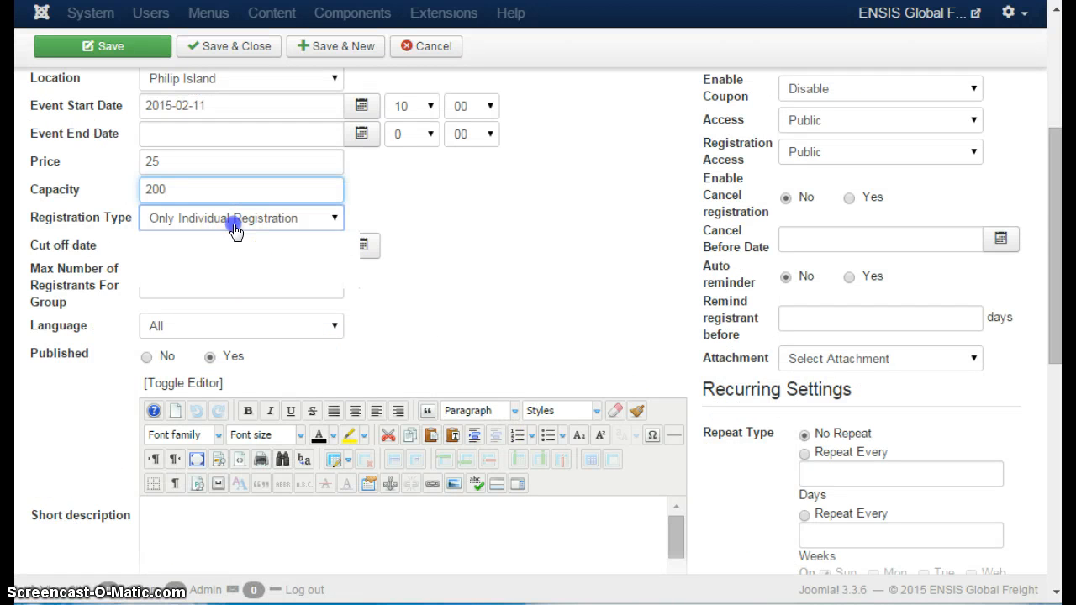
{"action": "left_click", "coordinate": [242, 219]}
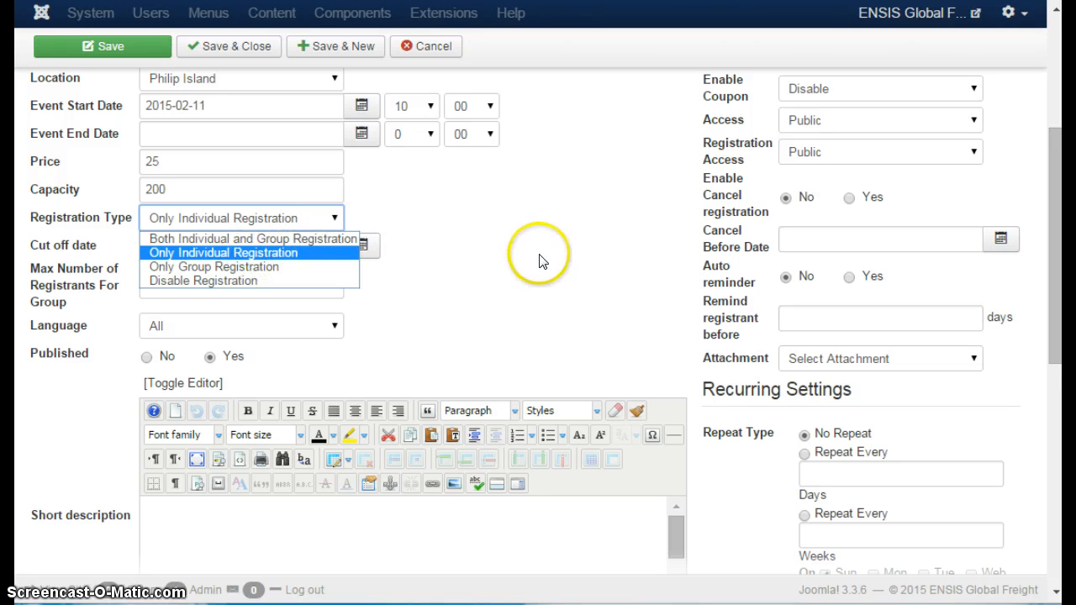
{"action": "left_click", "coordinate": [222, 252]}
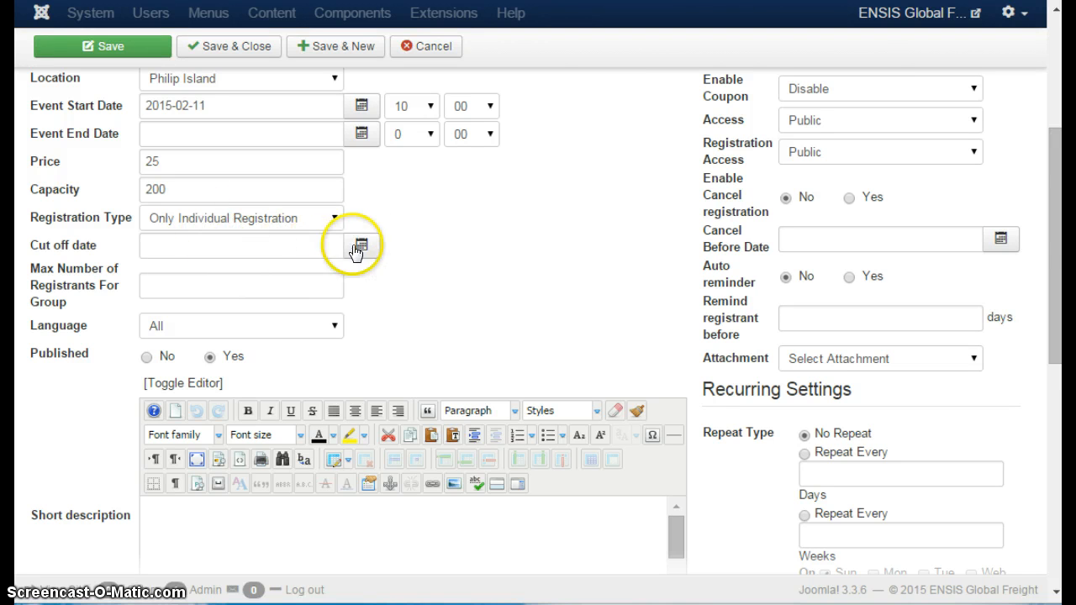
{"action": "left_click", "coordinate": [360, 245]}
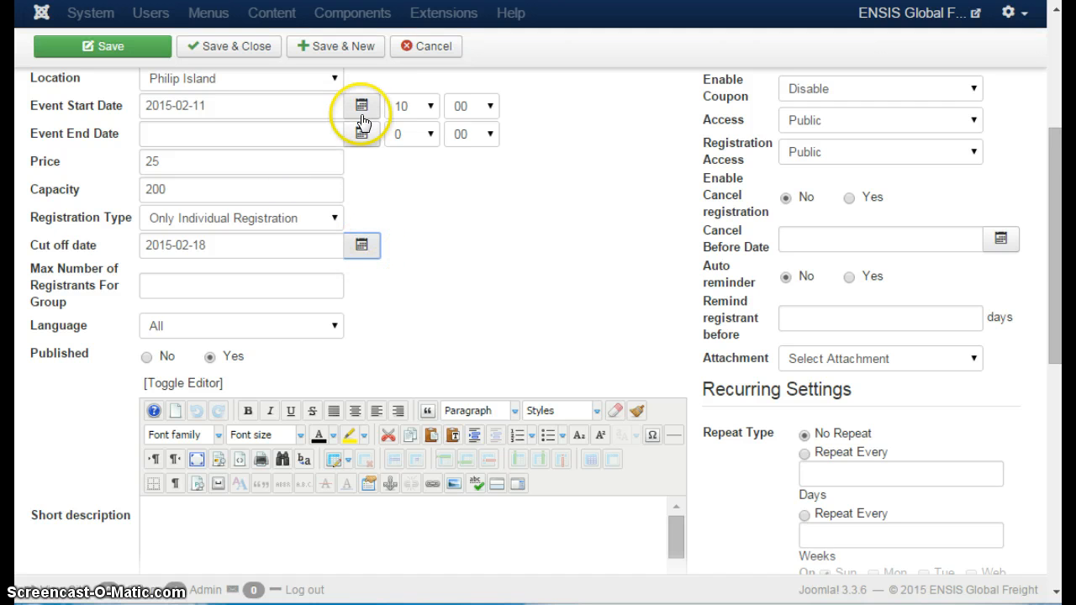
{"action": "left_click", "coordinate": [362, 104]}
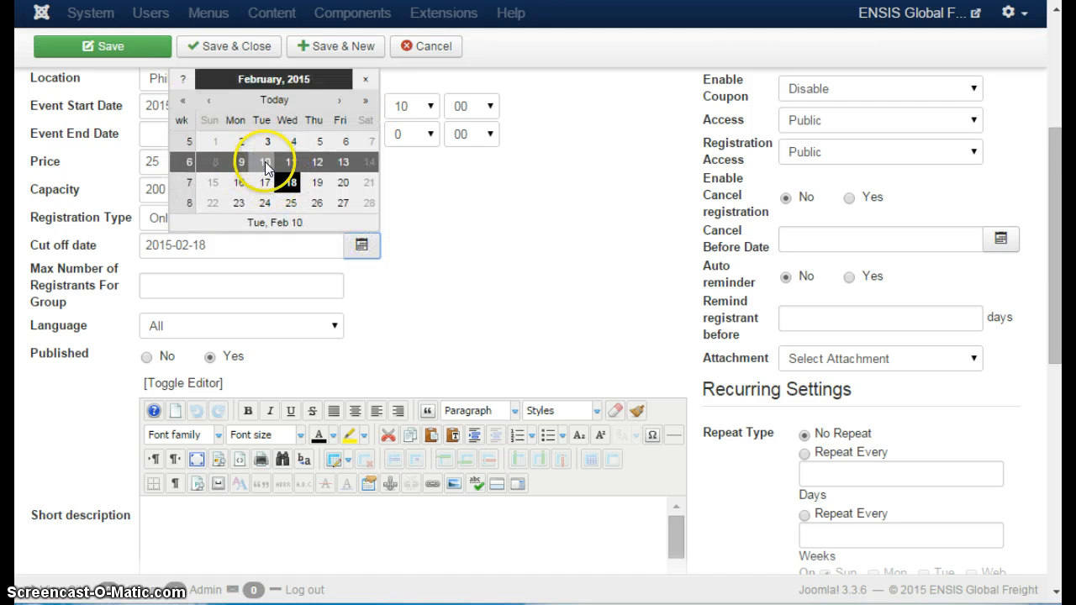
{"action": "left_click", "coordinate": [288, 161]}
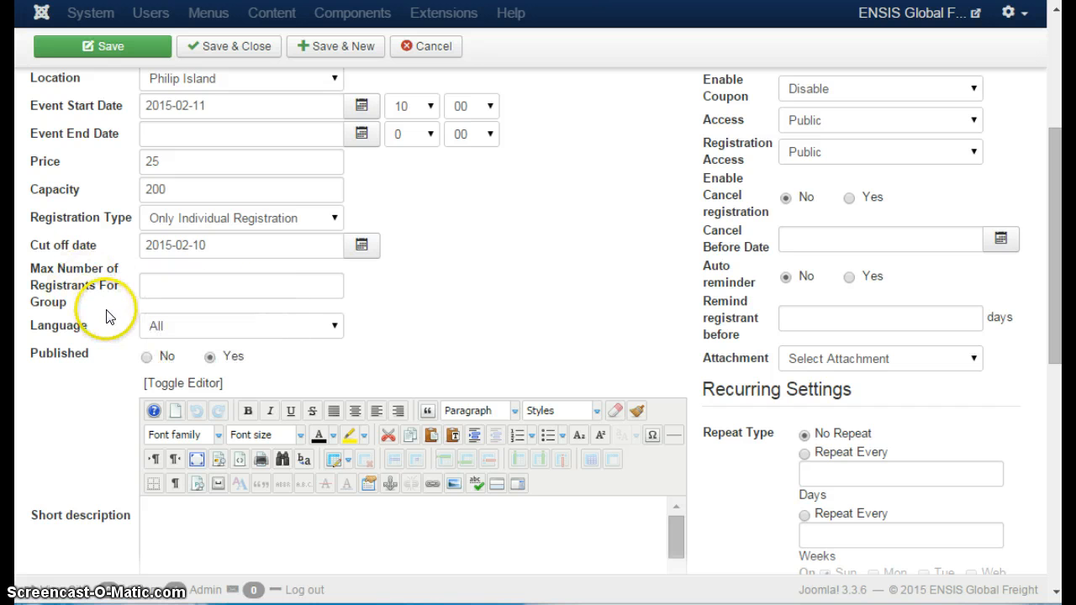
{"action": "mouse_move", "coordinate": [107, 299]}
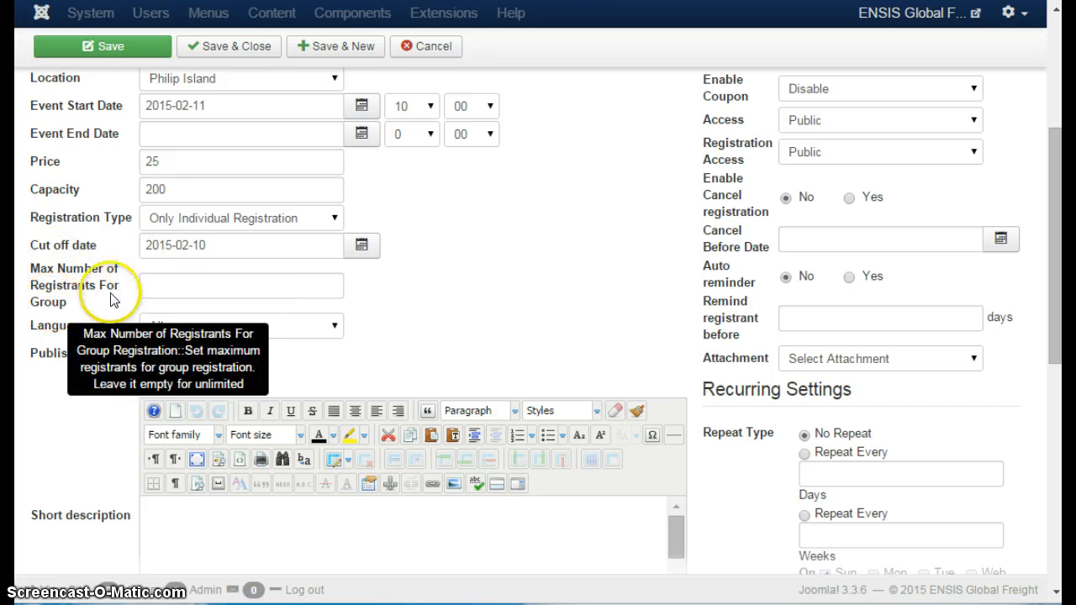
- Enter 'This is a test' as the Test Event's short description
{"action": "scroll", "scroll_direction": "down", "scroll_amount": 3}
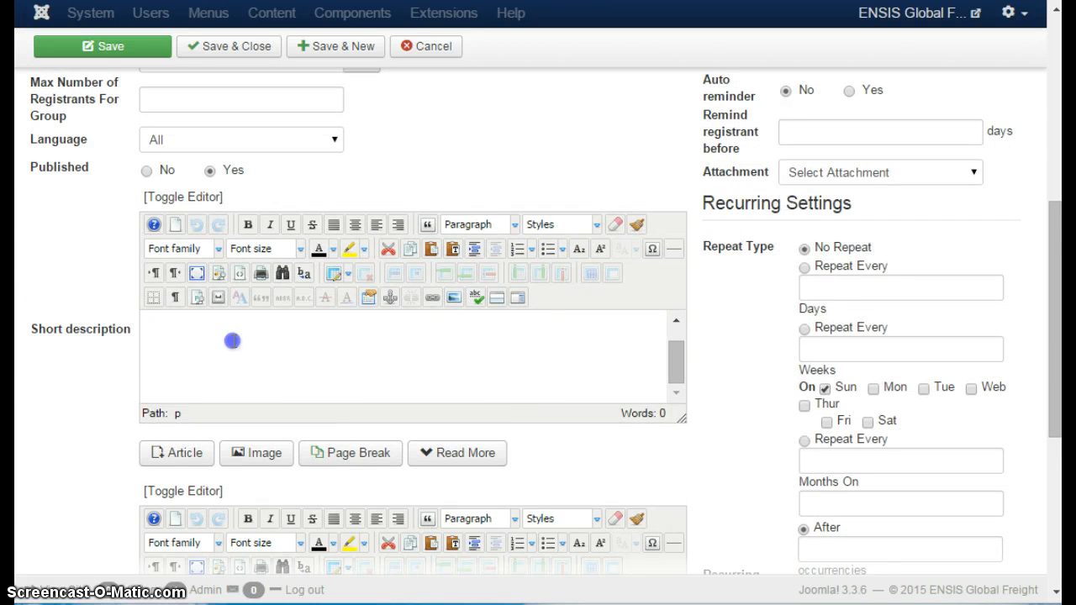
{"action": "type", "text": "This"}
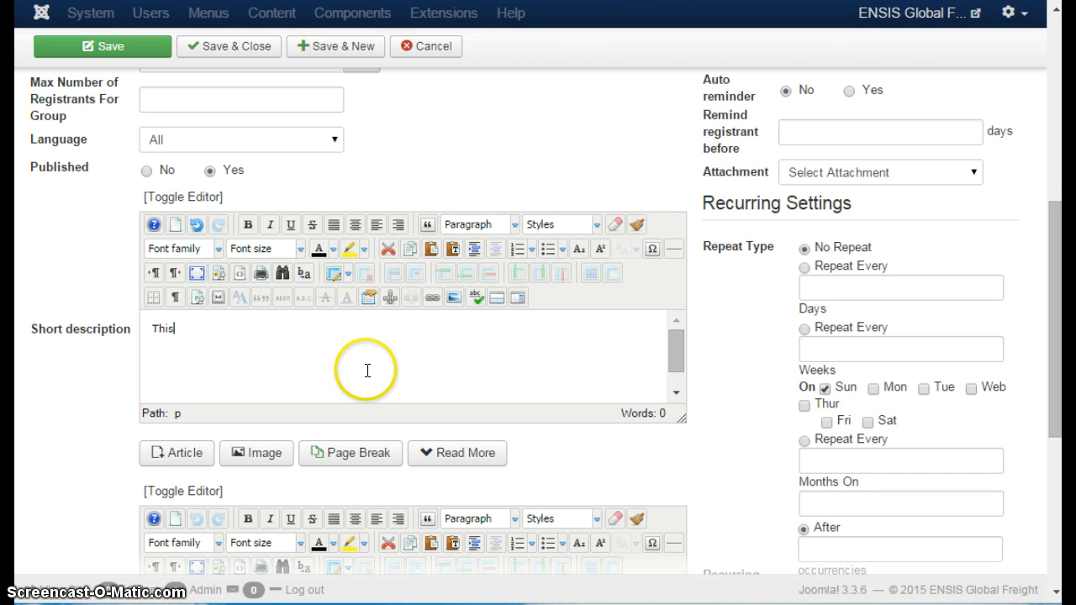
{"action": "type", "text": "is a test"}
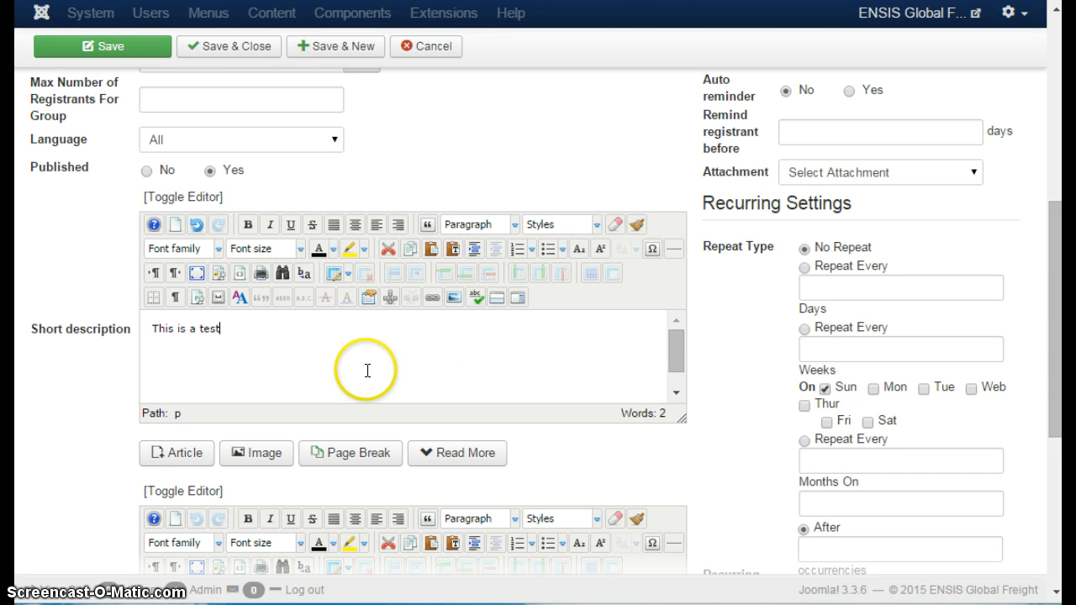
{"action": "scroll", "scroll_direction": "down", "scroll_amount": 3}
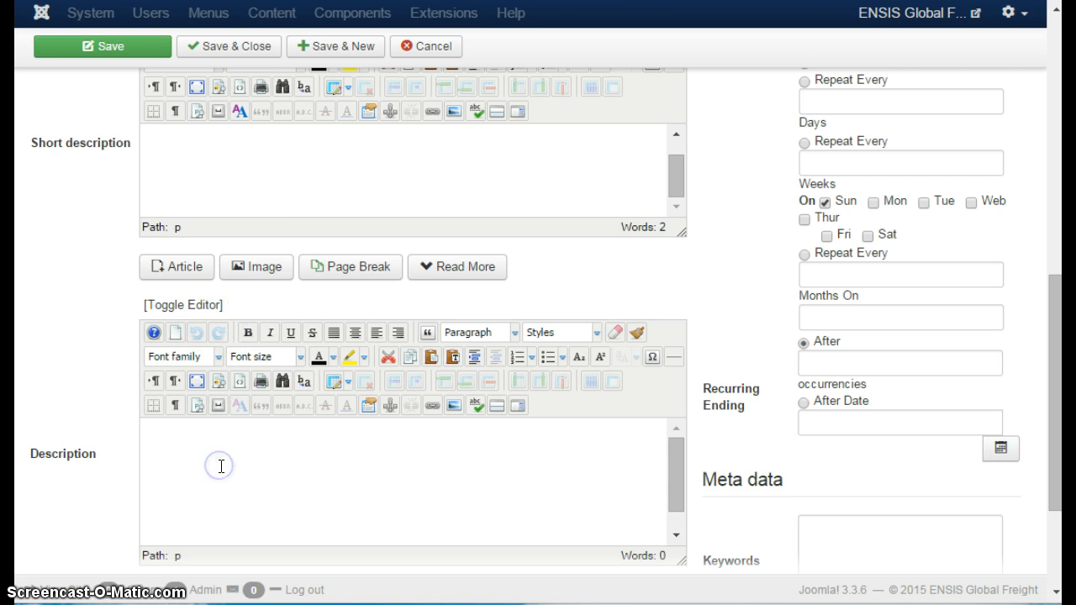
{"action": "scroll", "scroll_direction": "up", "scroll_amount": 3}
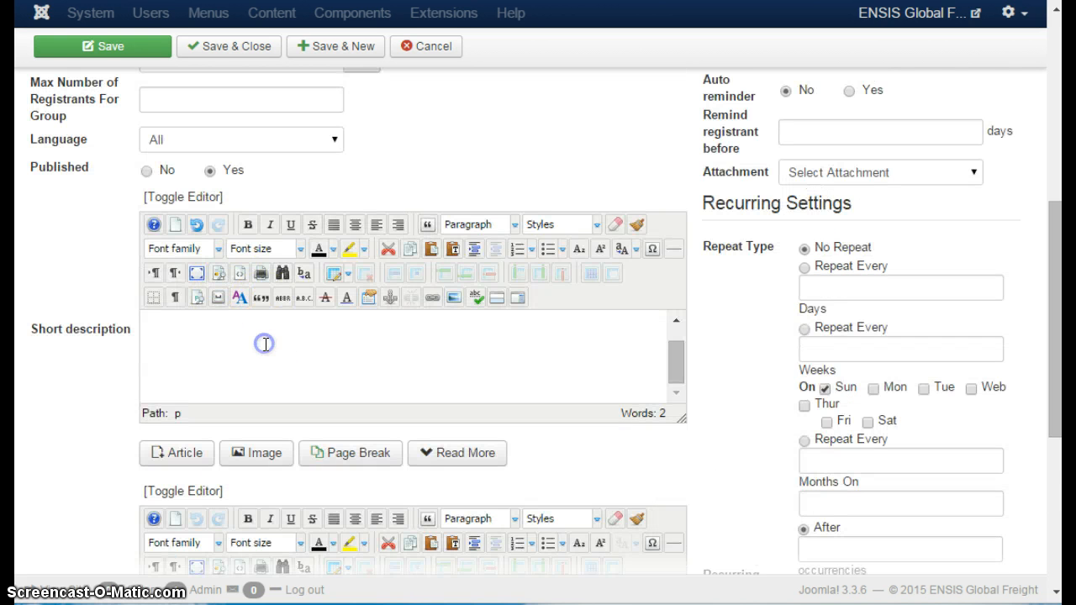
{"action": "scroll", "scroll_direction": "down", "scroll_amount": 3}
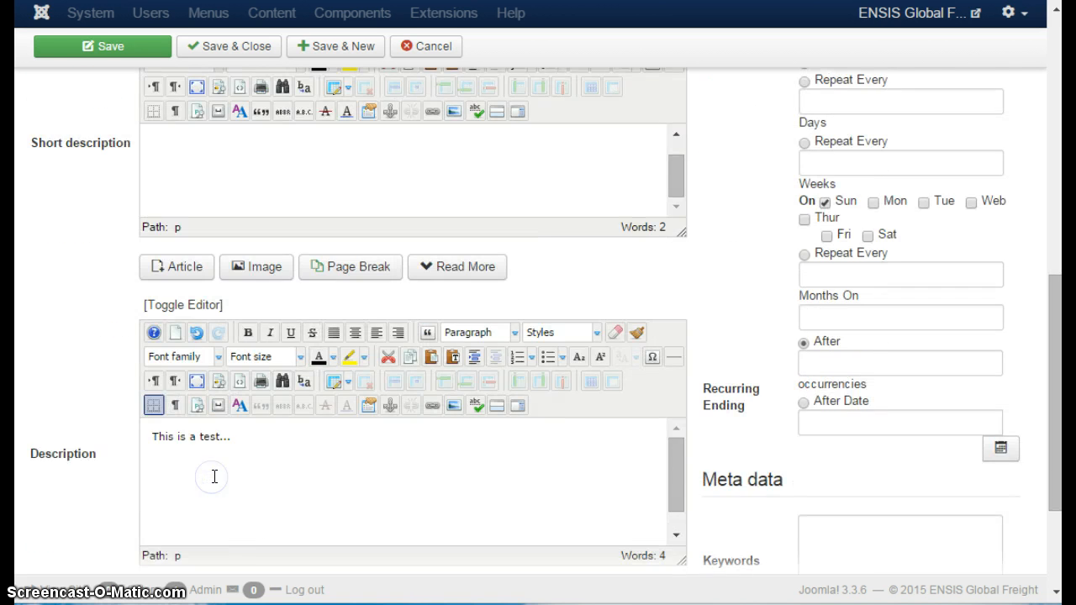
- Add the same text to the Description editor and return to the top of the form
{"action": "scroll", "scroll_direction": "down", "scroll_amount": 3}
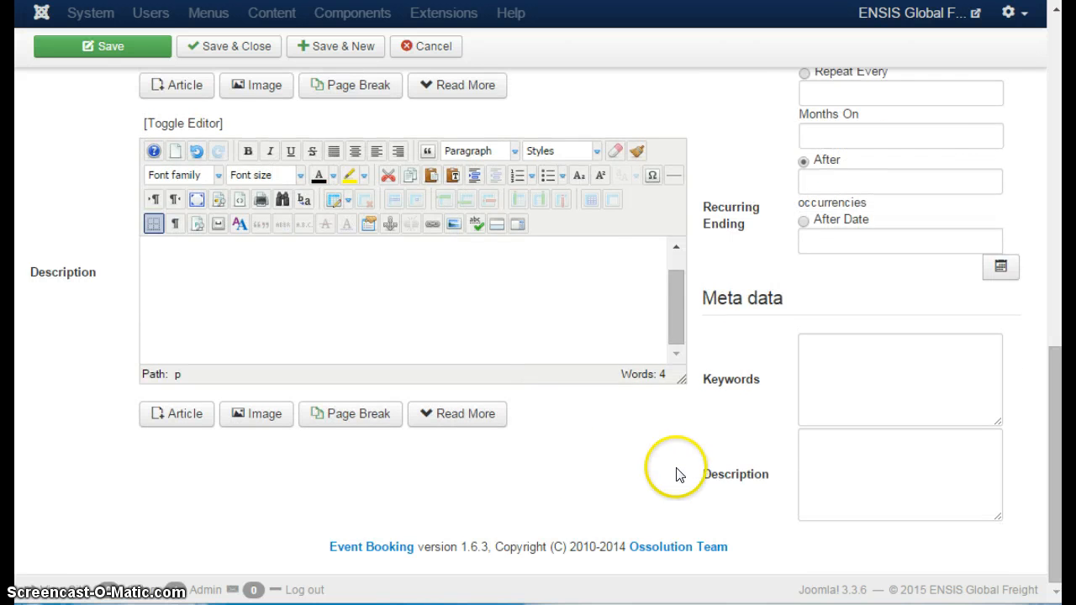
{"action": "scroll", "scroll_direction": "up", "scroll_amount": 3}
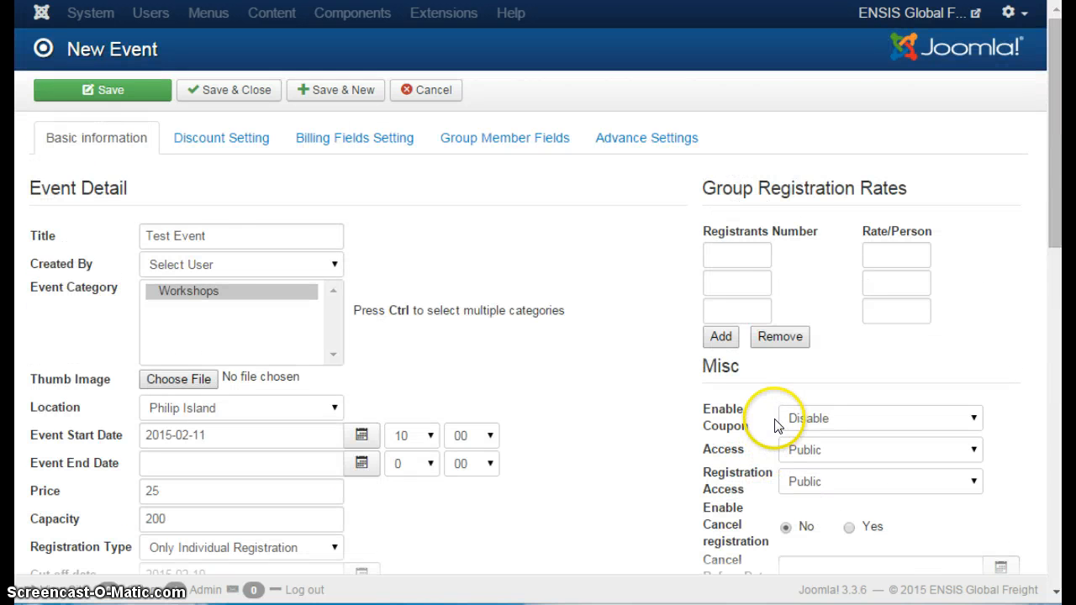
{"action": "scroll", "scroll_direction": "down", "scroll_amount": 3}
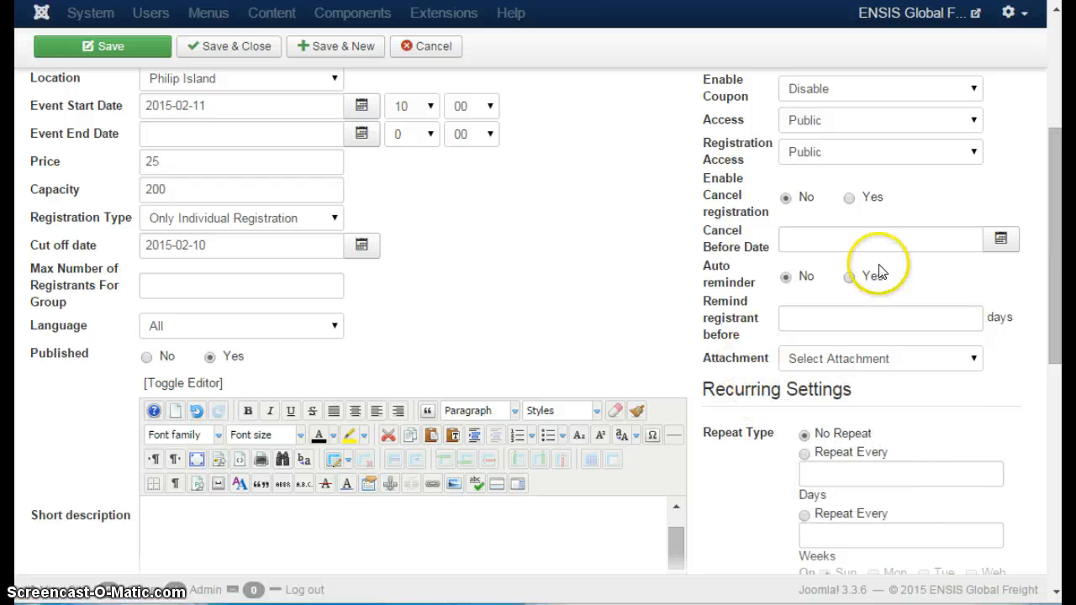
{"action": "mouse_move", "coordinate": [749, 360]}
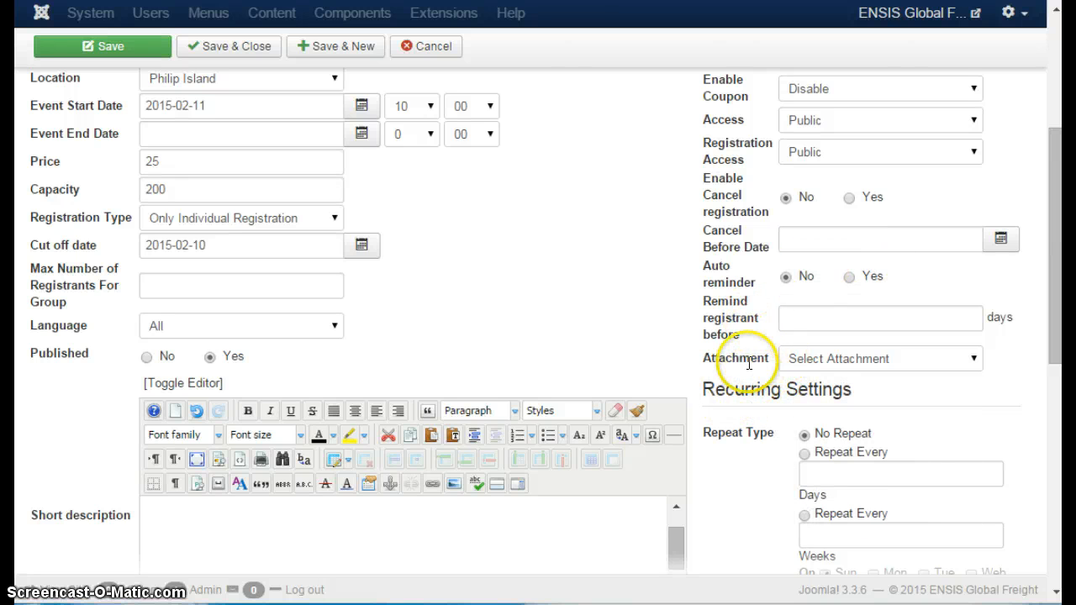
{"action": "mouse_move", "coordinate": [738, 289]}
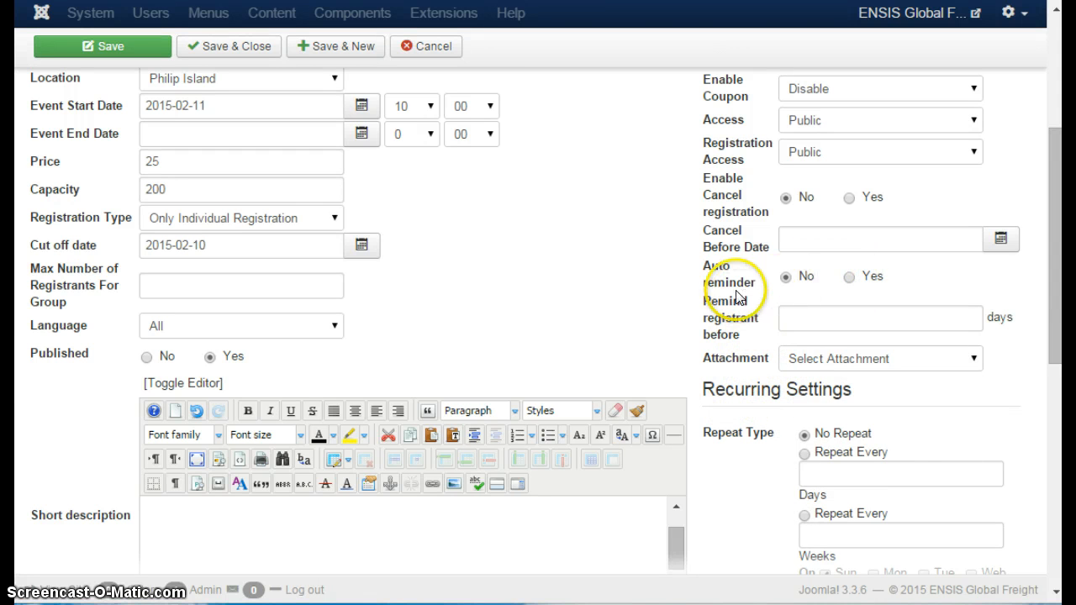
{"action": "mouse_move", "coordinate": [776, 333]}
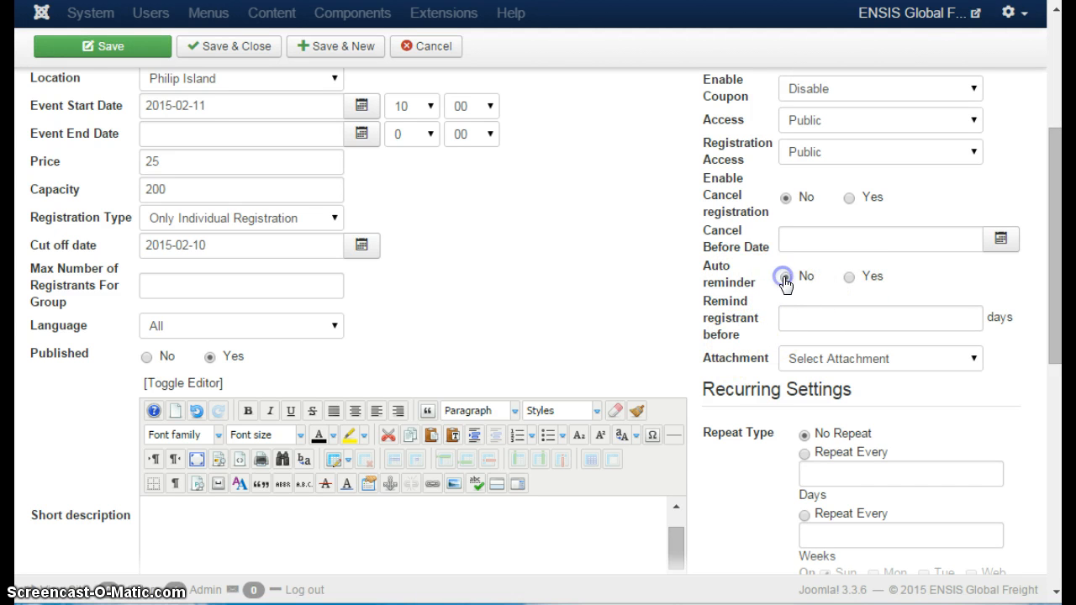
{"action": "scroll", "scroll_direction": "down", "scroll_amount": 3}
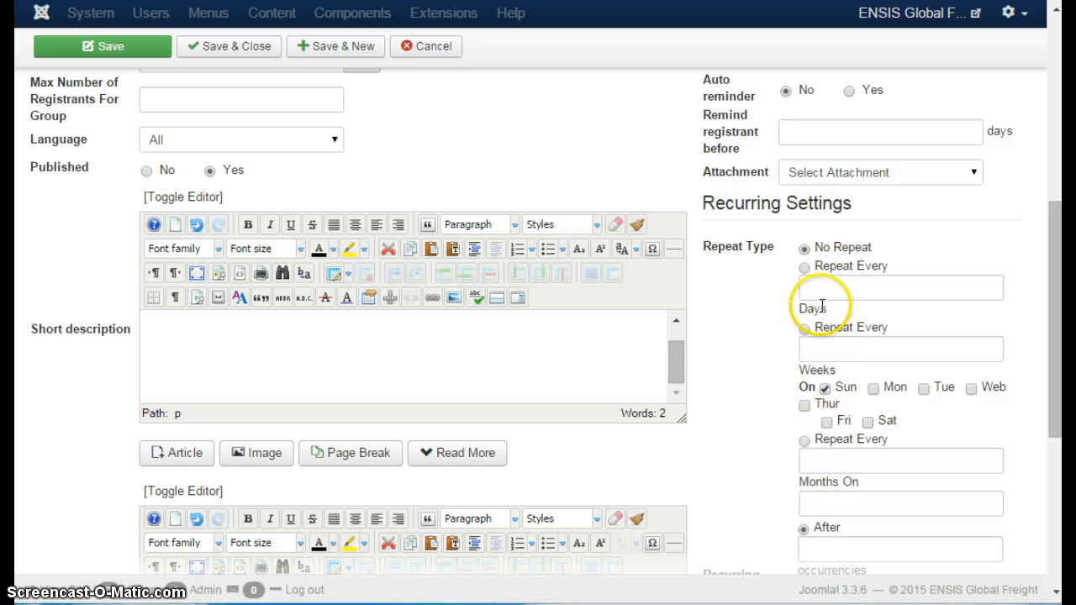
{"action": "mouse_move", "coordinate": [782, 400]}
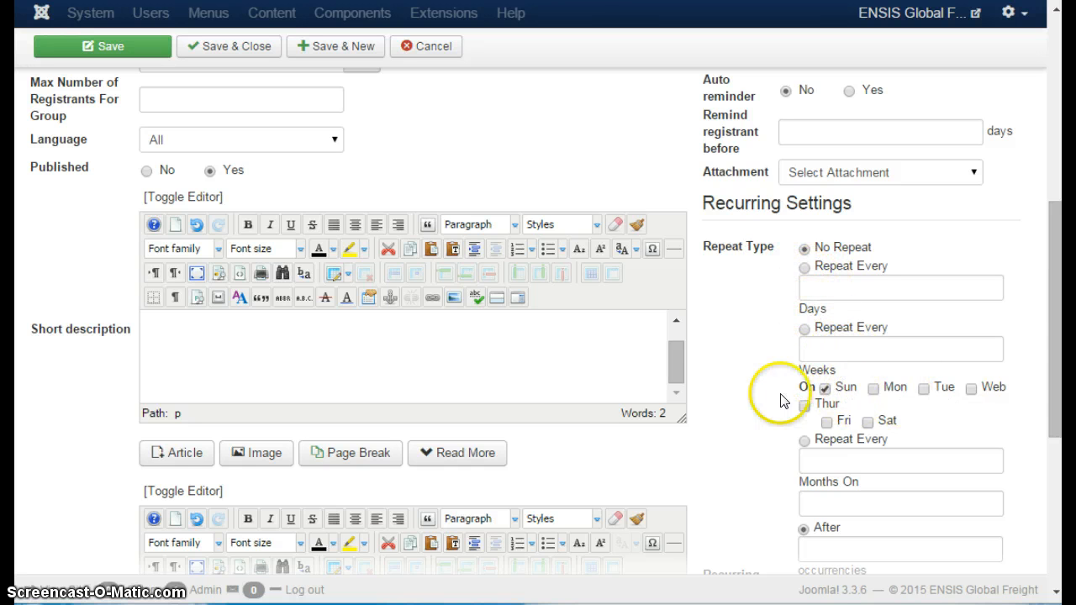
{"action": "scroll", "scroll_direction": "down", "scroll_amount": 3}
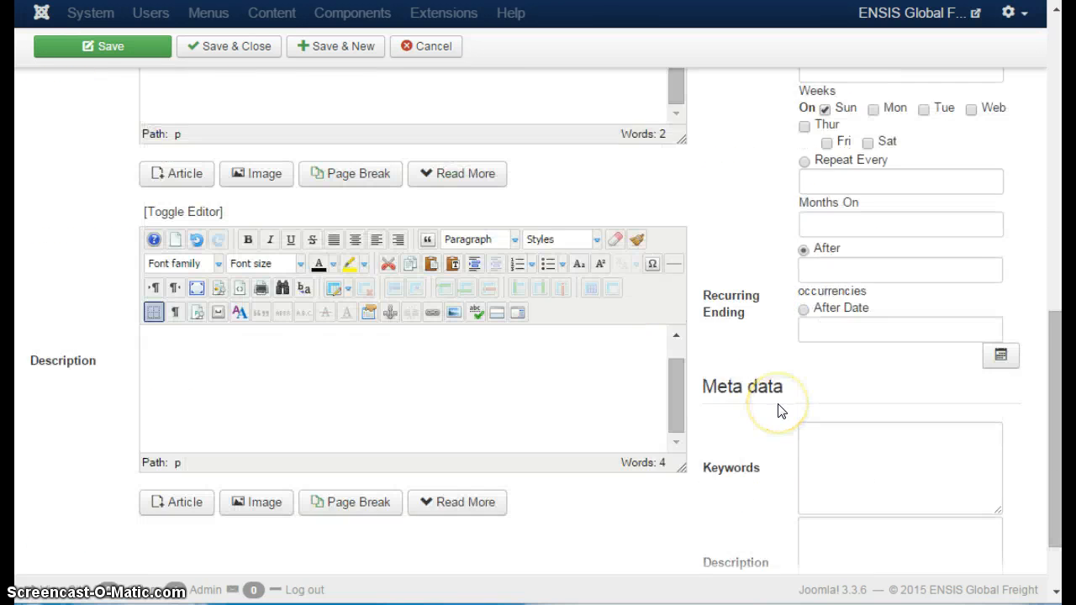
{"action": "scroll", "scroll_direction": "up", "scroll_amount": 3}
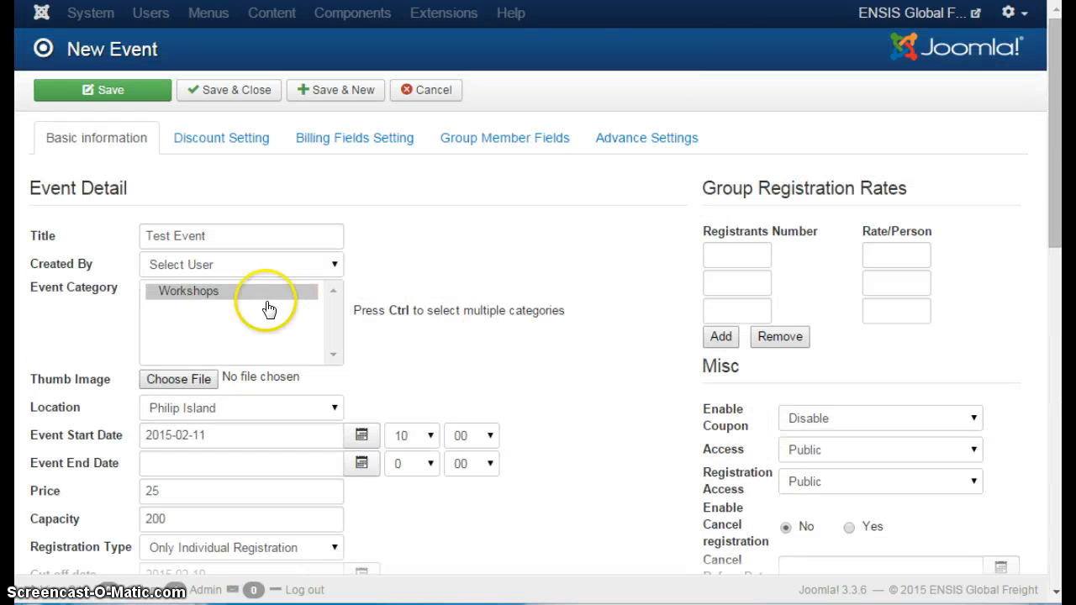
- Review the discount, billing, group member and payment/currency settings, then return to basic information
{"action": "left_click", "coordinate": [220, 138]}
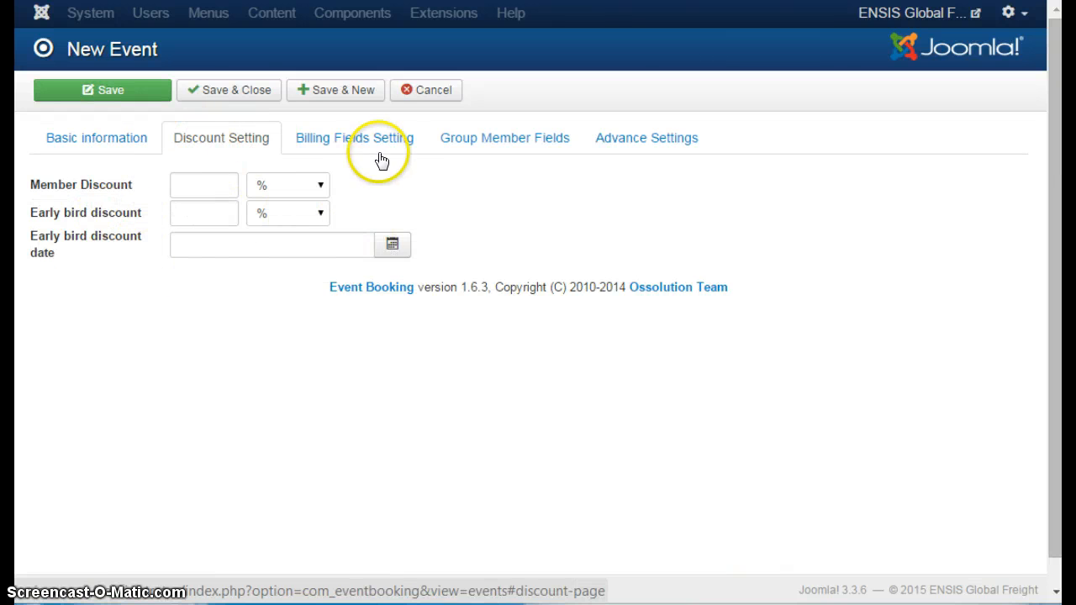
{"action": "left_click", "coordinate": [353, 138]}
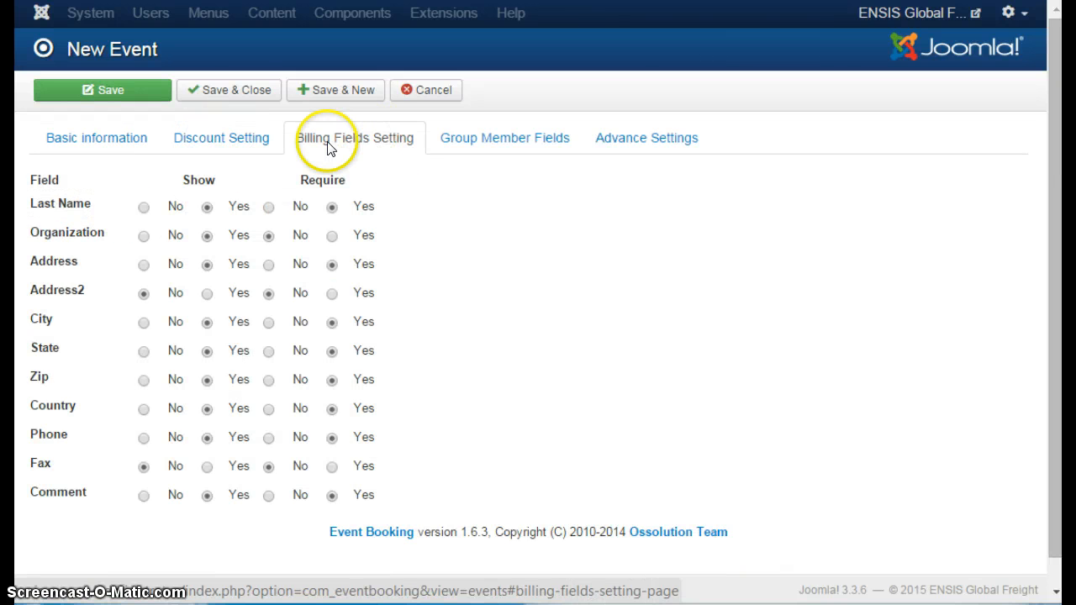
{"action": "mouse_move", "coordinate": [64, 525]}
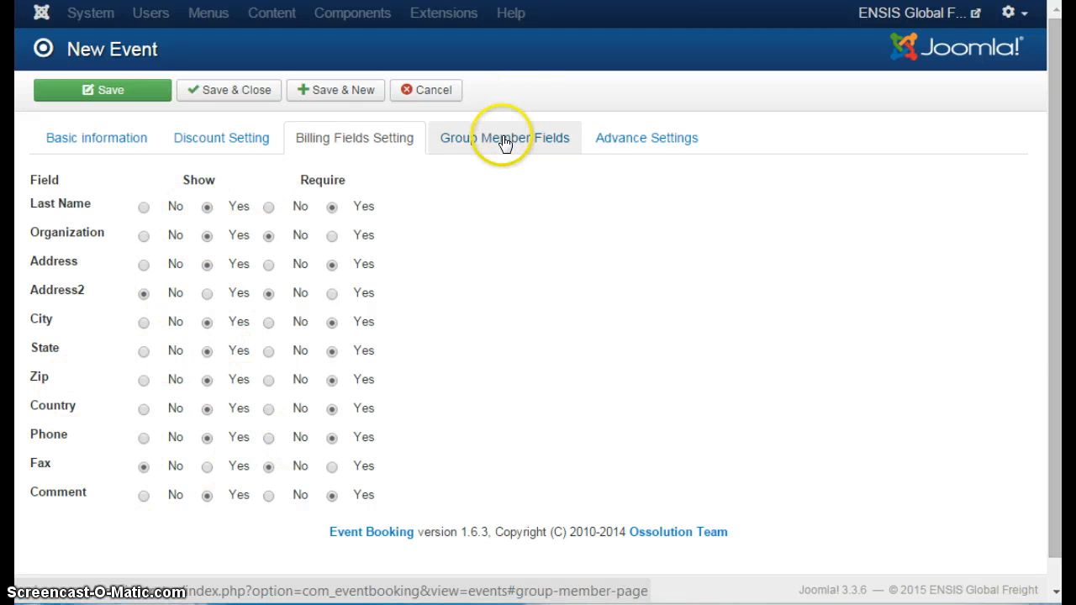
{"action": "left_click", "coordinate": [504, 138]}
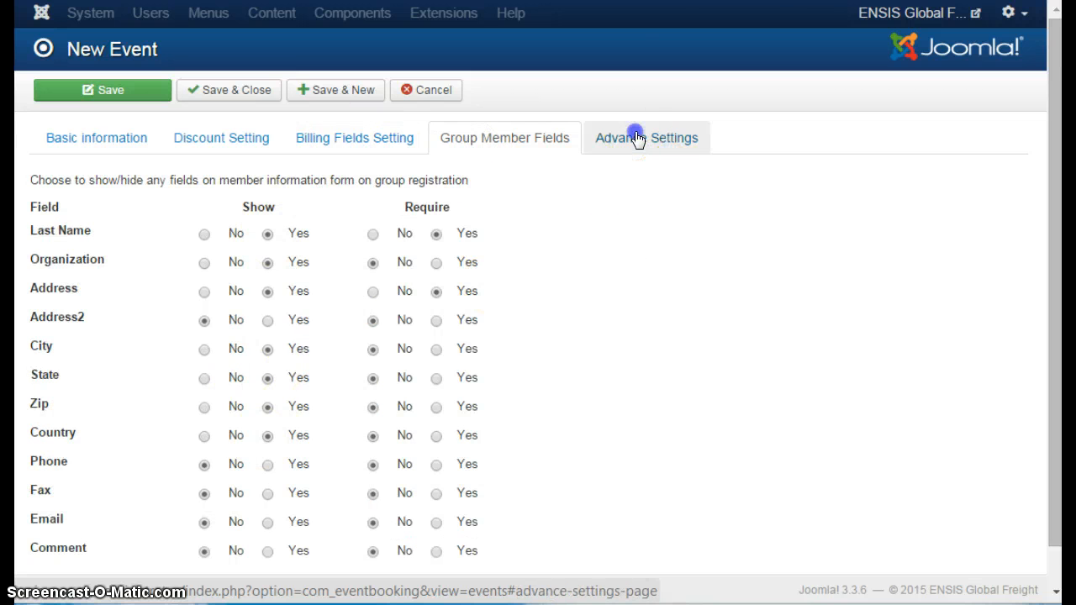
{"action": "left_click", "coordinate": [646, 137]}
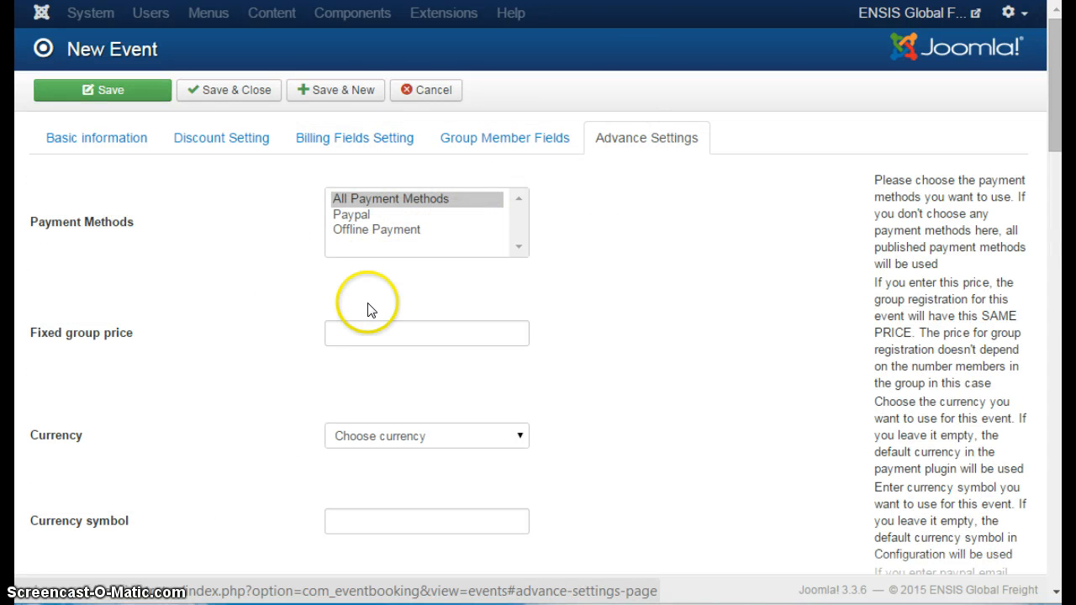
{"action": "mouse_move", "coordinate": [477, 271]}
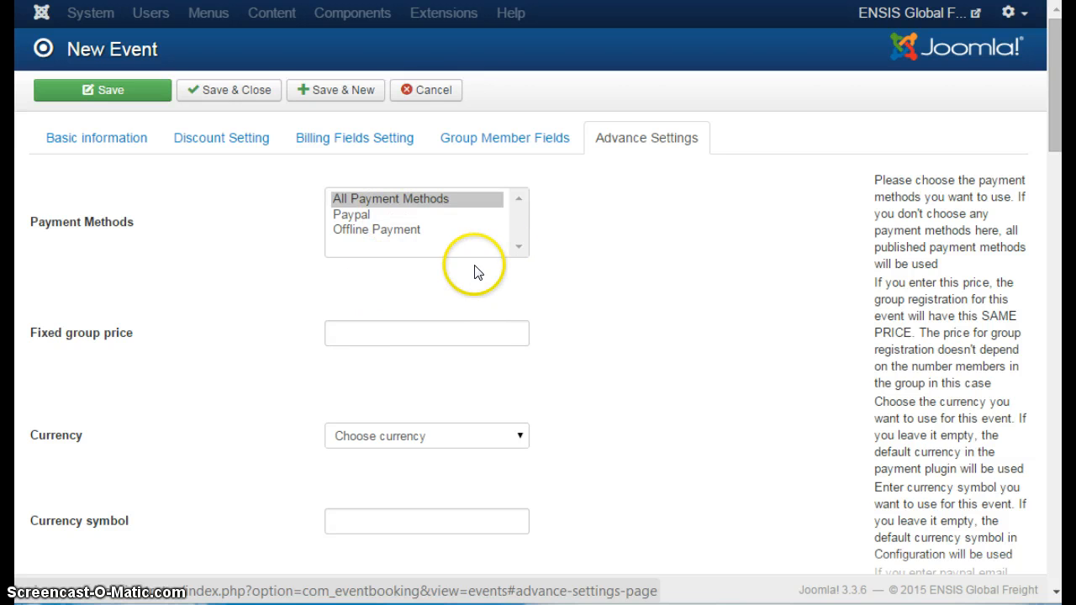
{"action": "scroll", "scroll_direction": "down", "scroll_amount": 3}
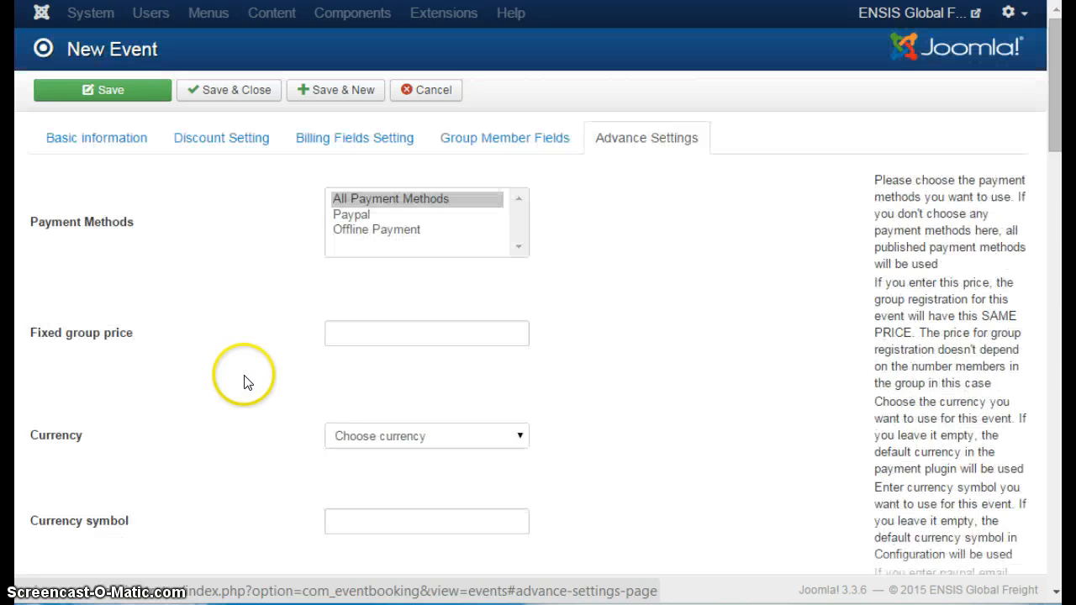
{"action": "mouse_move", "coordinate": [531, 178]}
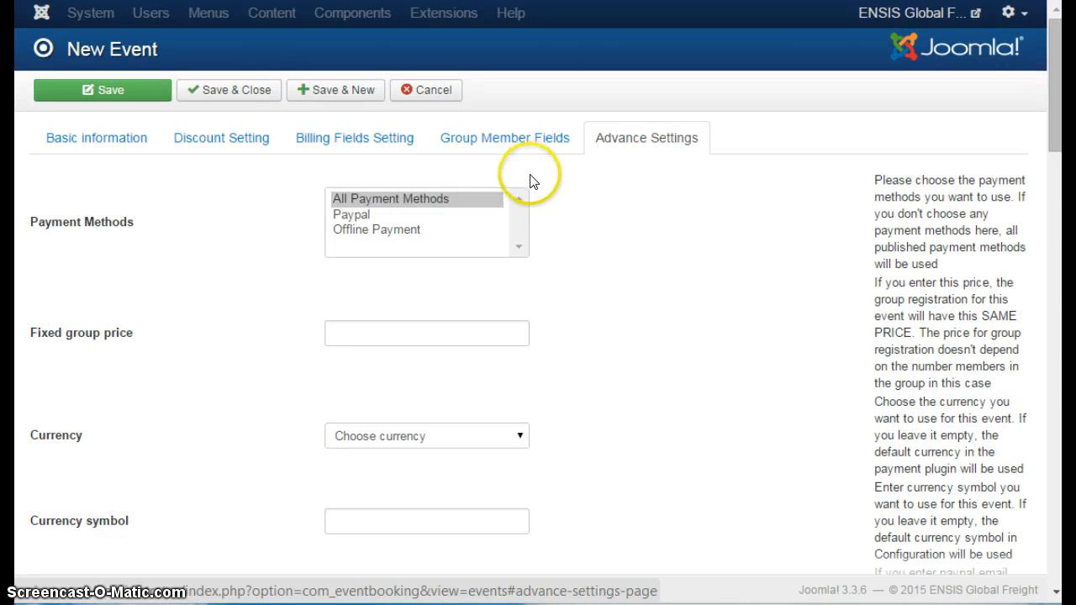
{"action": "mouse_move", "coordinate": [534, 182]}
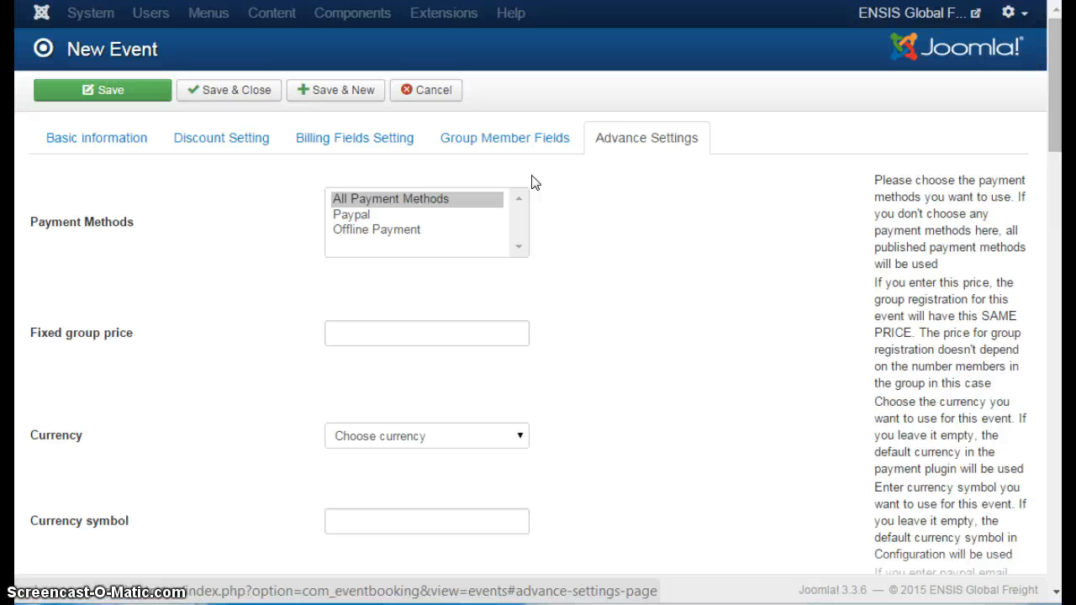
{"action": "left_click", "coordinate": [96, 138]}
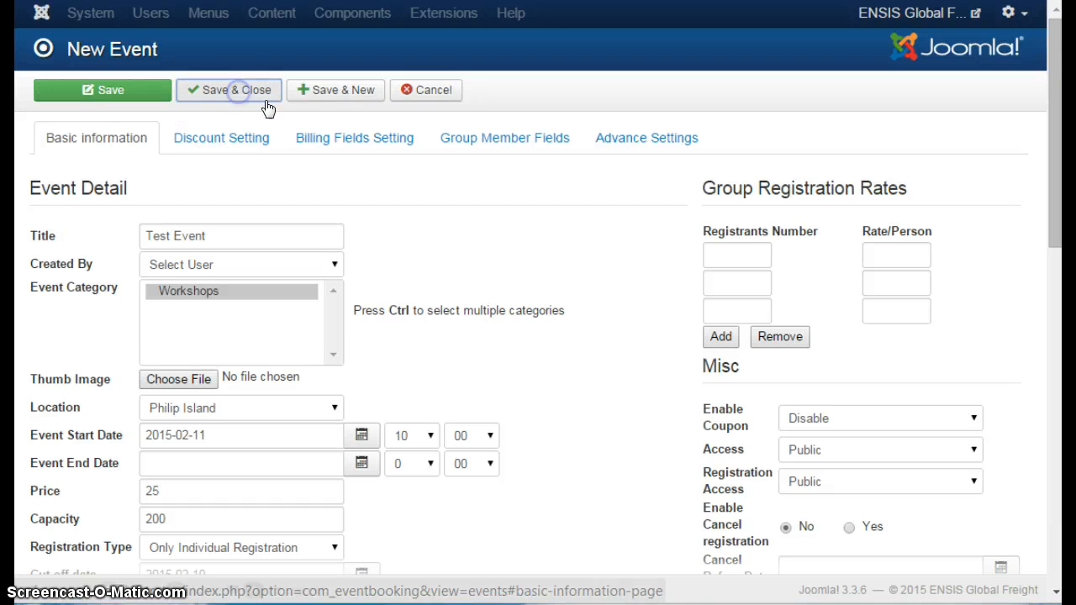
{"action": "mouse_move", "coordinate": [665, 259]}
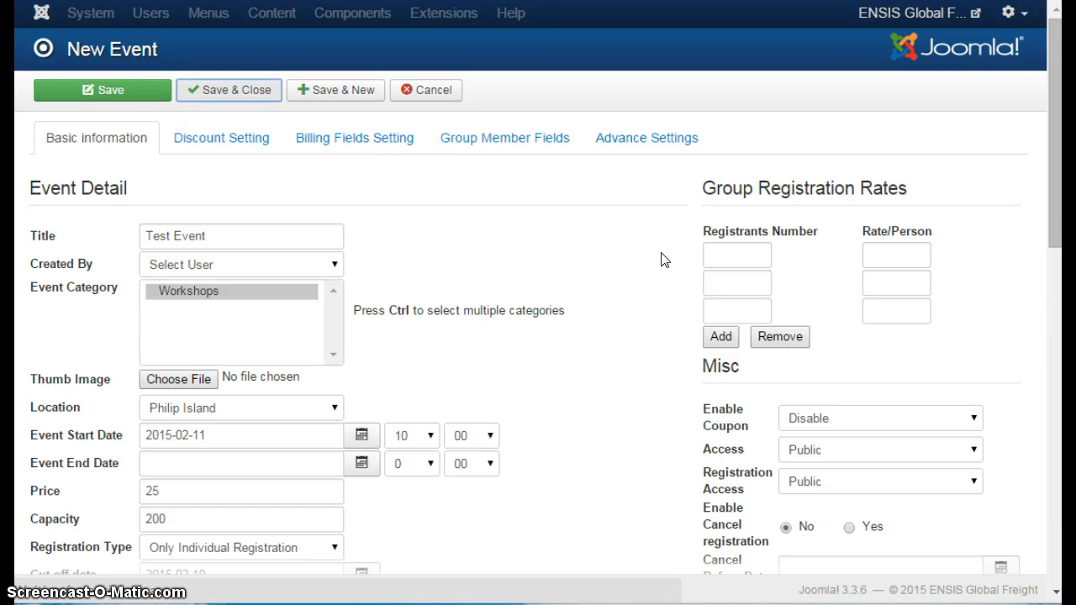
- Save and close Test Event so it appears in the Event Management list
{"action": "left_click", "coordinate": [228, 91]}
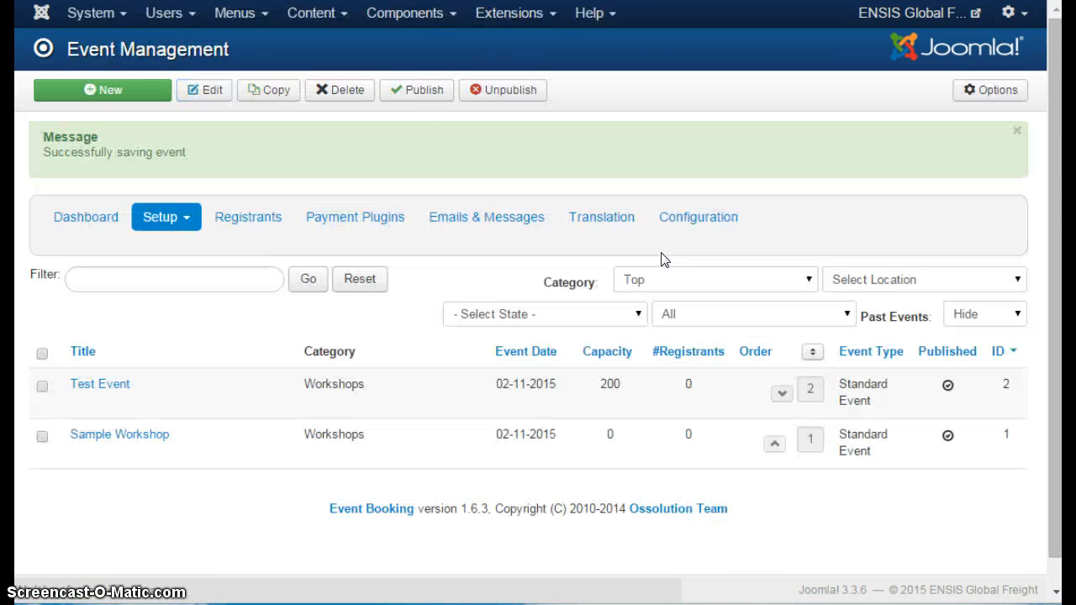
{"action": "mouse_move", "coordinate": [357, 217]}
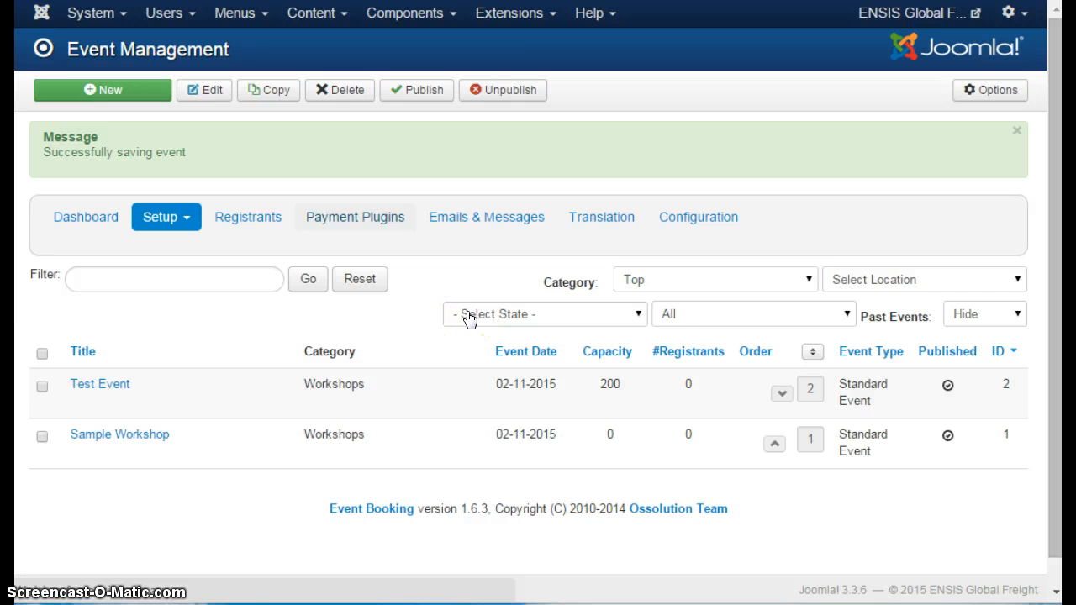
- Show Event Booking's Payment Plugin Management list
{"action": "left_click", "coordinate": [354, 217]}
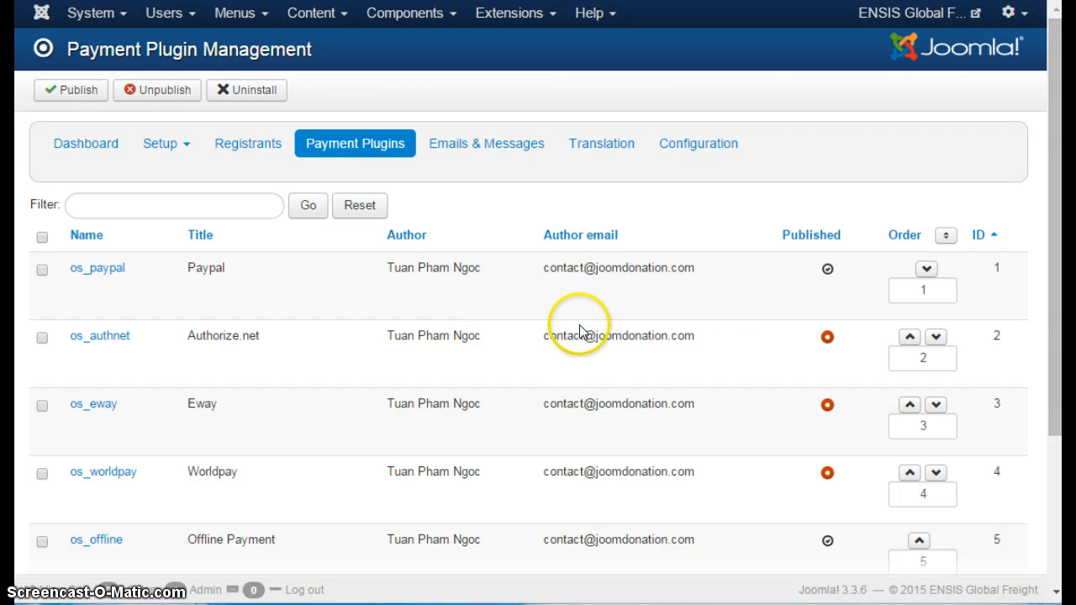
{"action": "mouse_move", "coordinate": [235, 269]}
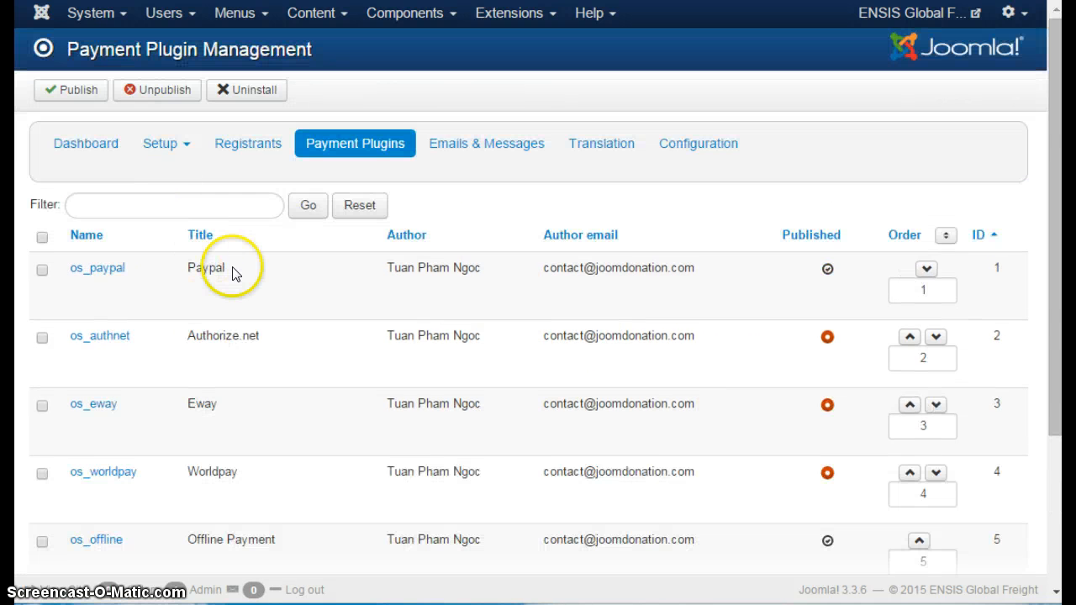
{"action": "scroll", "scroll_direction": "down", "scroll_amount": 3}
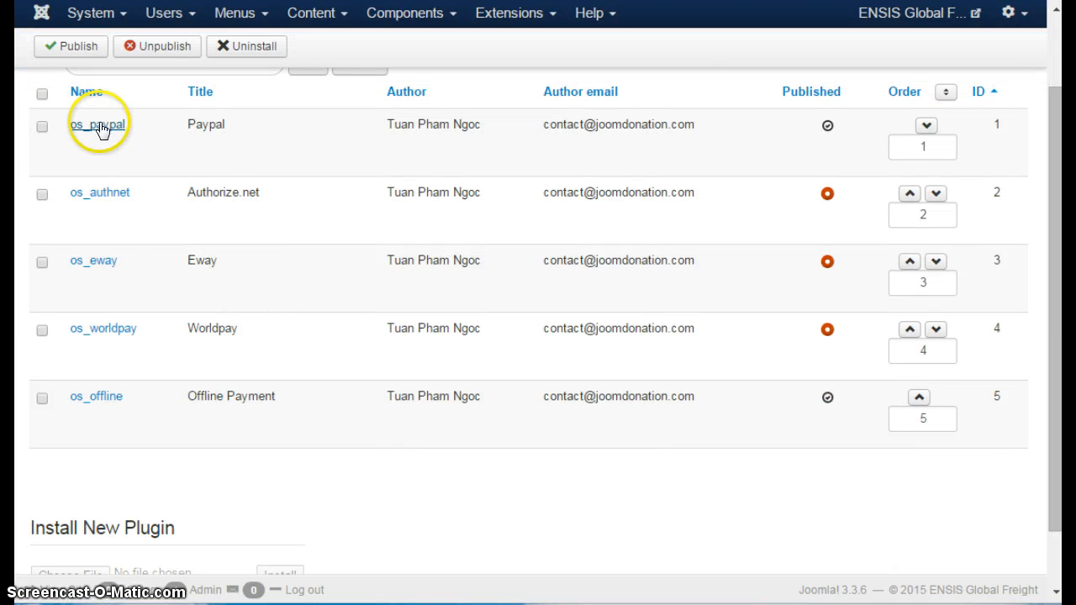
{"action": "mouse_move", "coordinate": [761, 464]}
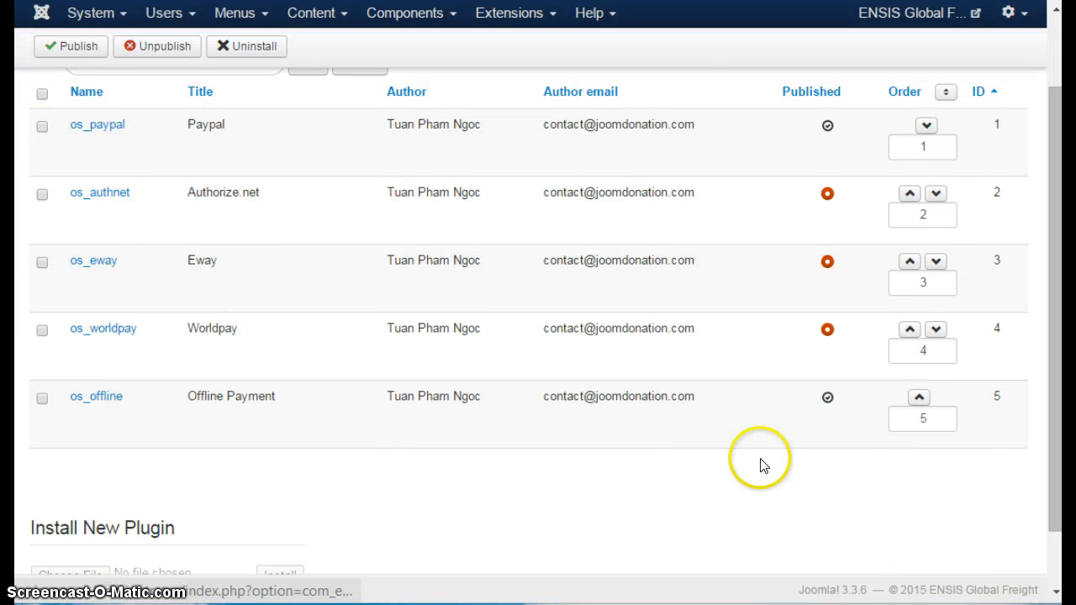
{"action": "mouse_move", "coordinate": [827, 201]}
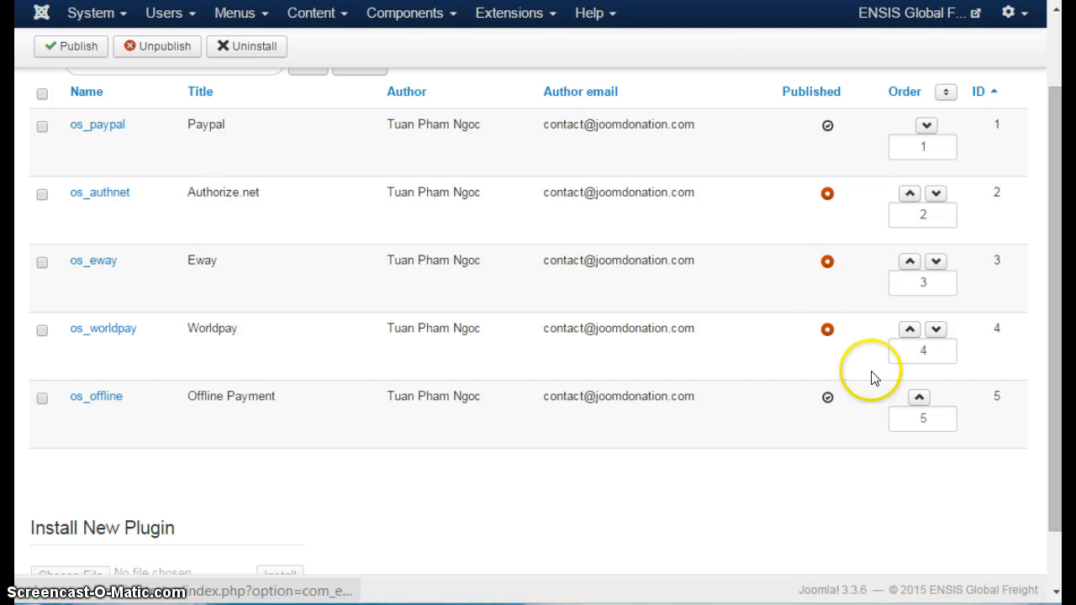
{"action": "mouse_move", "coordinate": [656, 399]}
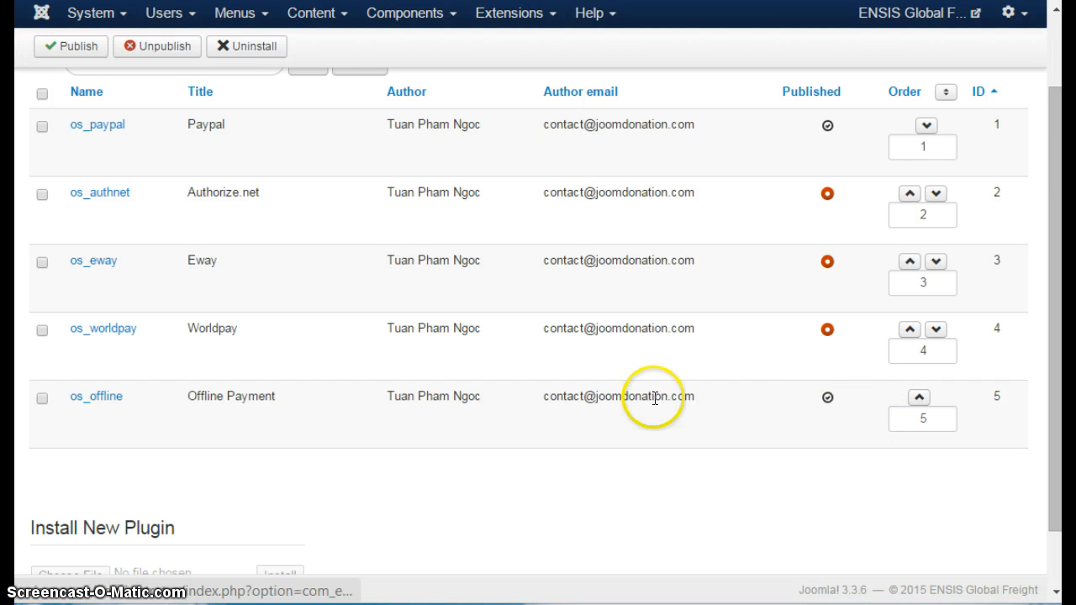
{"action": "mouse_move", "coordinate": [31, 413]}
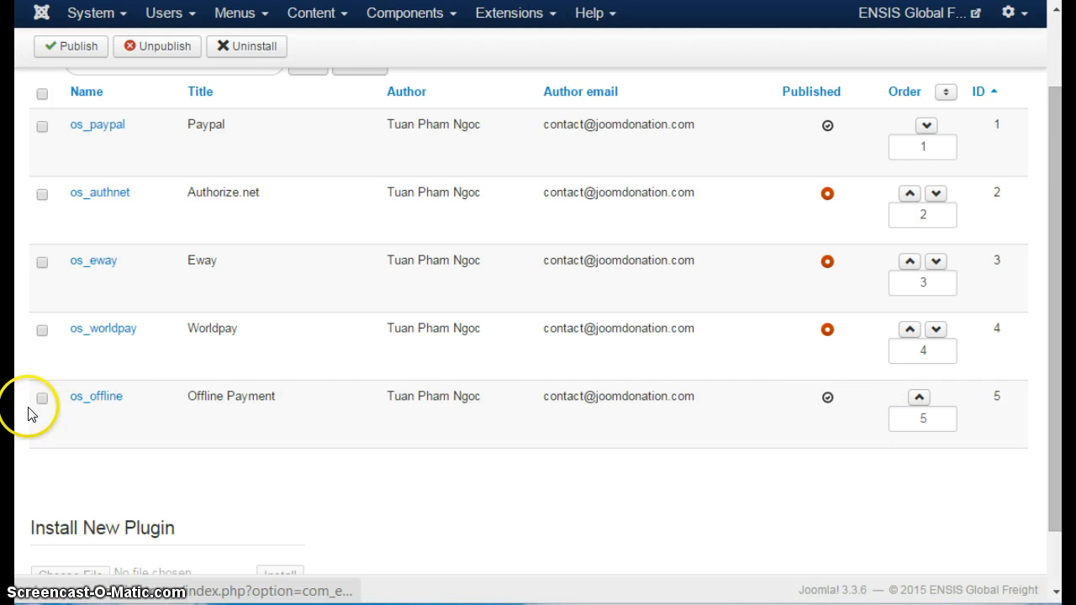
{"action": "mouse_move", "coordinate": [316, 414]}
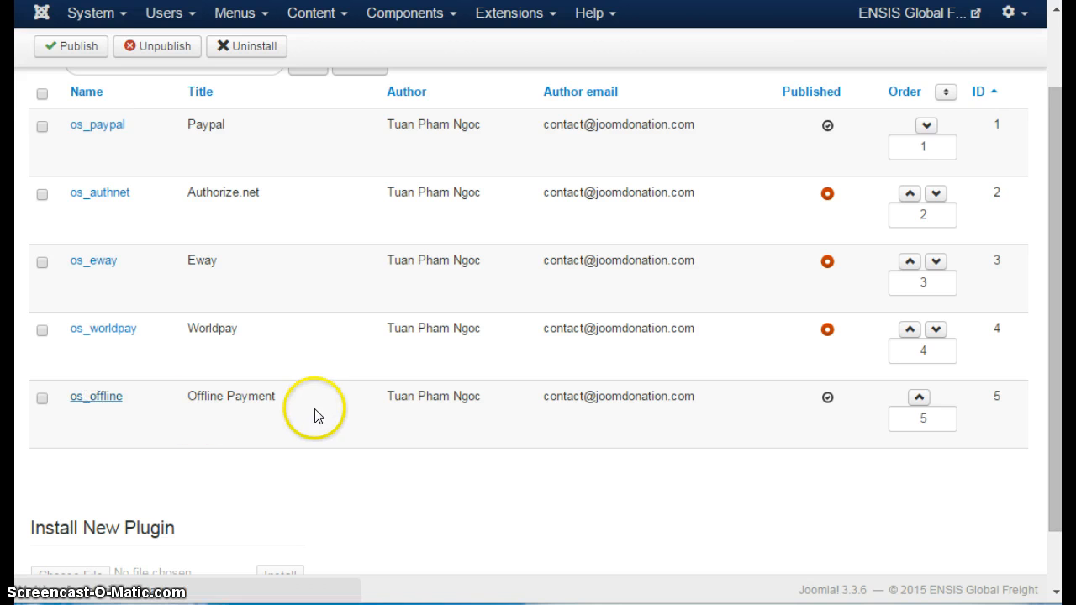
- Open the Offline Payment (os_offline) plugin and set Published to No
{"action": "left_click", "coordinate": [96, 396]}
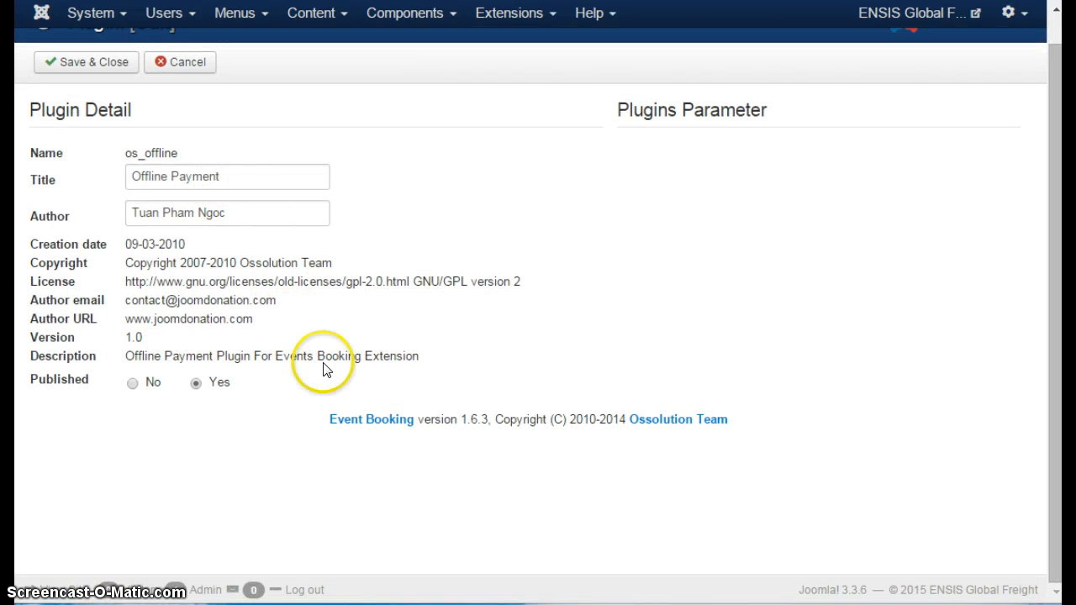
{"action": "mouse_move", "coordinate": [553, 257]}
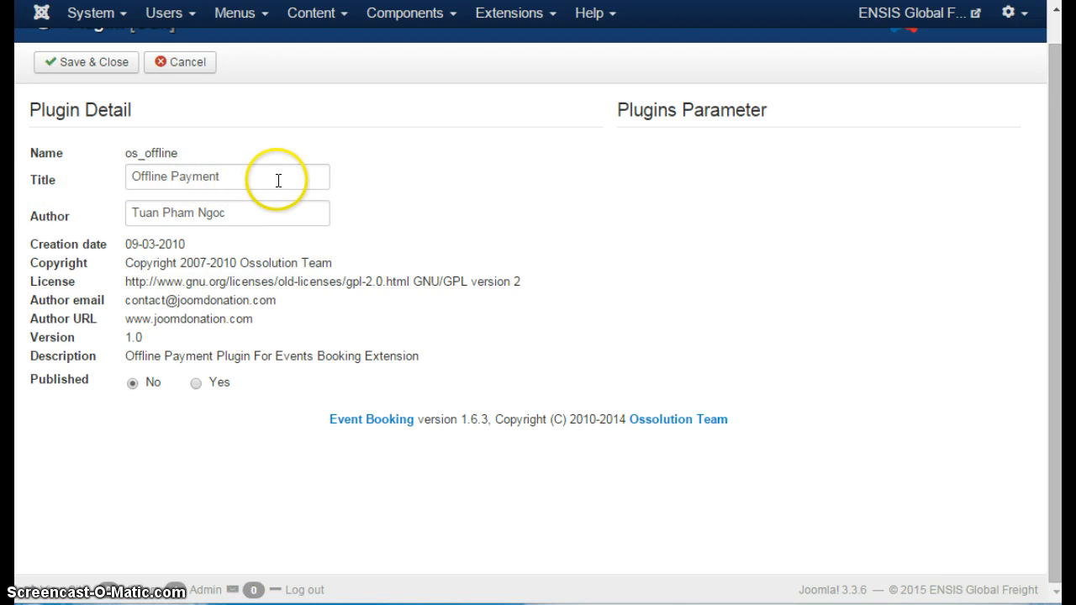
{"action": "mouse_move", "coordinate": [327, 163]}
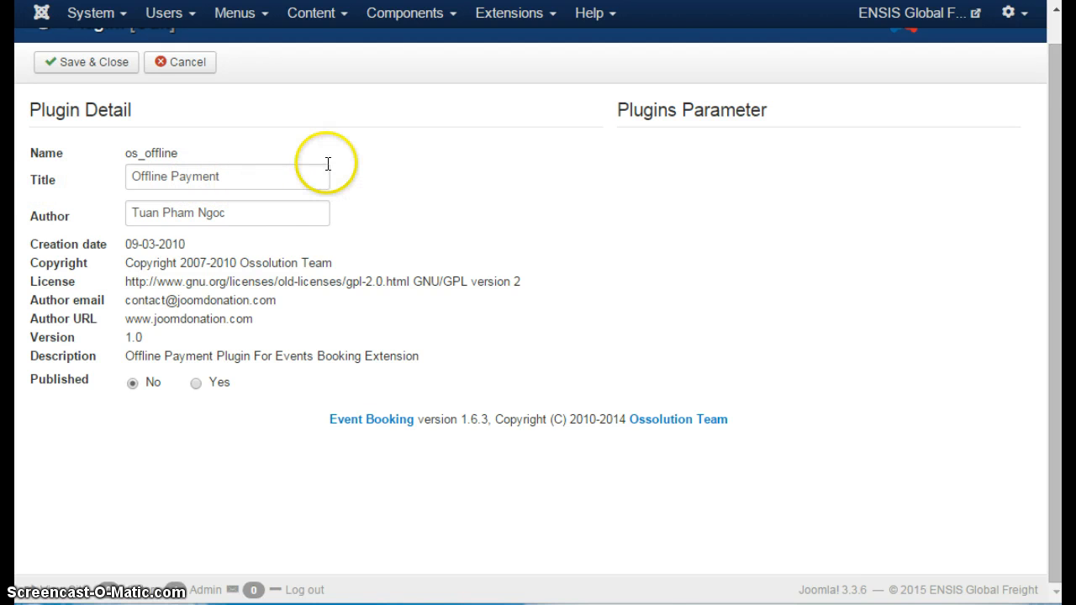
{"action": "scroll", "scroll_direction": "up", "scroll_amount": 3}
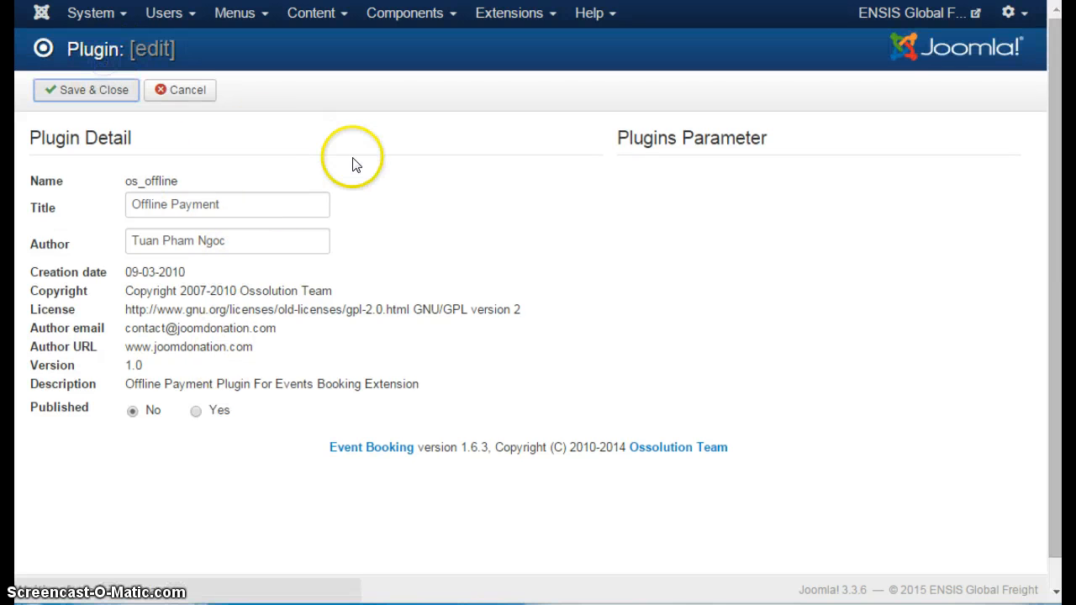
{"action": "mouse_move", "coordinate": [351, 158]}
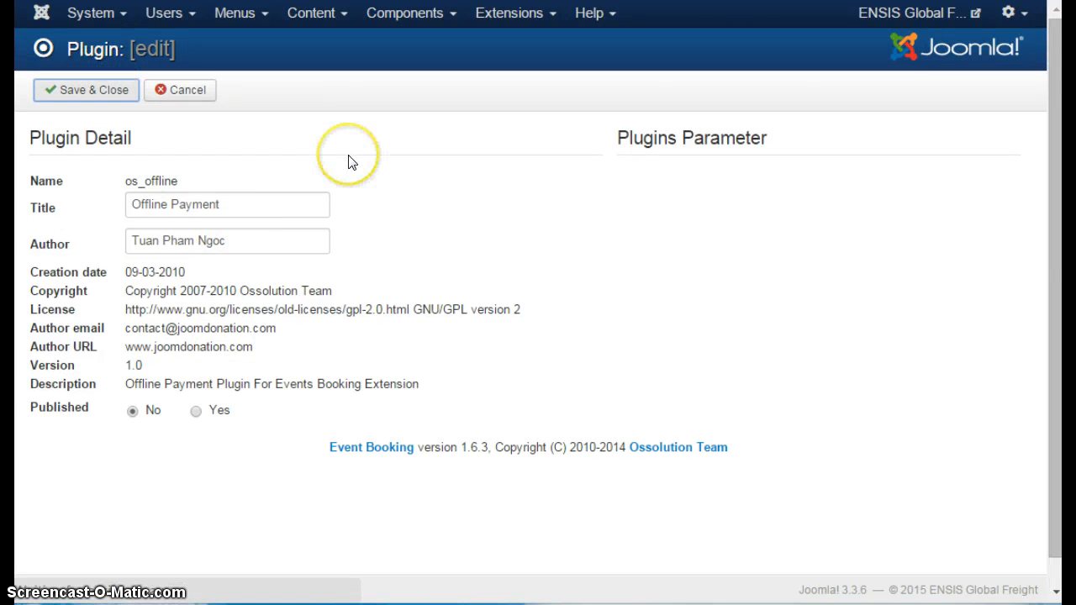
- Save and close the Offline Payment plugin, returning to the plugin list
{"action": "left_click", "coordinate": [86, 91]}
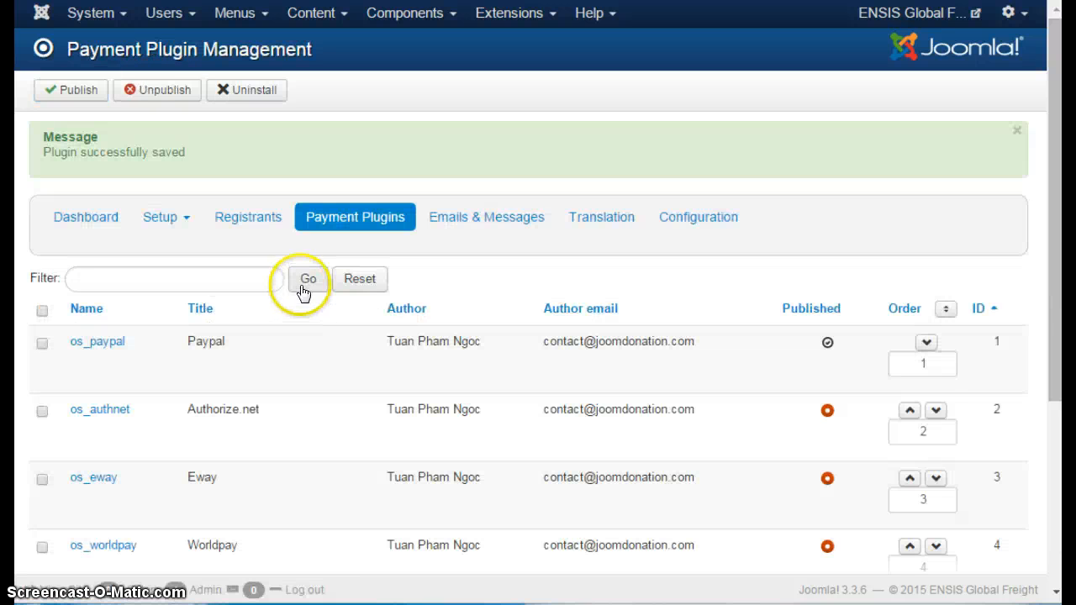
{"action": "mouse_move", "coordinate": [242, 289]}
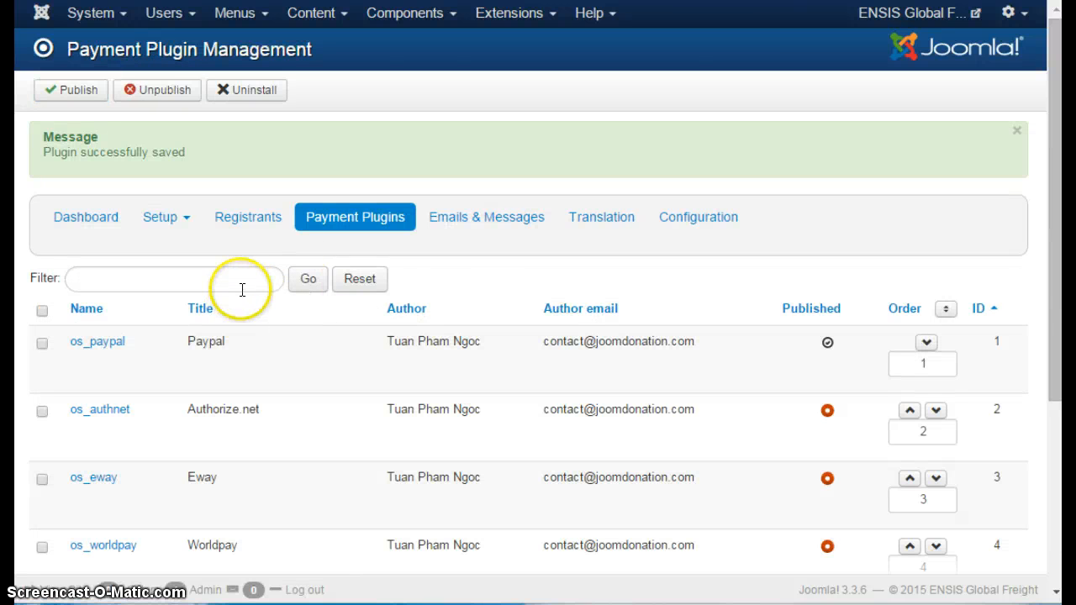
{"action": "mouse_move", "coordinate": [529, 282]}
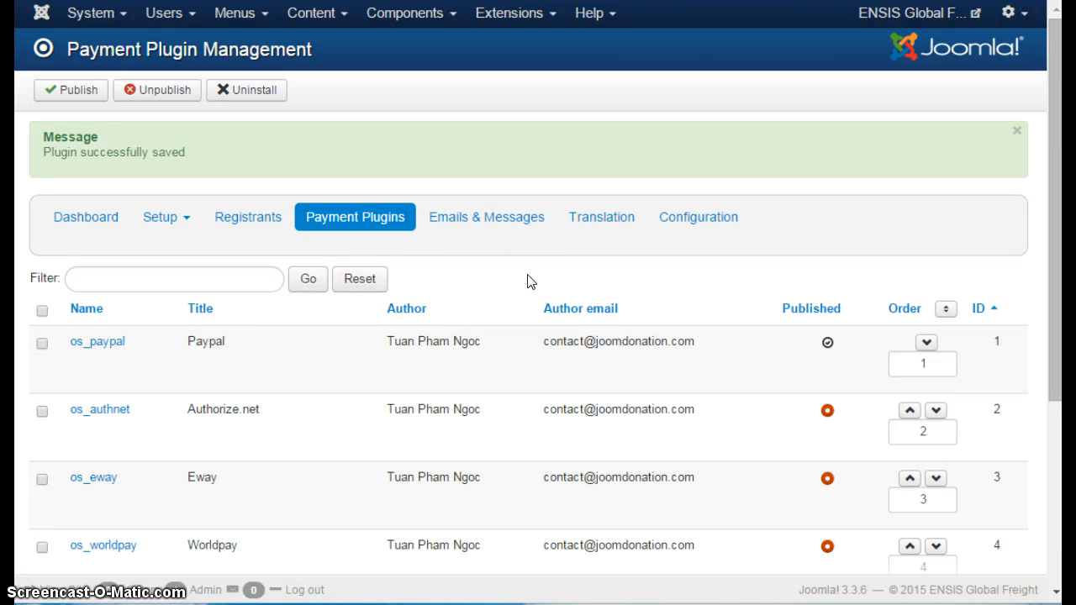